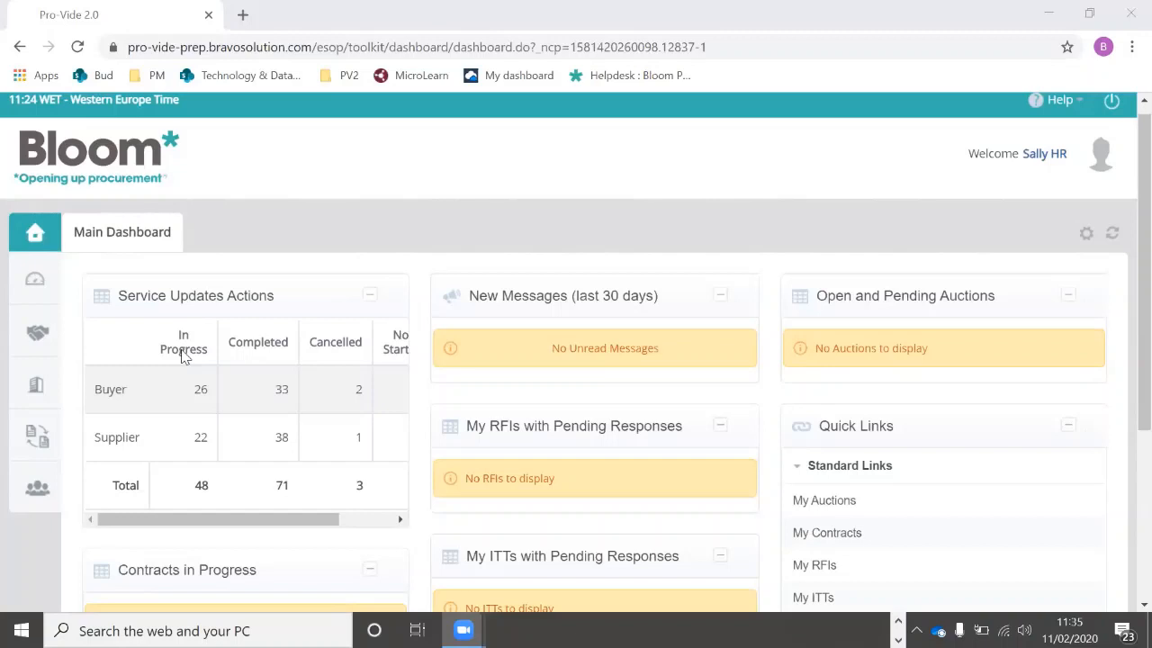
pyautogui.moveTo(449, 475)
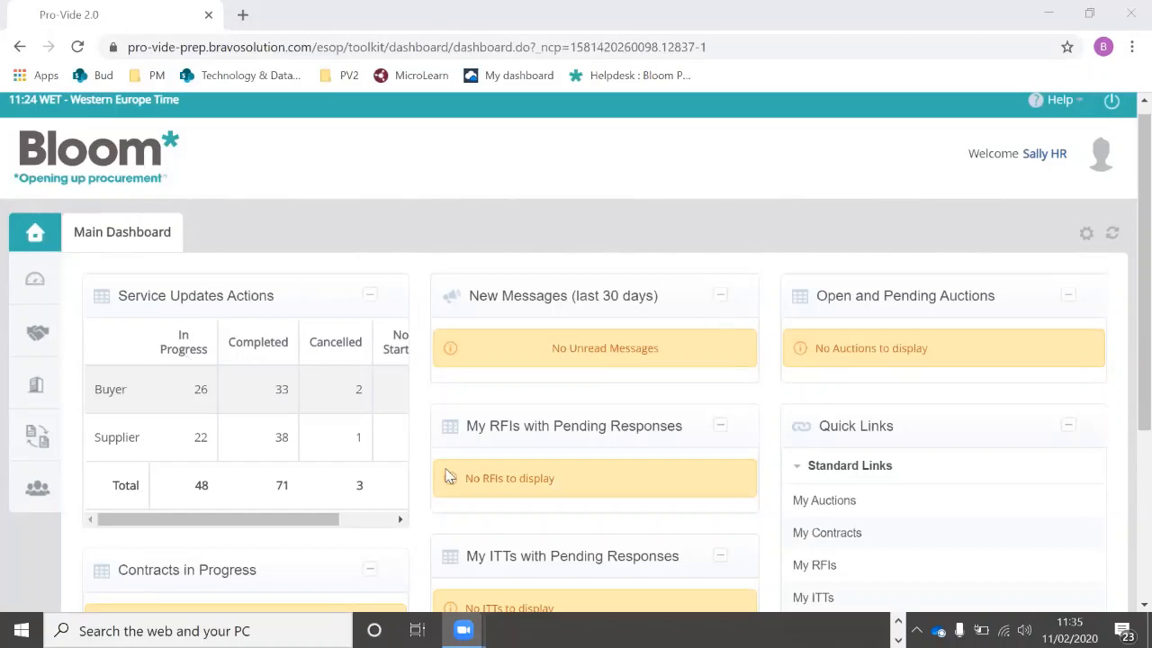
pyautogui.moveTo(917, 425)
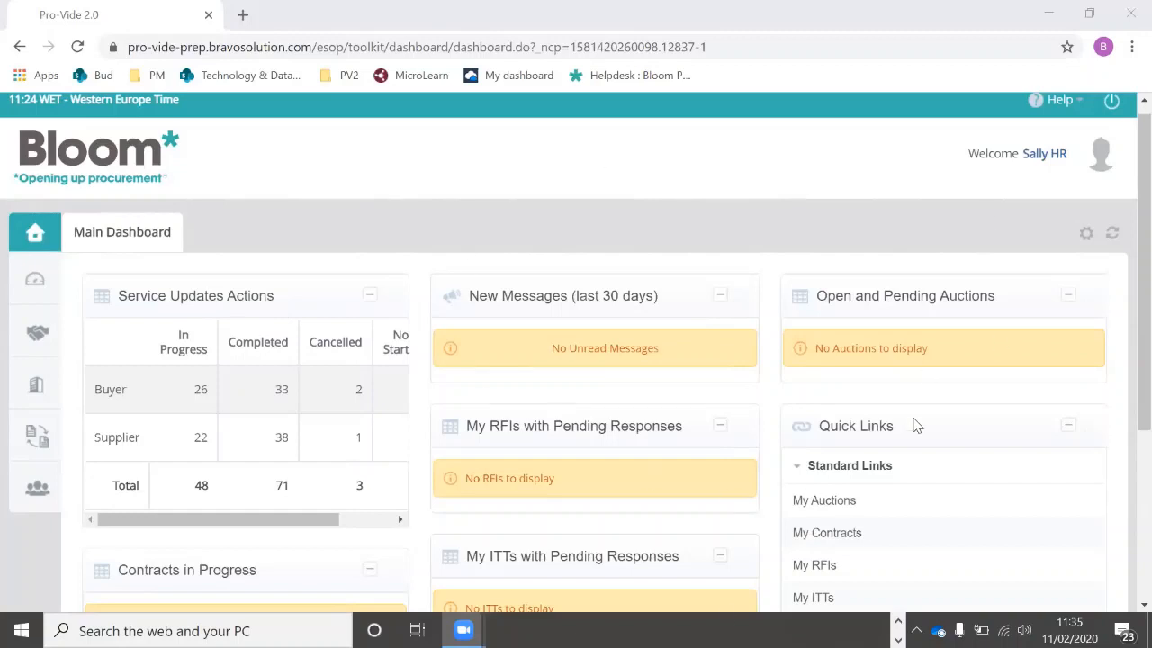
pyautogui.moveTo(196, 446)
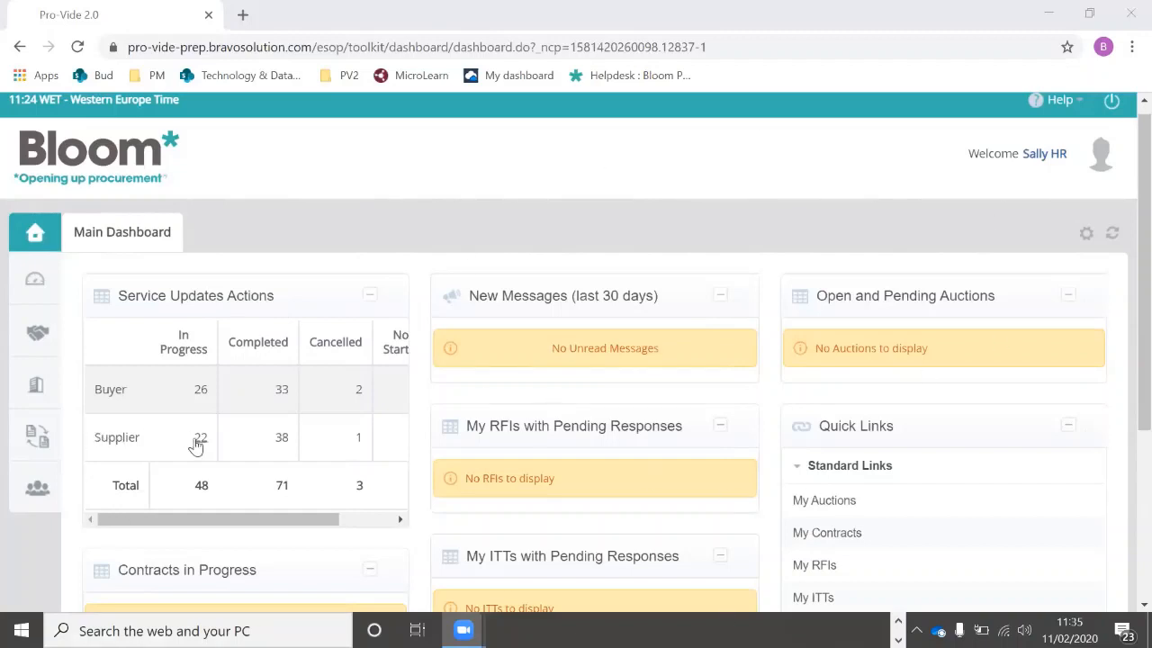
pyautogui.moveTo(200, 437)
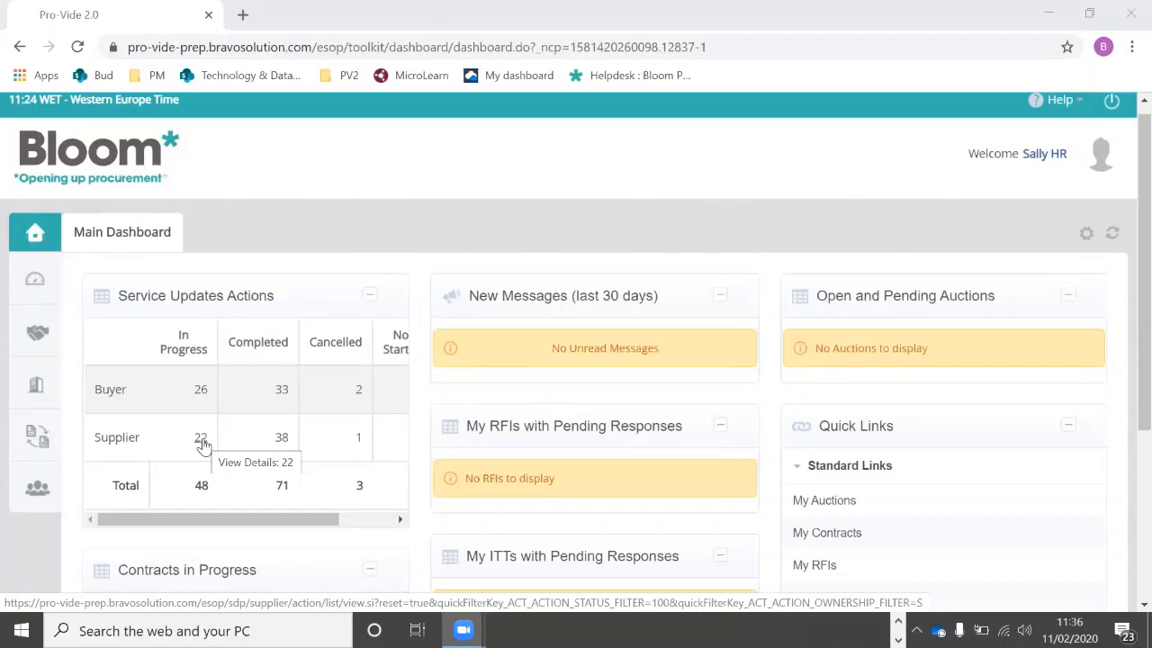
# Open the 22 in-progress supplier development actions and scroll through the list
pyautogui.click(201, 436)
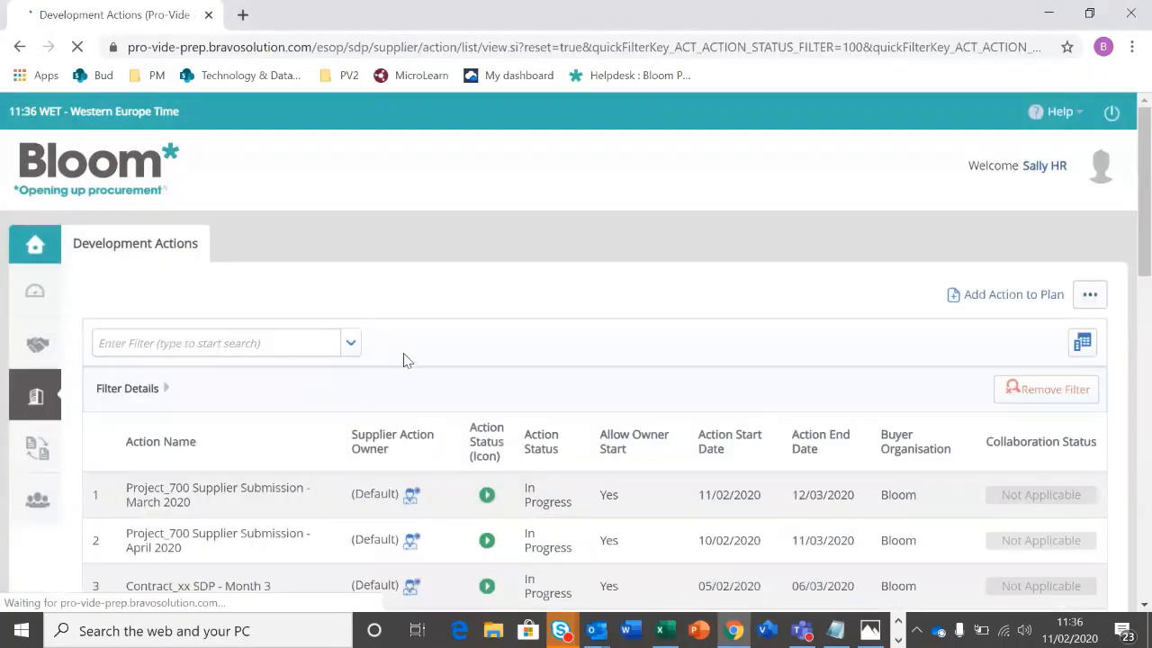
pyautogui.scroll(-3)
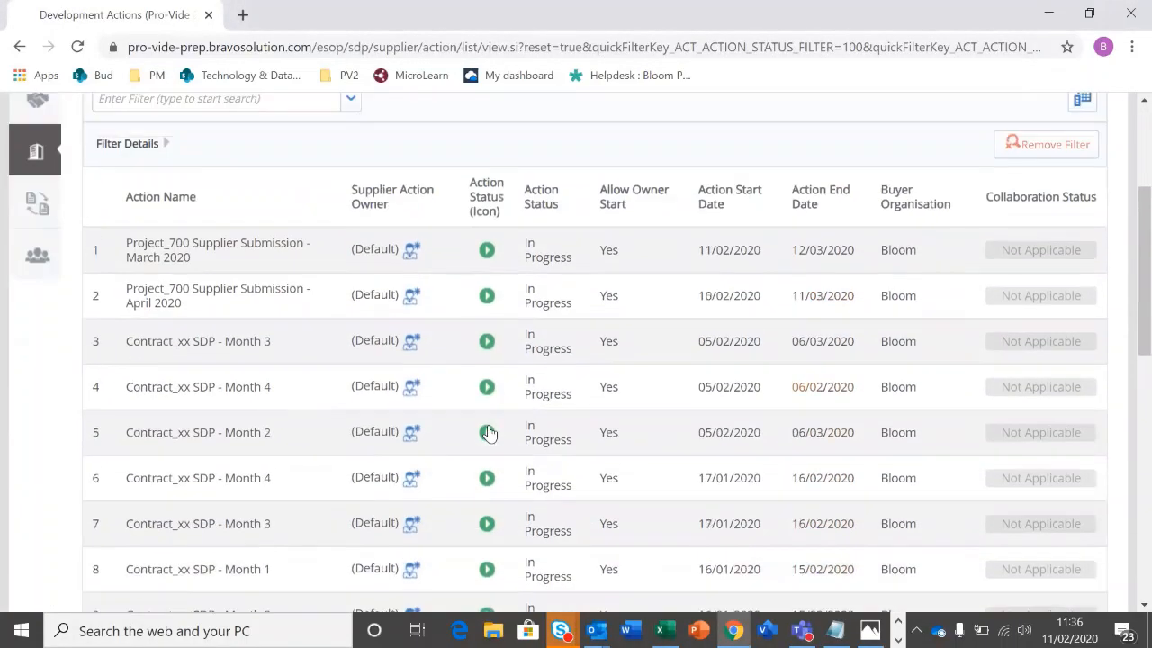
pyautogui.scroll(3)
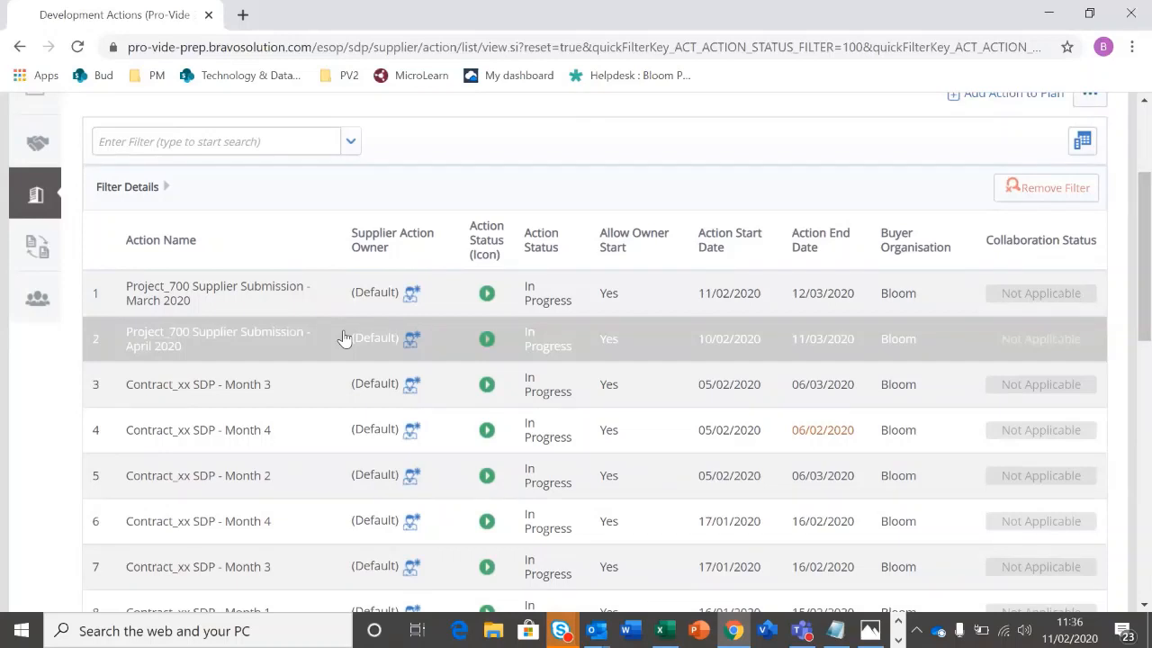
pyautogui.moveTo(172, 300)
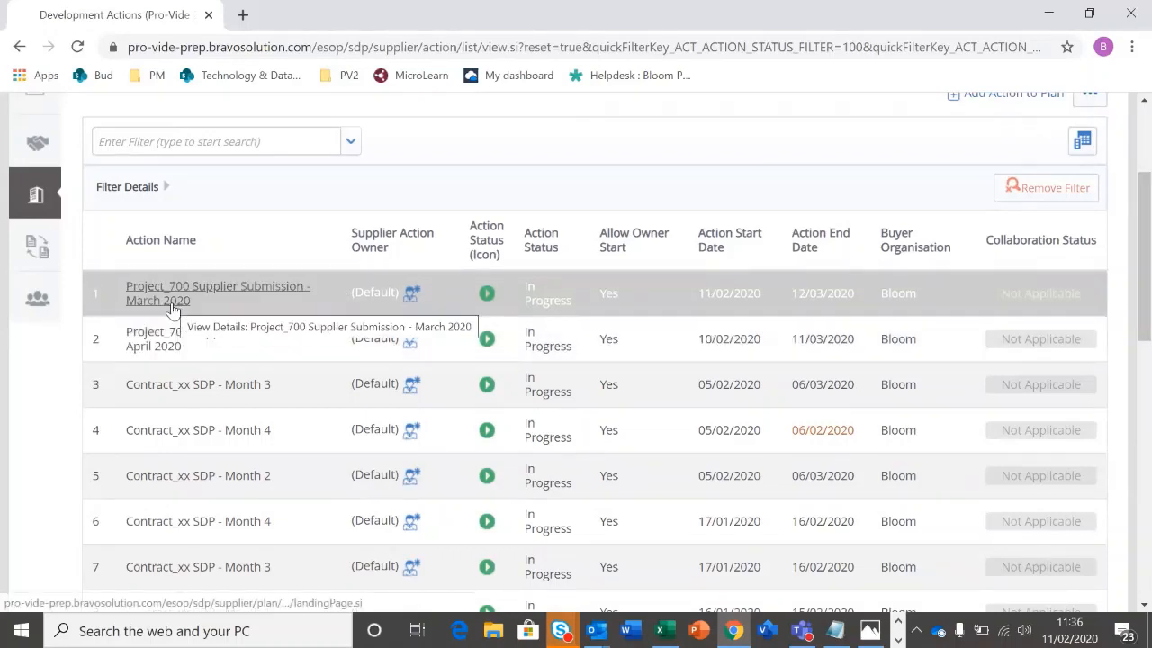
# Open Project_700 Supplier Submission - March 2020 and browse its Details and Messages tabs
pyautogui.click(216, 292)
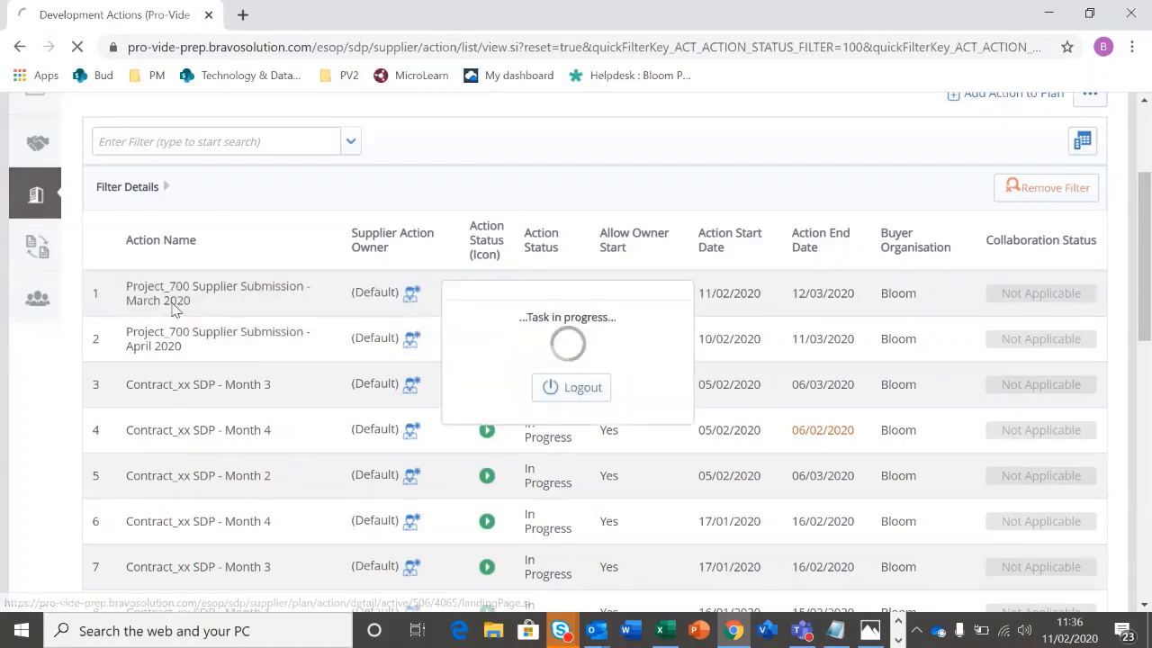
pyautogui.click(217, 292)
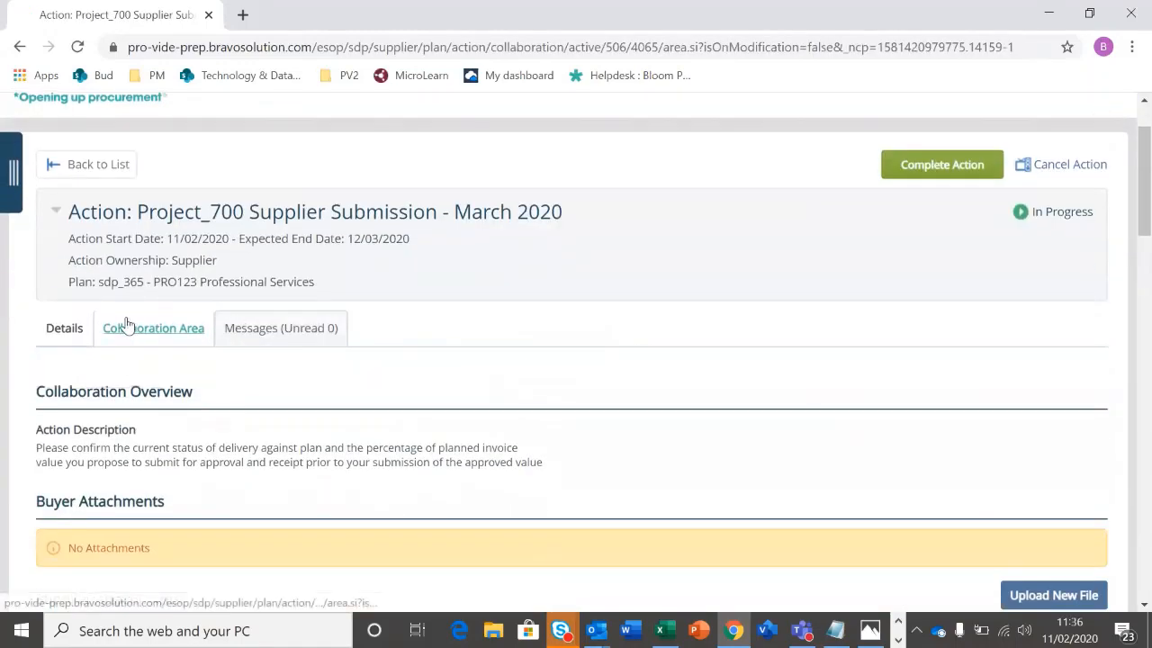
pyautogui.click(63, 328)
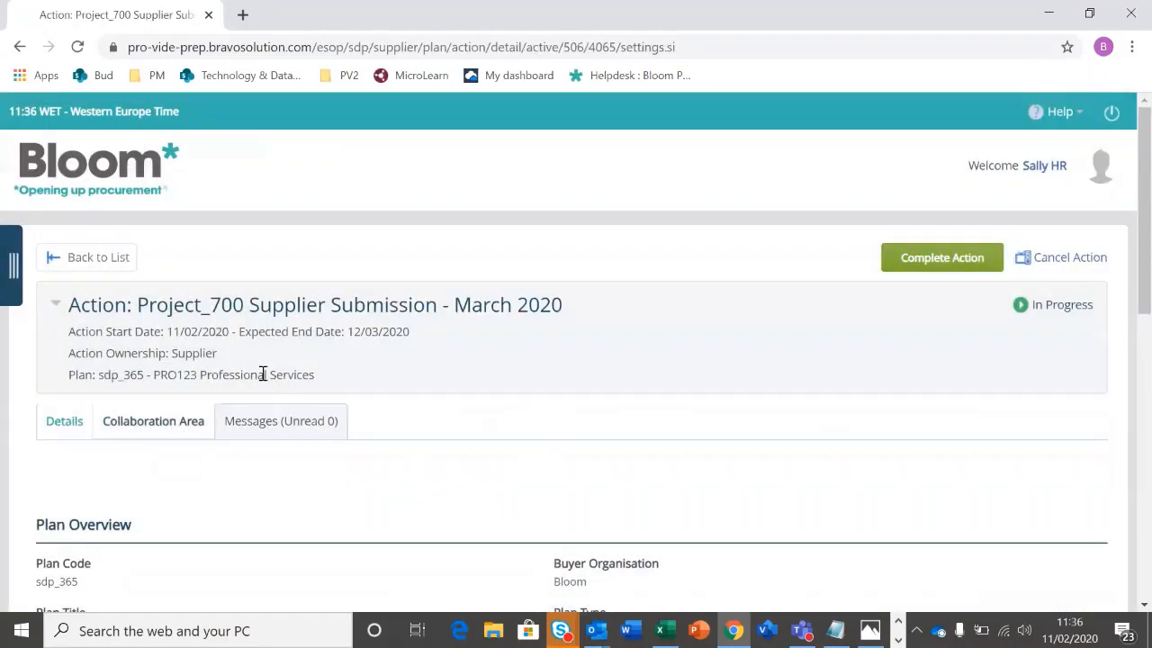
pyautogui.click(280, 420)
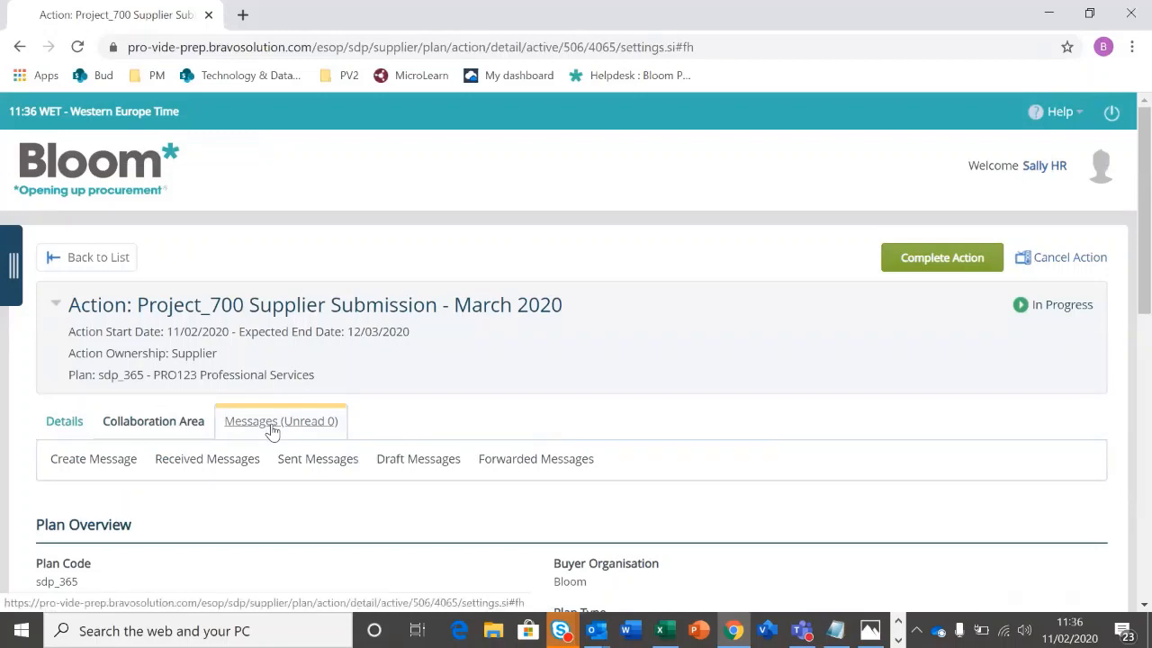
pyautogui.moveTo(187, 432)
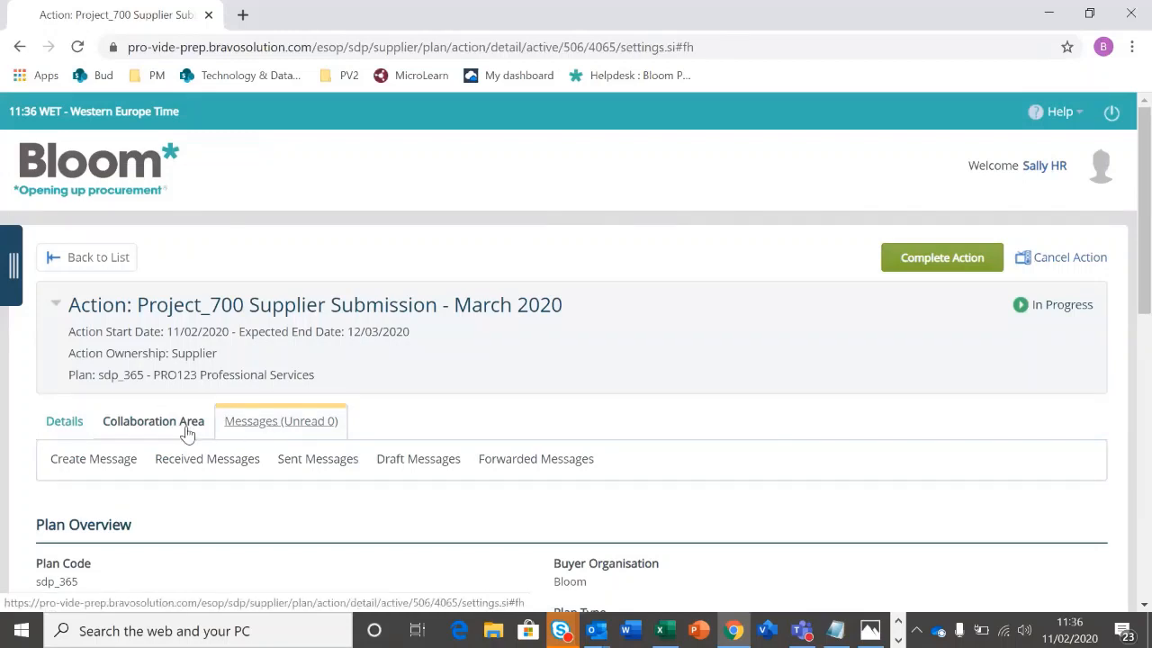
# View the action's Collaboration Area and scroll through the collaboration form
pyautogui.click(153, 420)
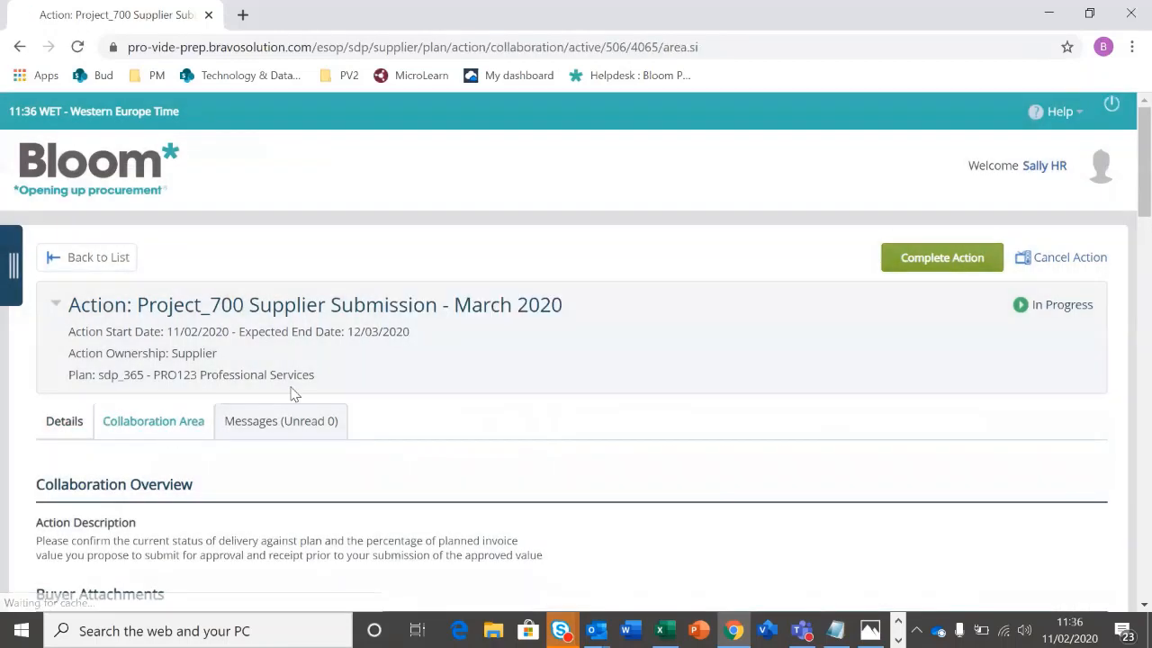
pyautogui.scroll(-3)
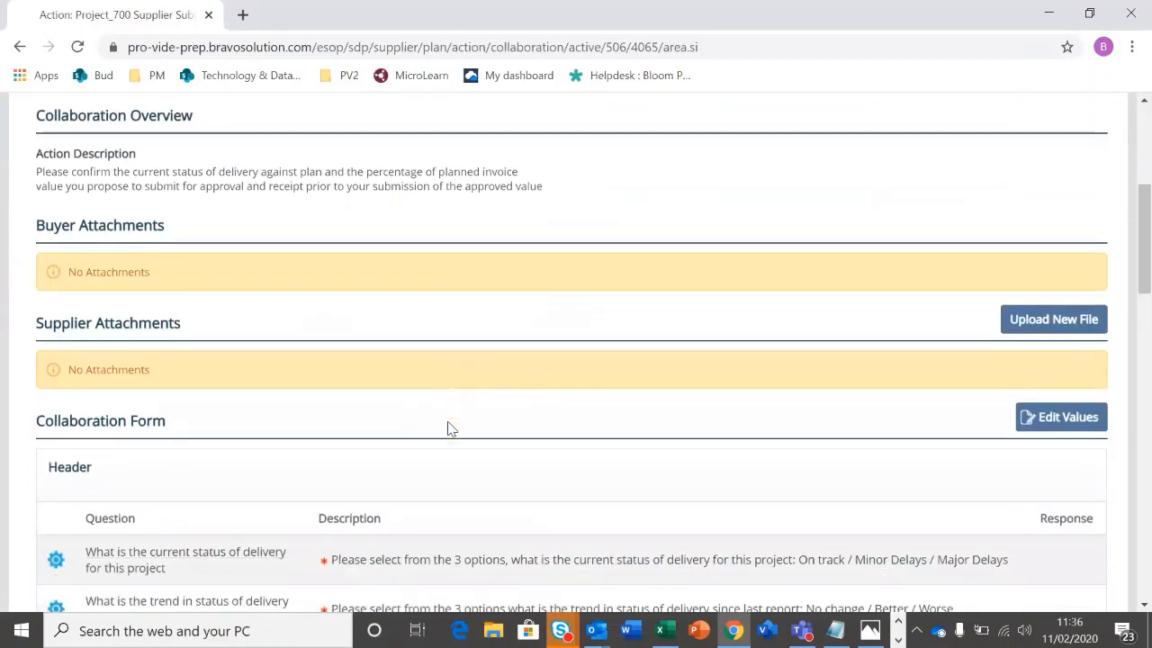
pyautogui.scroll(-3)
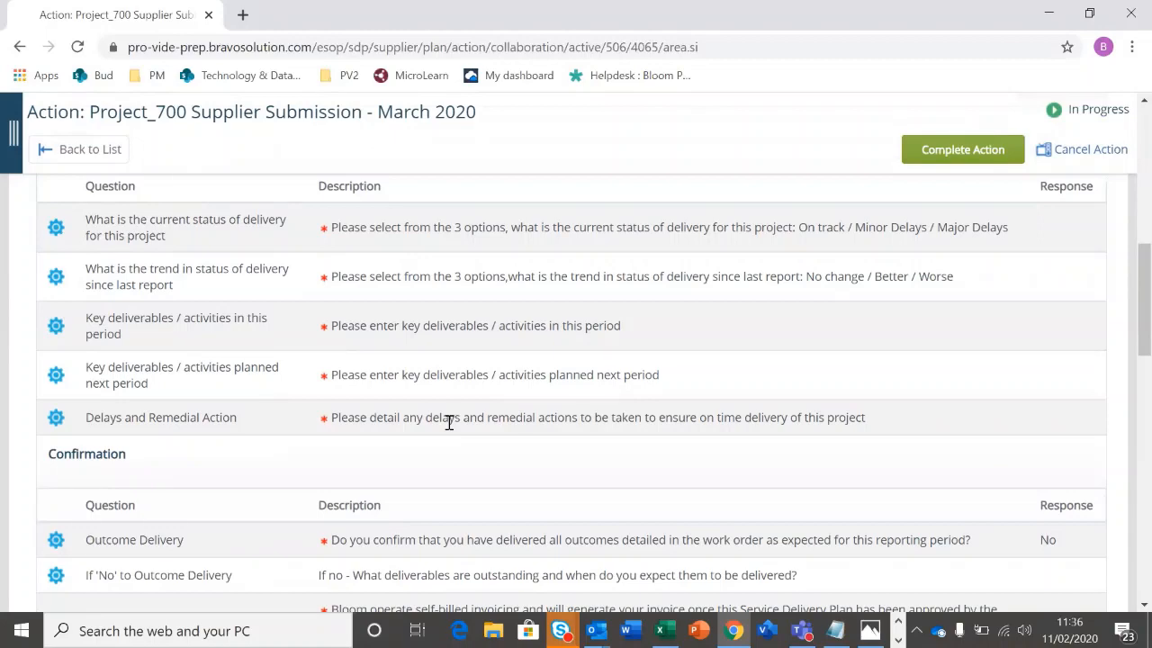
pyautogui.scroll(3)
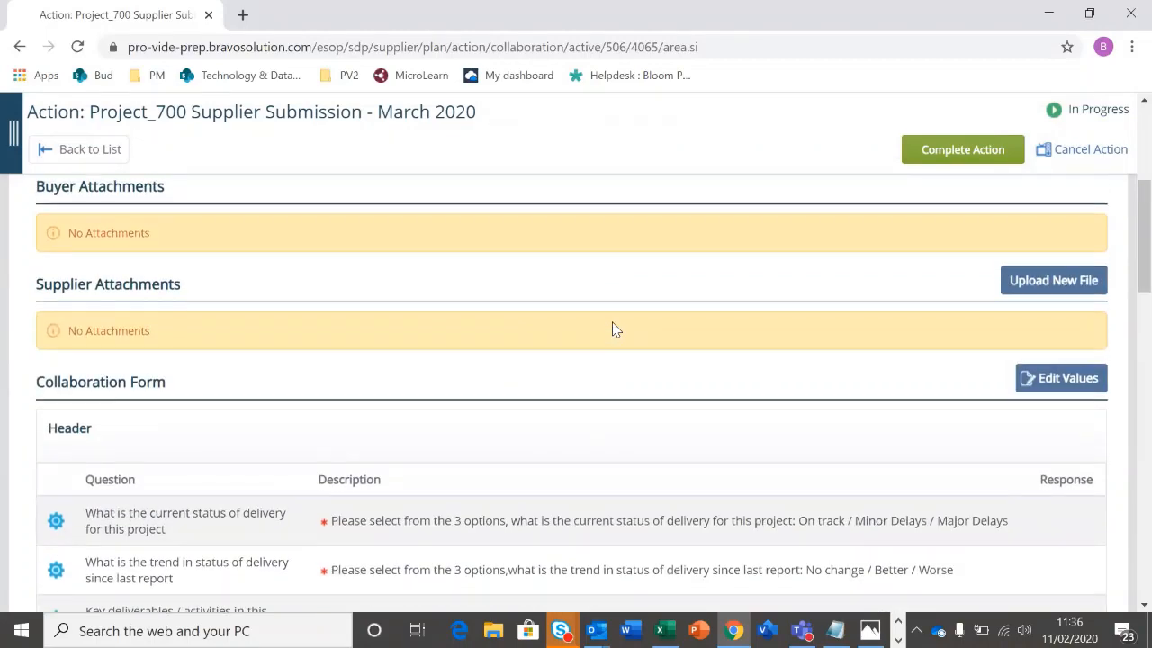
pyautogui.scroll(3)
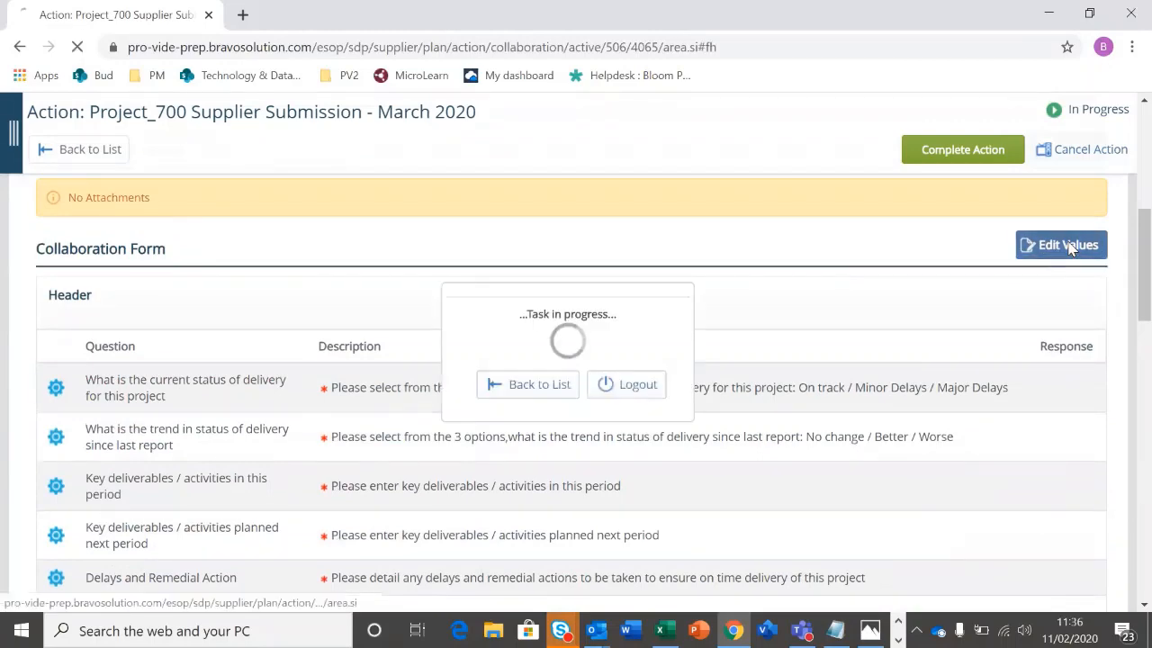
# Edit the form: delivery status On track, trend No change, deliverable Milestone 1
pyautogui.click(1060, 245)
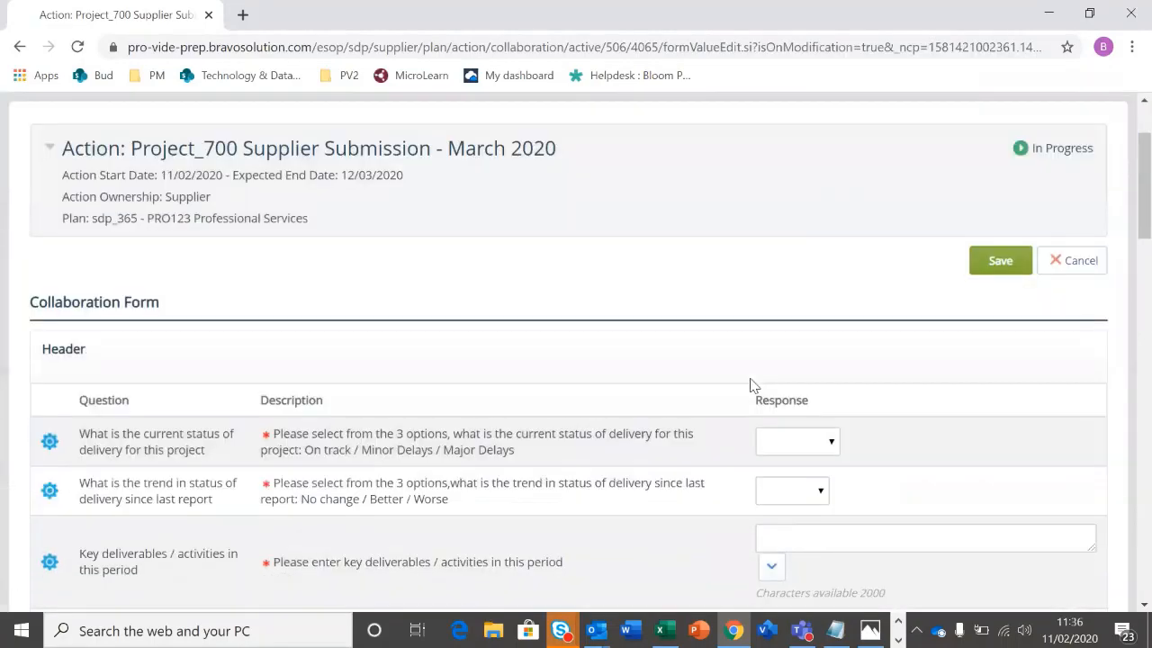
pyautogui.scroll(-3)
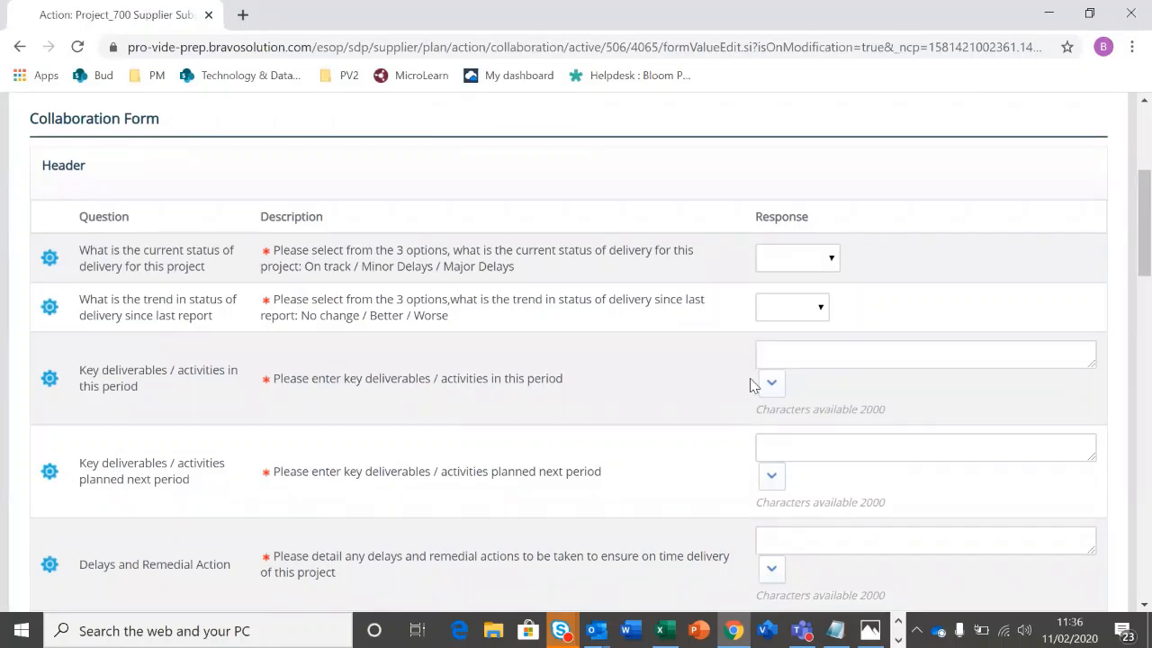
pyautogui.moveTo(802, 262)
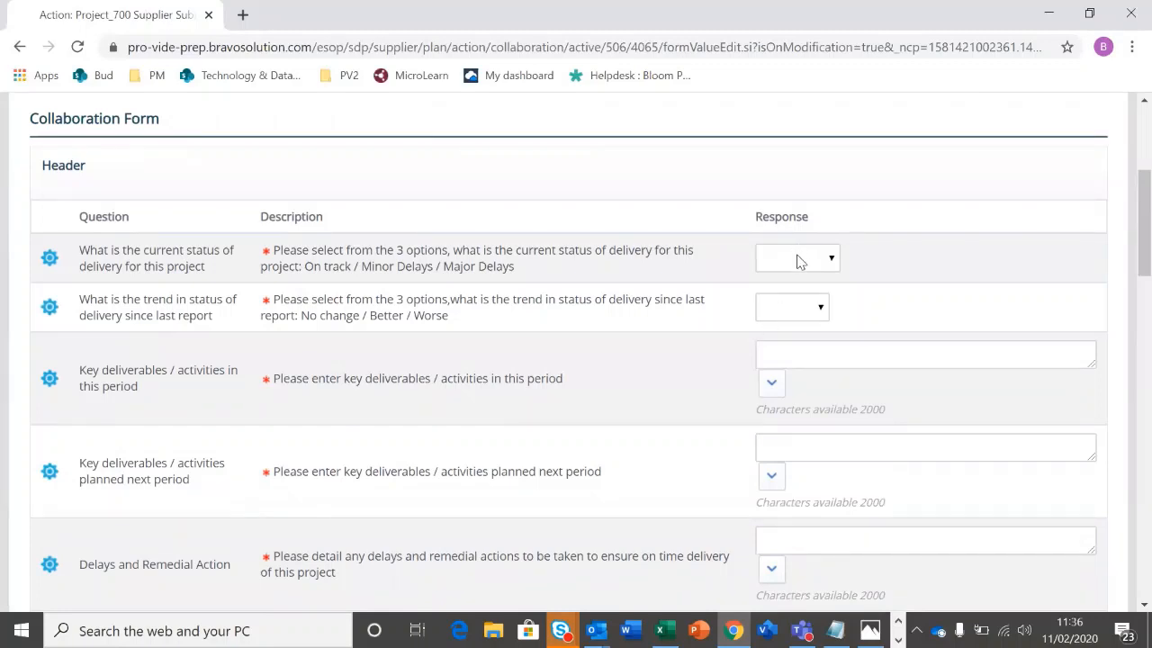
pyautogui.click(796, 257)
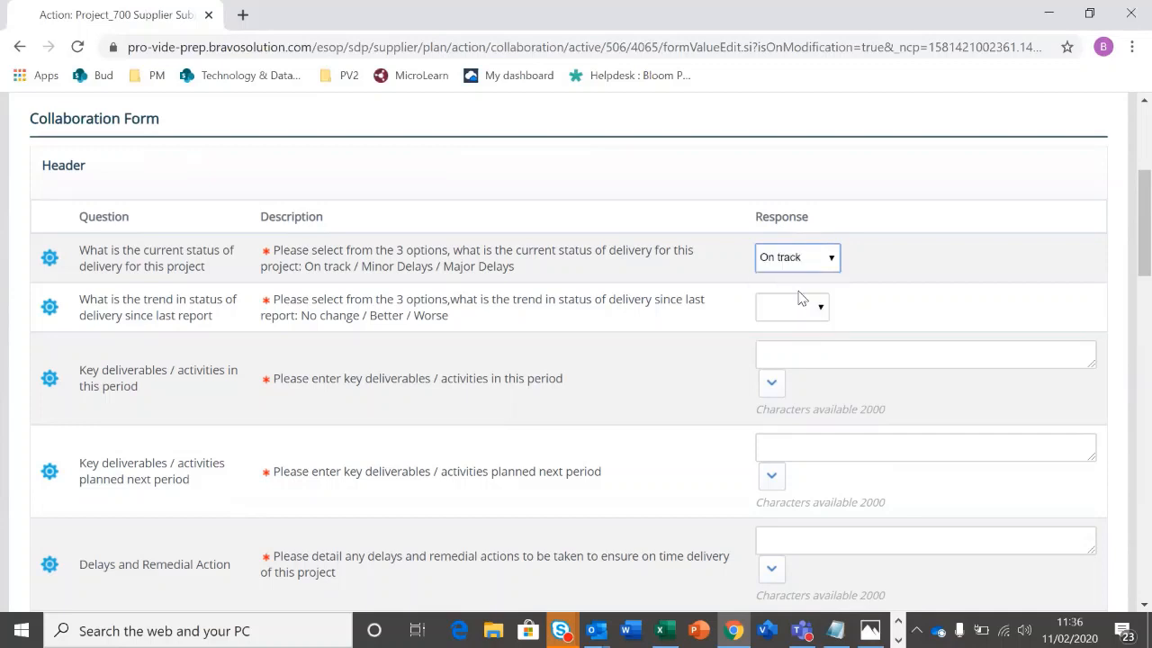
pyautogui.click(790, 306)
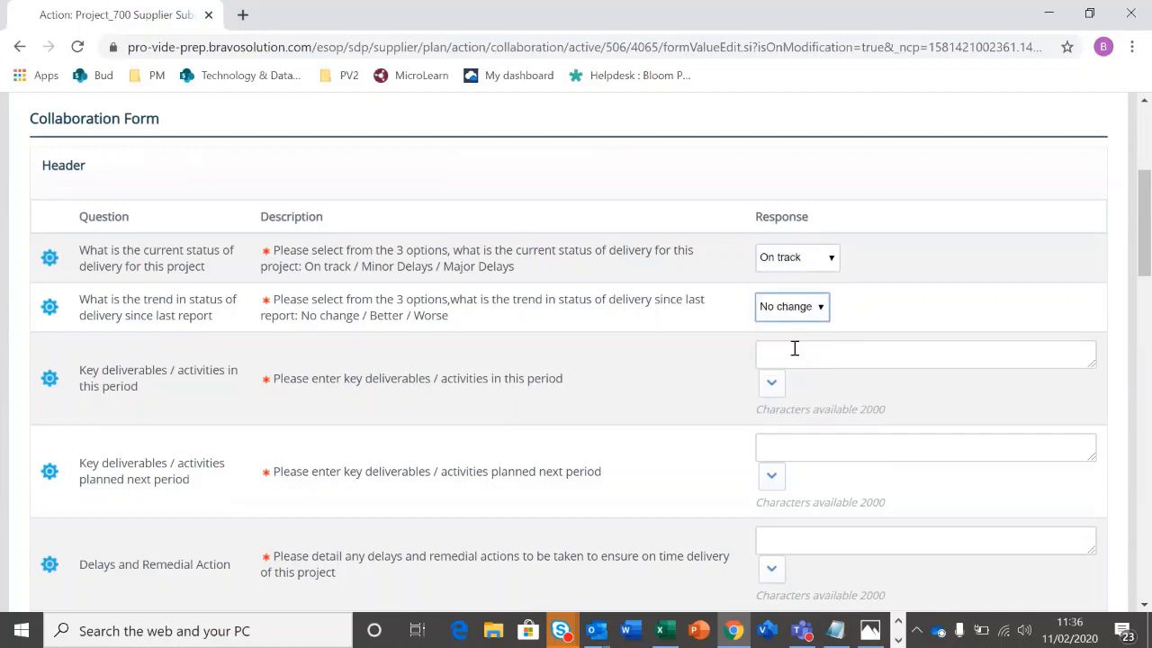
pyautogui.write('Milestone 1')
pyautogui.click(925, 447)
pyautogui.write('Milestone 2')
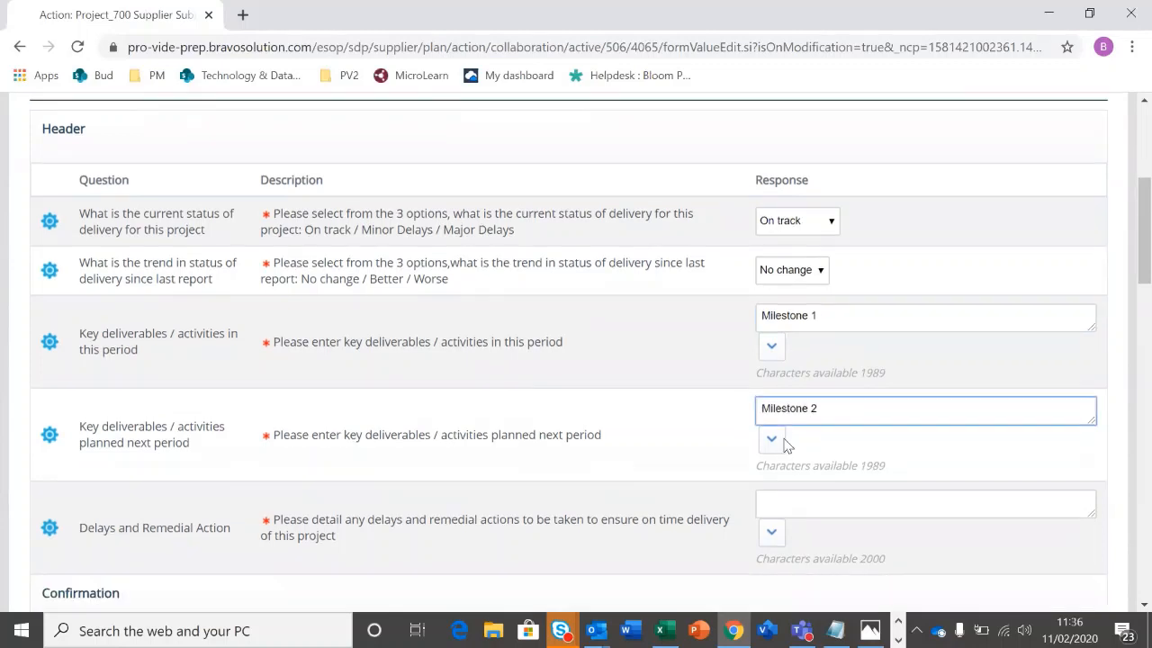
pyautogui.scroll(-3)
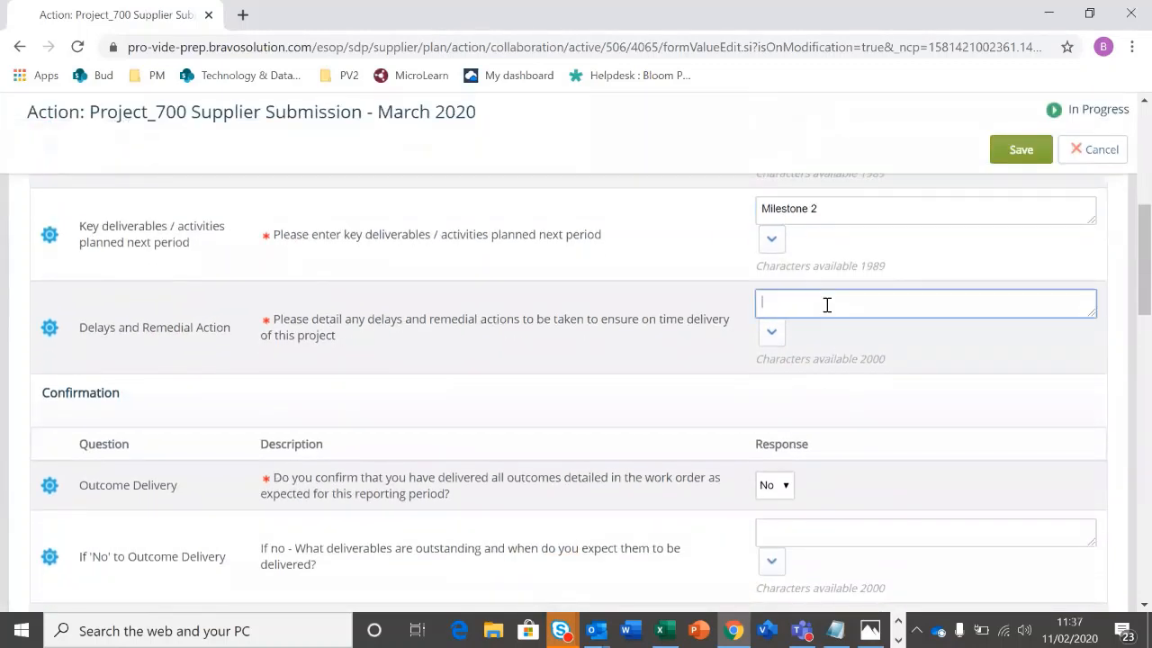
# Enter None for delays and confirm all outcomes were delivered
pyautogui.write('None')
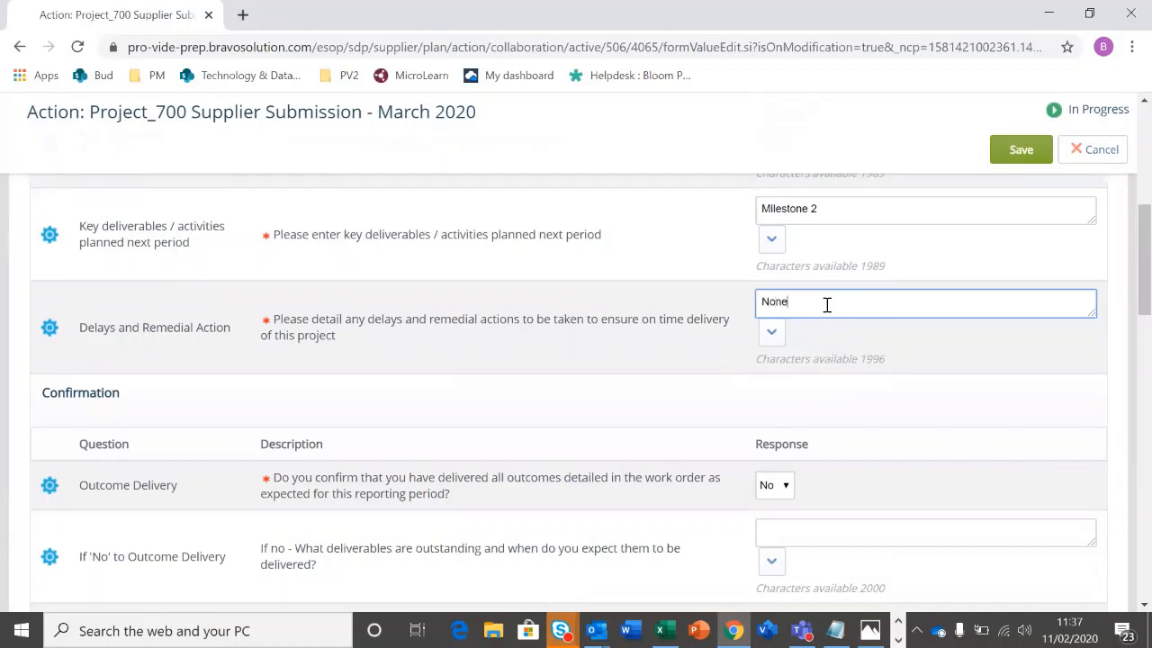
pyautogui.scroll(-3)
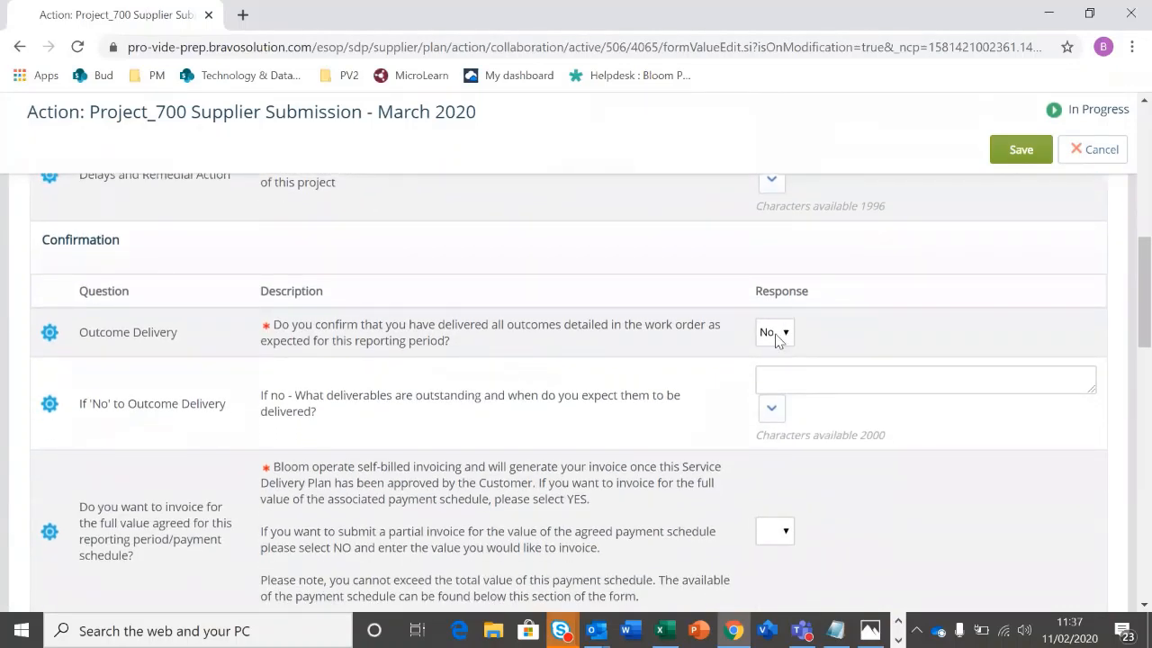
pyautogui.click(774, 331)
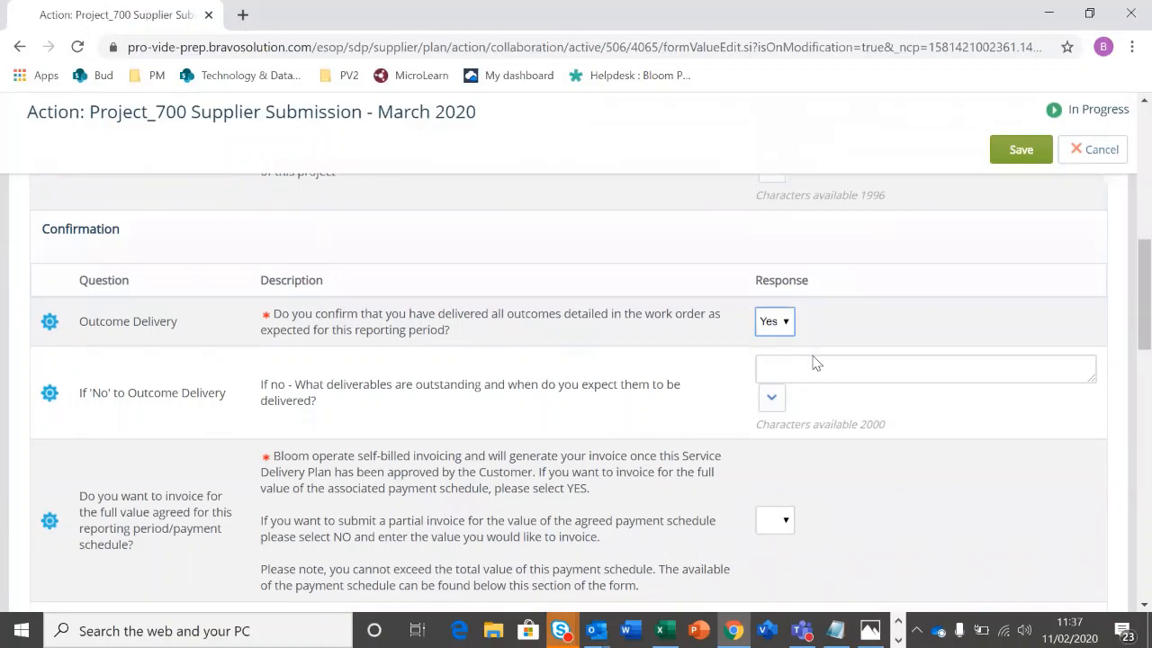
pyautogui.scroll(-3)
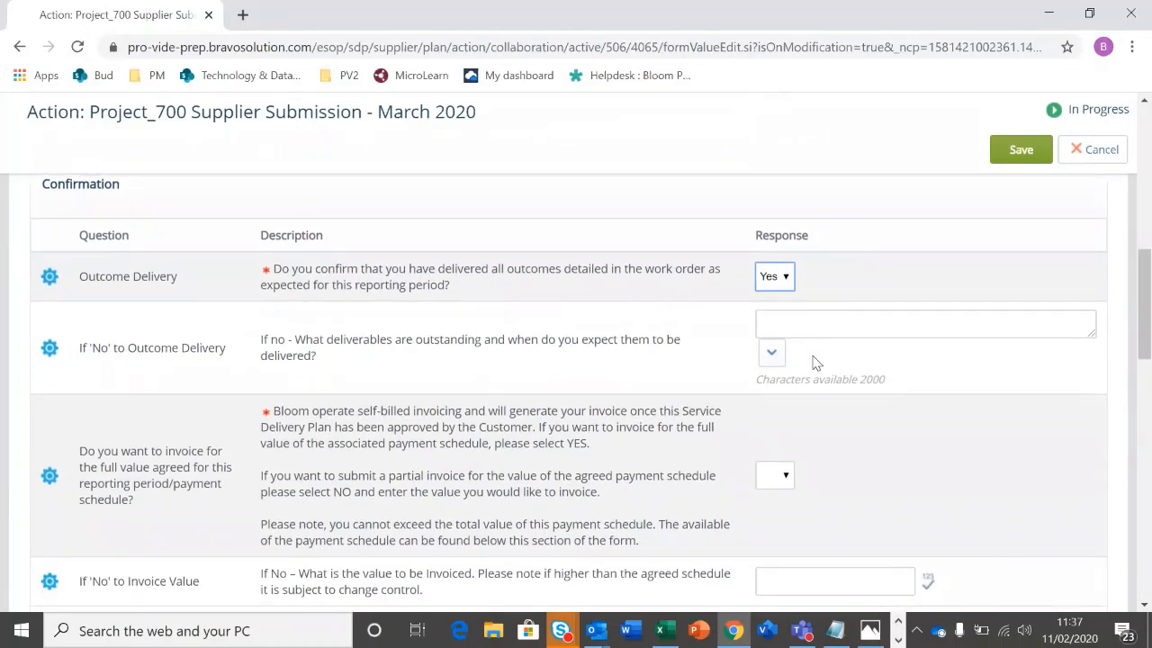
pyautogui.scroll(-3)
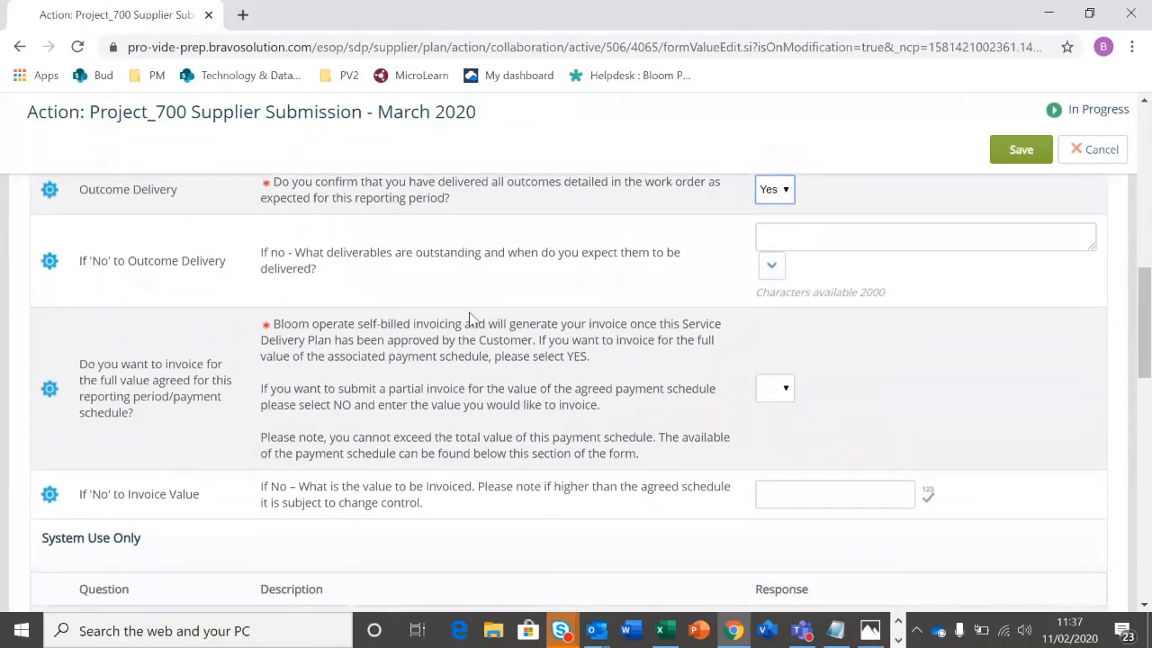
pyautogui.scroll(3)
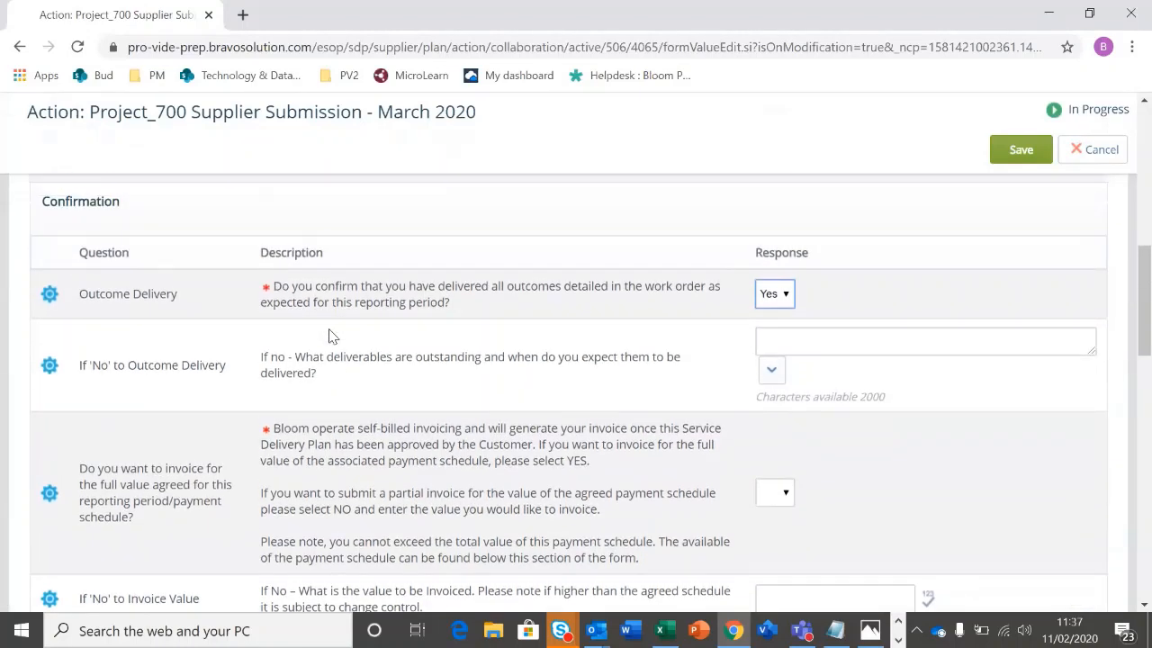
pyautogui.scroll(-3)
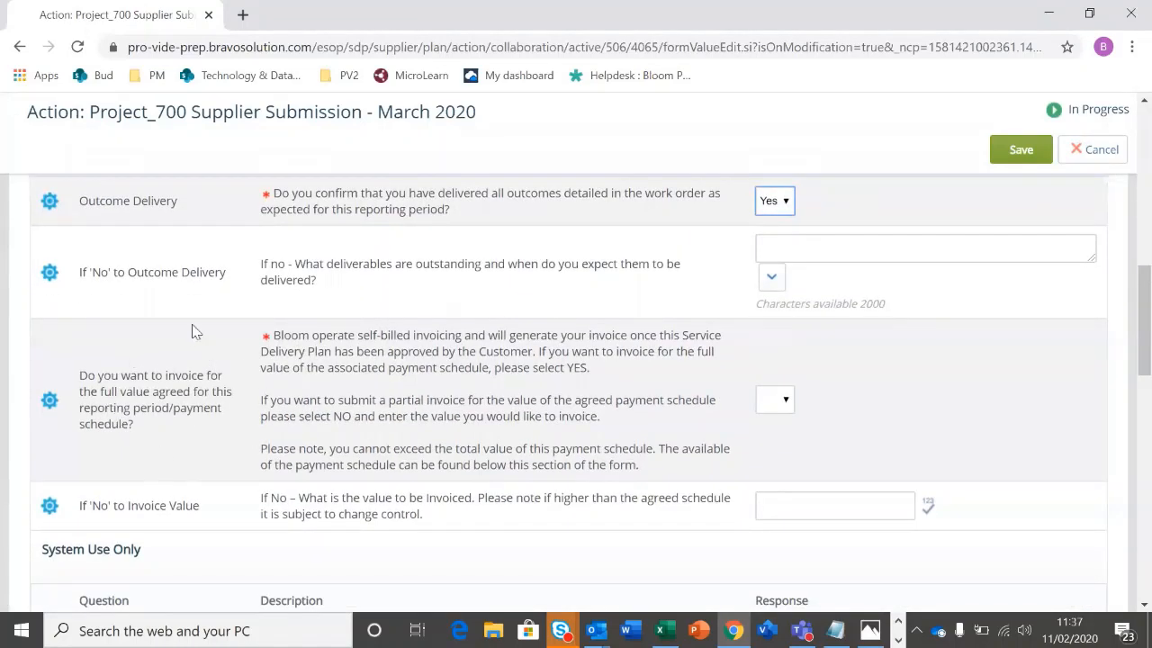
pyautogui.moveTo(157, 372)
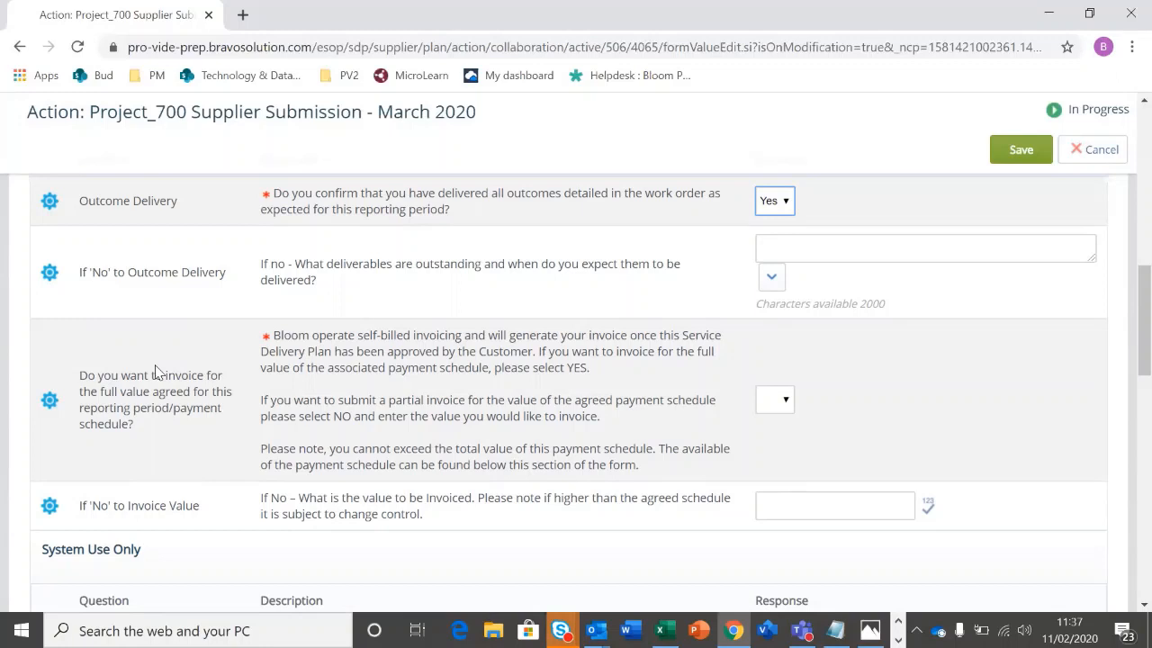
pyautogui.moveTo(236, 375)
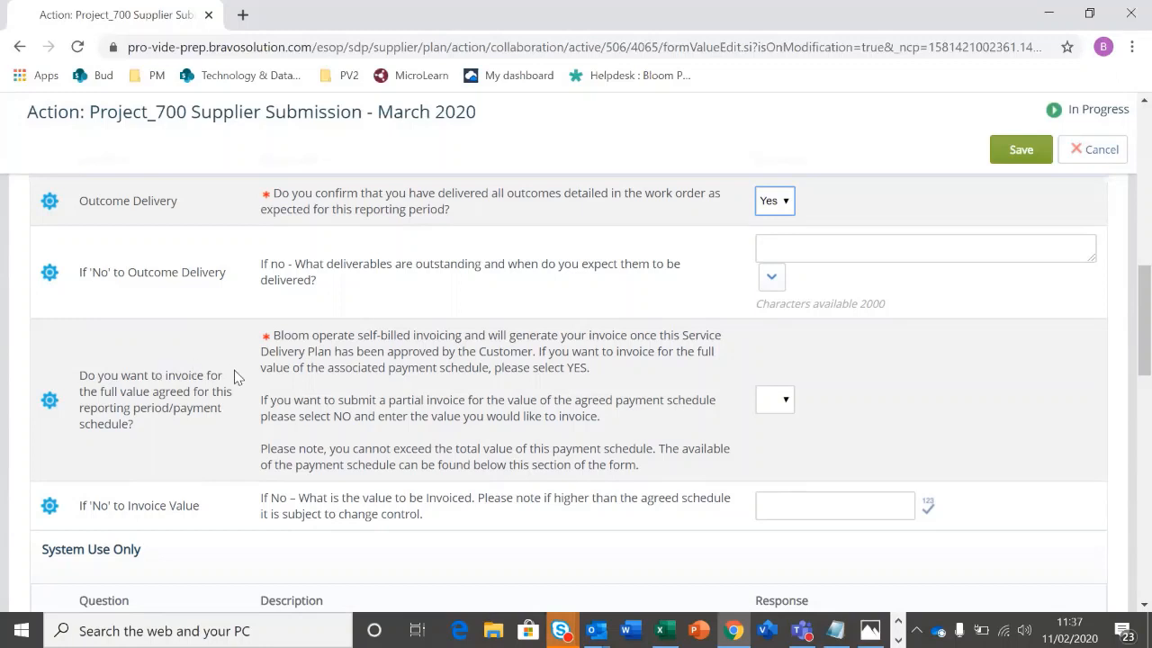
# Answer No to full-value invoicing and set 15000 as the value to invoice
pyautogui.scroll(-3)
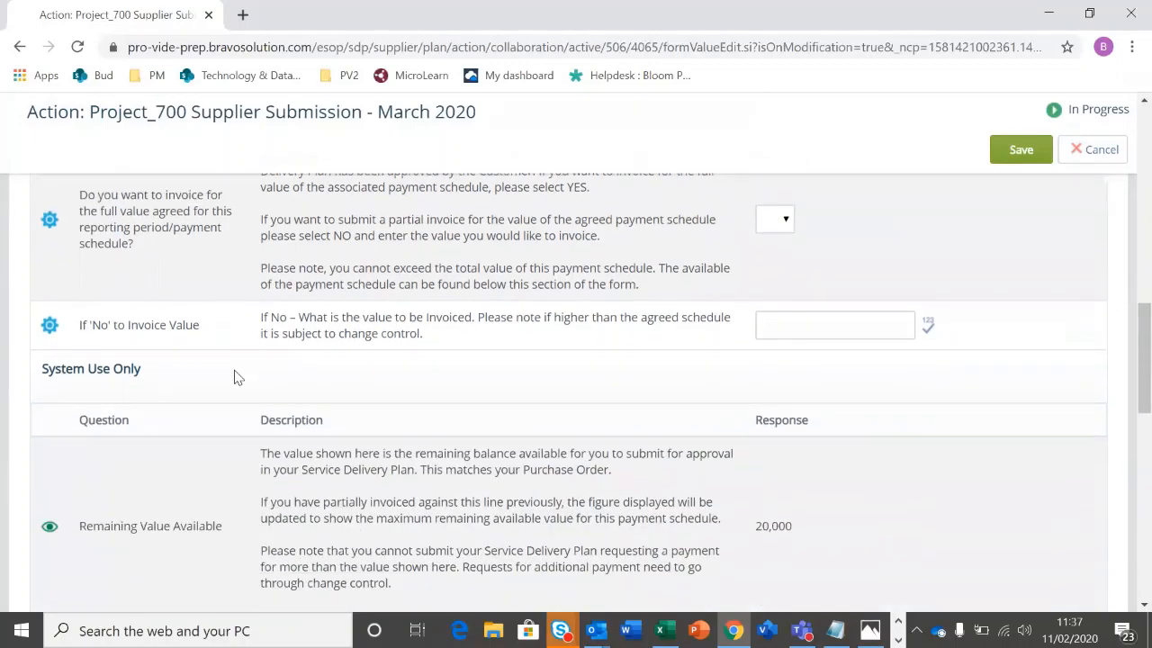
pyautogui.click(773, 219)
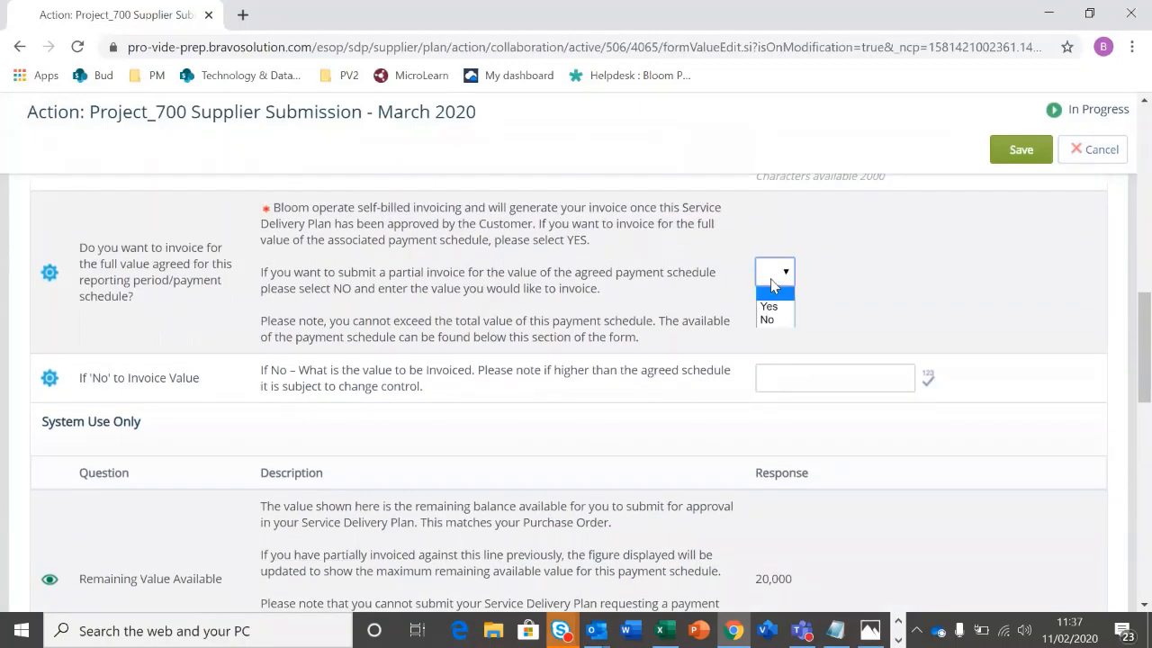
pyautogui.scroll(-3)
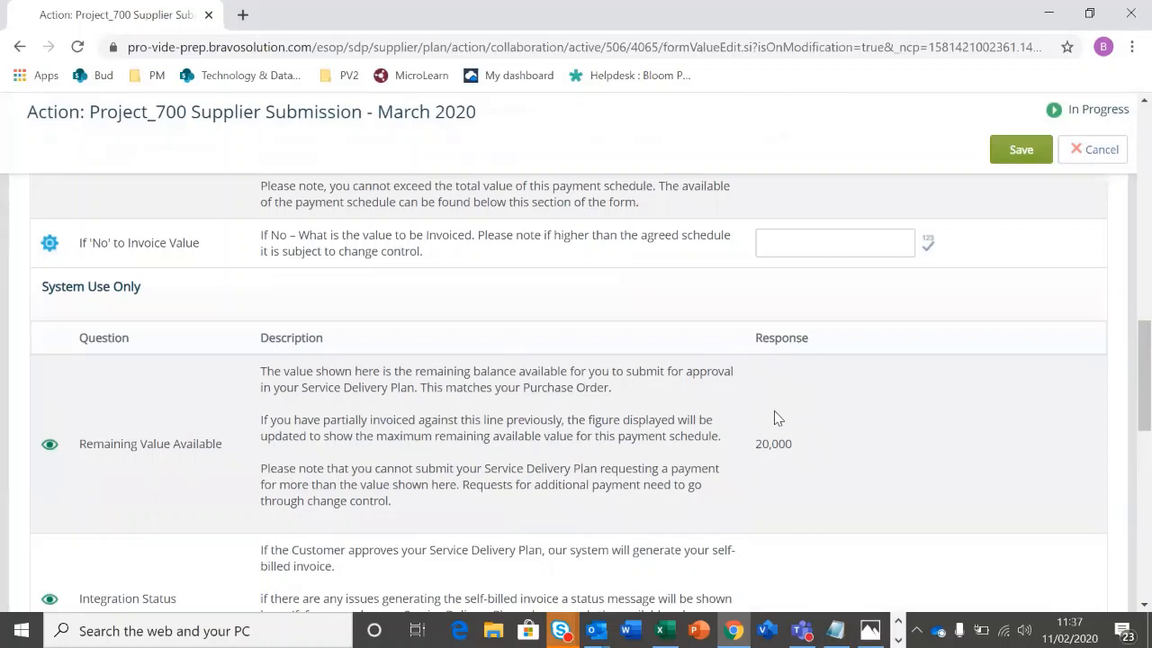
pyautogui.scroll(3)
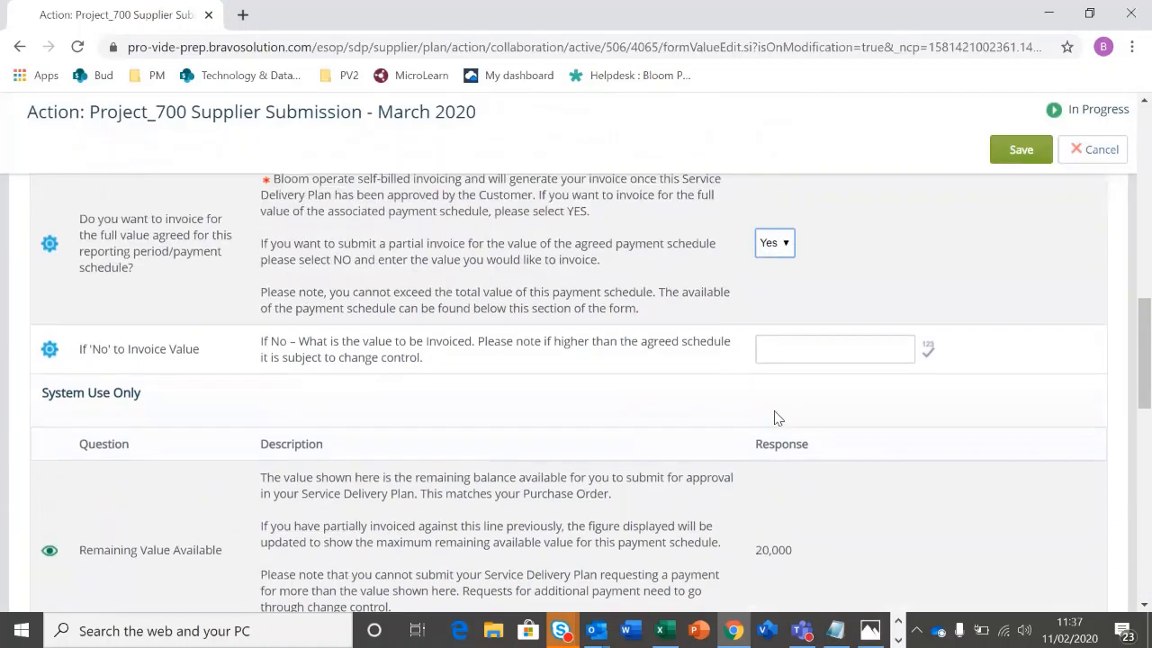
pyautogui.scroll(3)
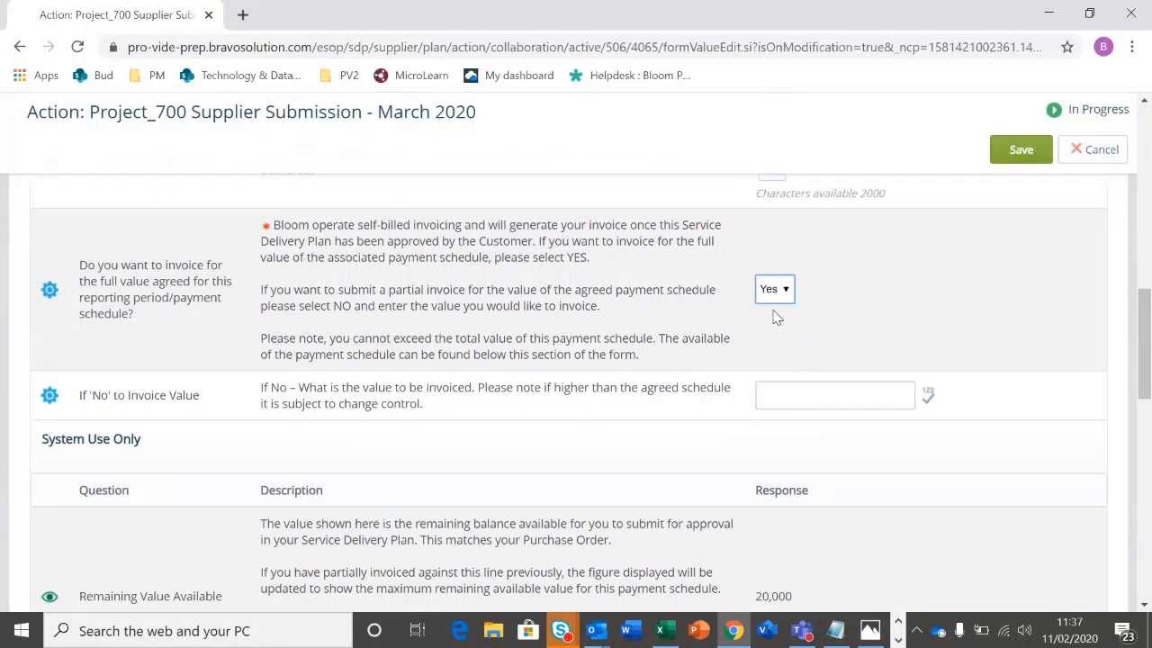
pyautogui.click(773, 288)
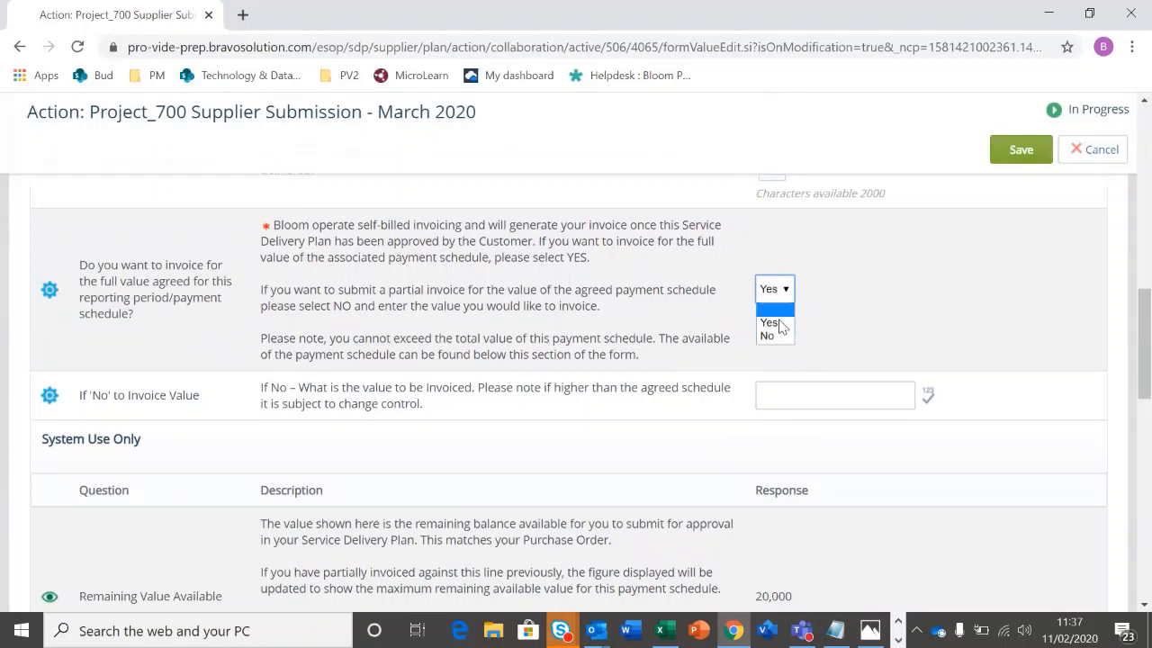
pyautogui.click(767, 335)
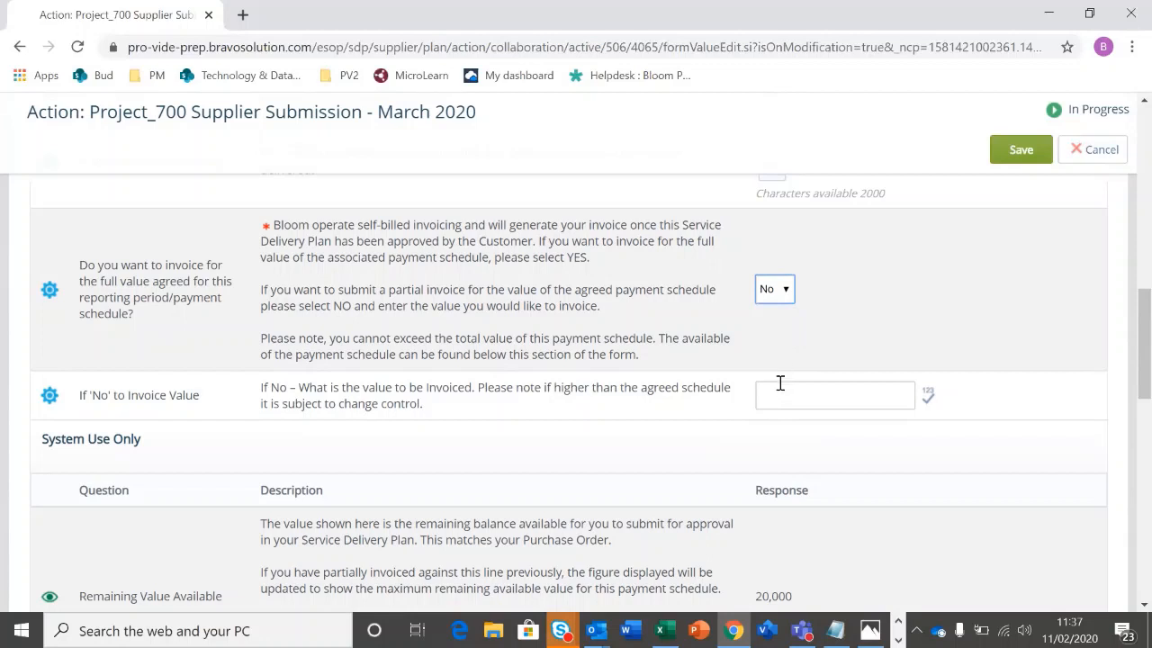
pyautogui.write('15')
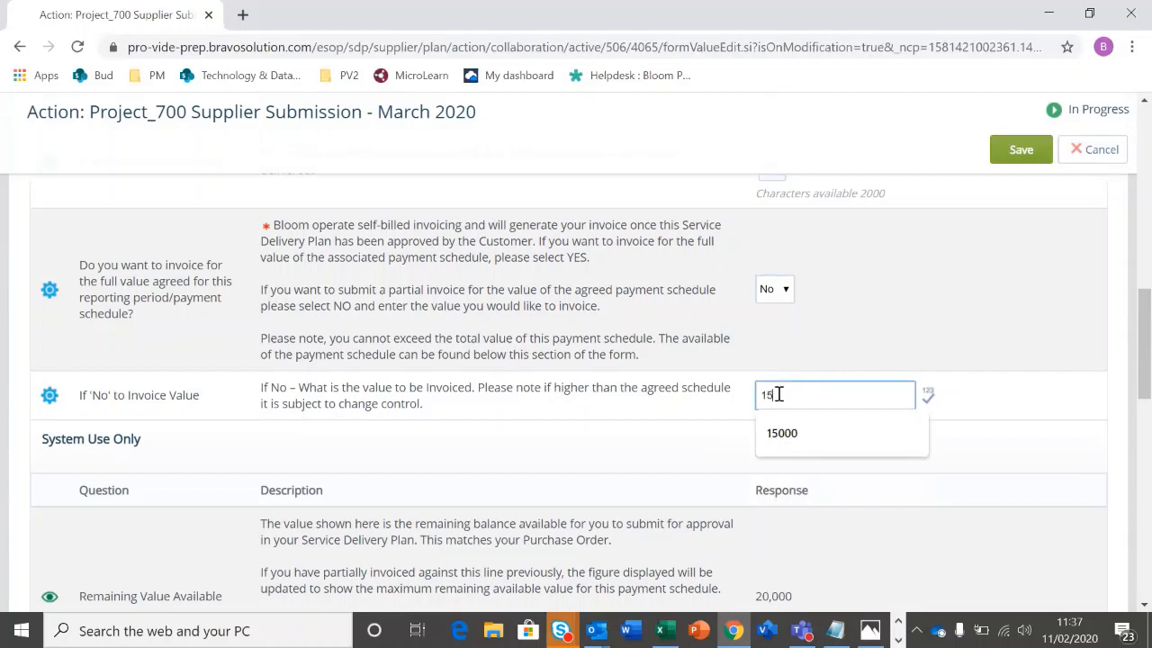
pyautogui.click(781, 433)
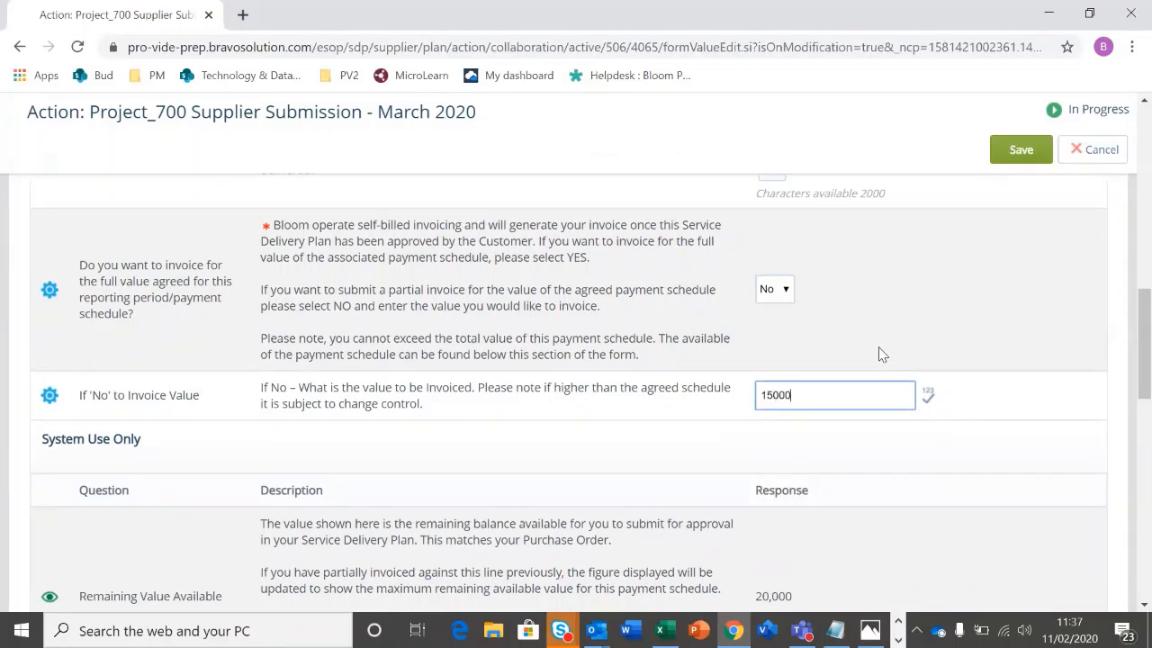
# Answer No to including expenses this month
pyautogui.scroll(-3)
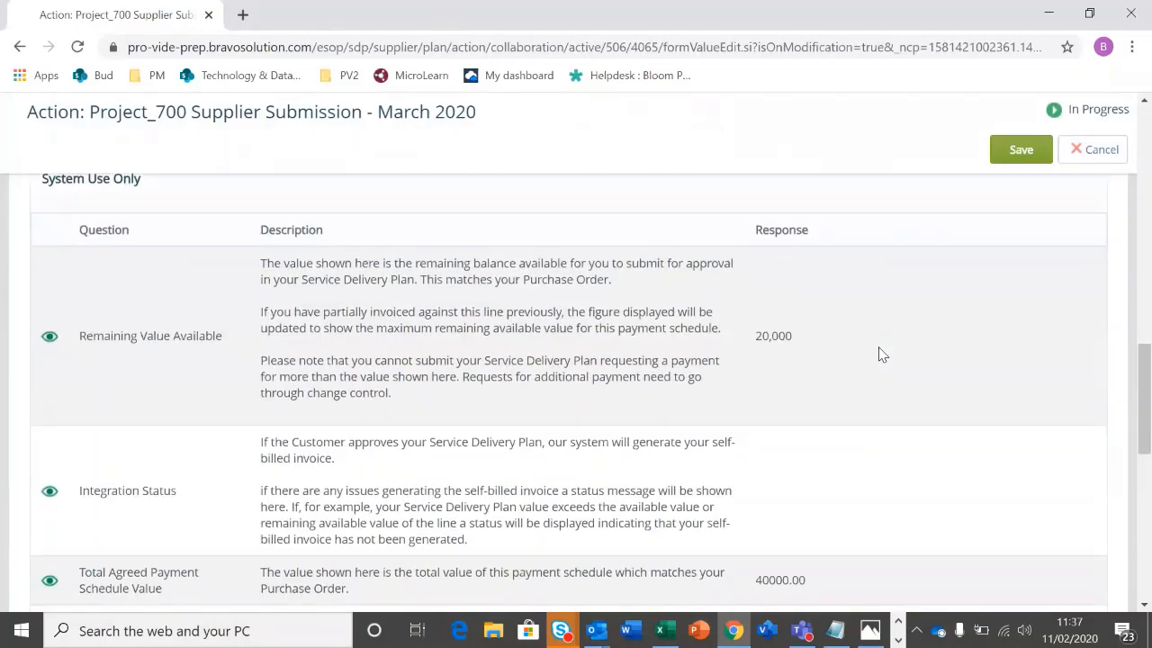
pyautogui.scroll(3)
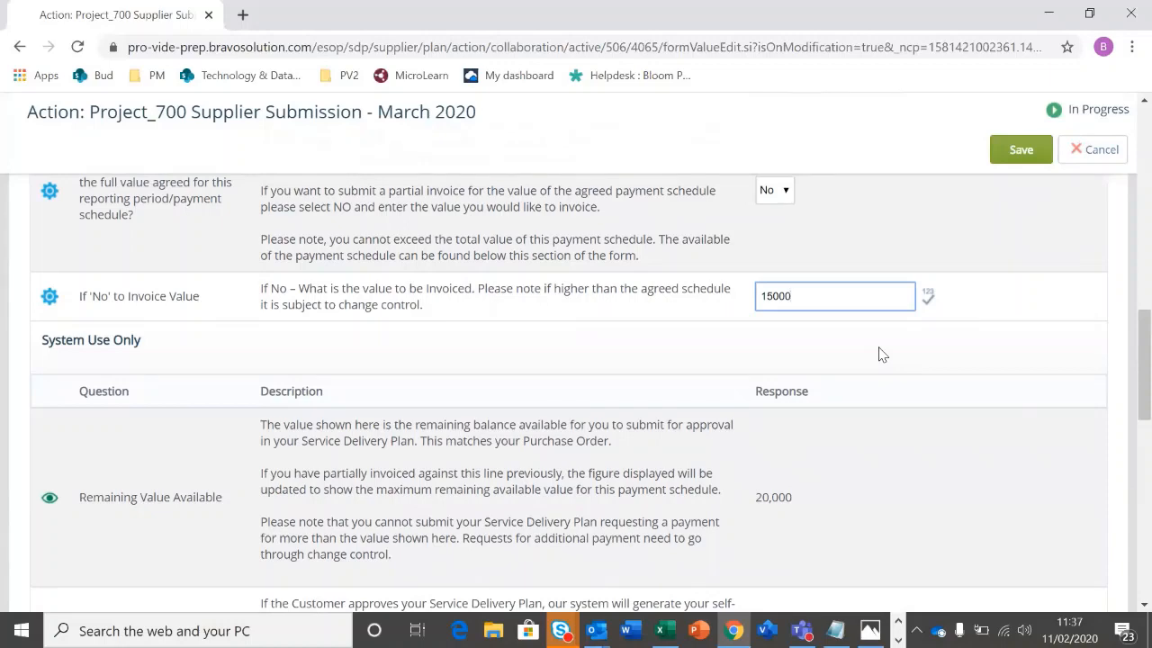
pyautogui.scroll(-3)
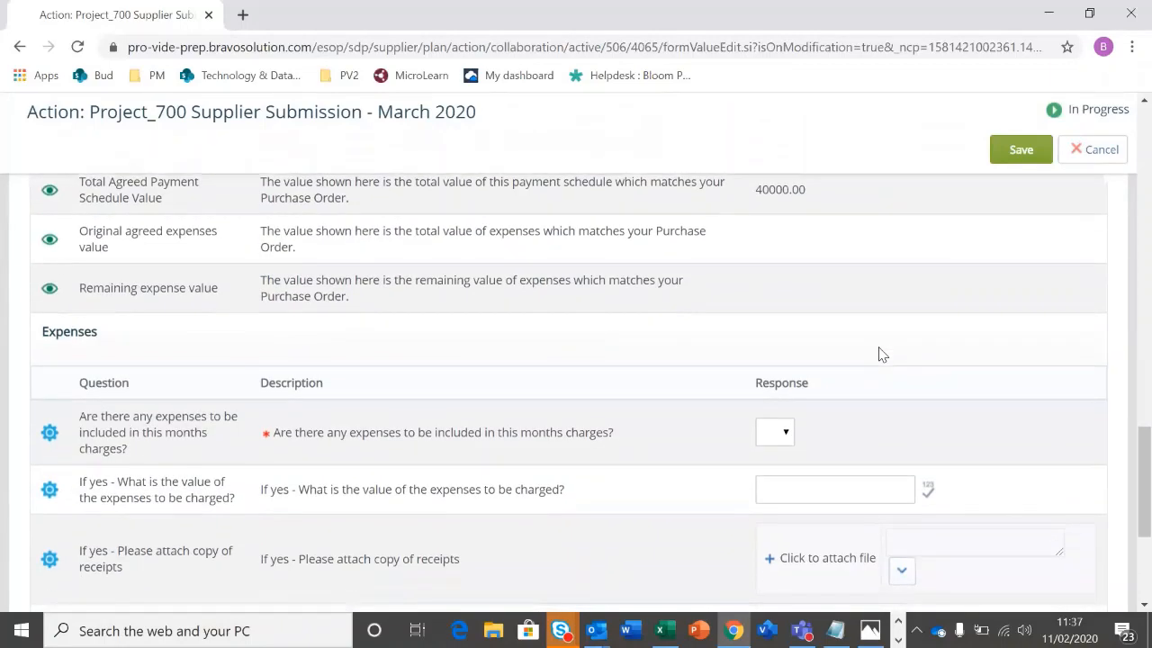
pyautogui.click(773, 432)
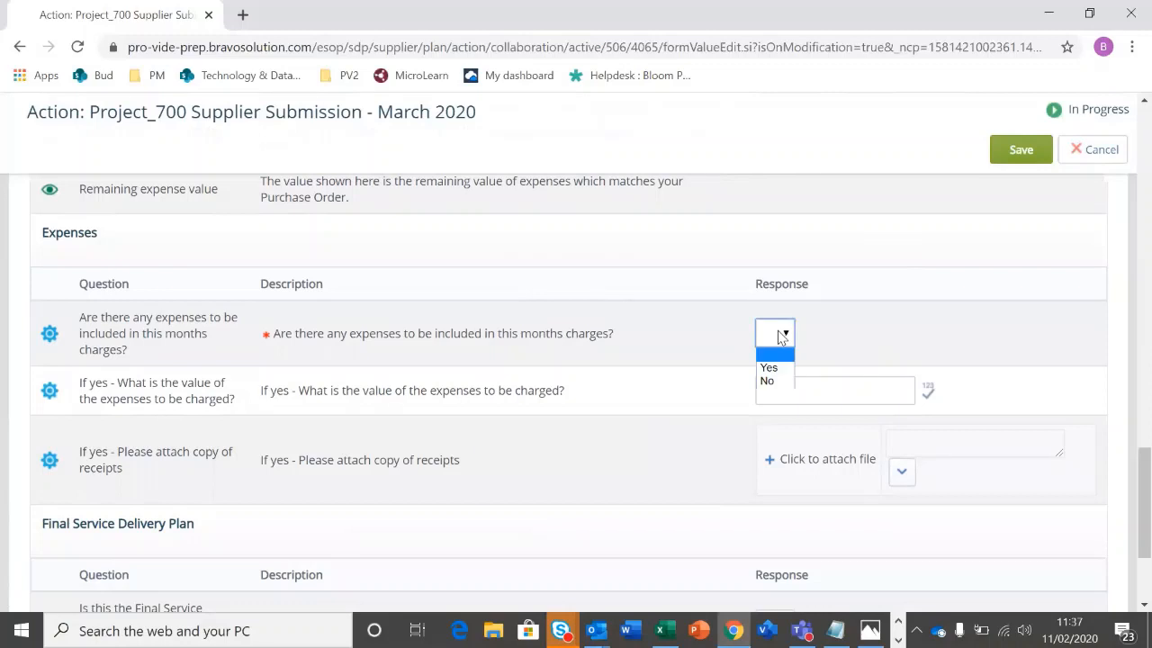
pyautogui.click(766, 380)
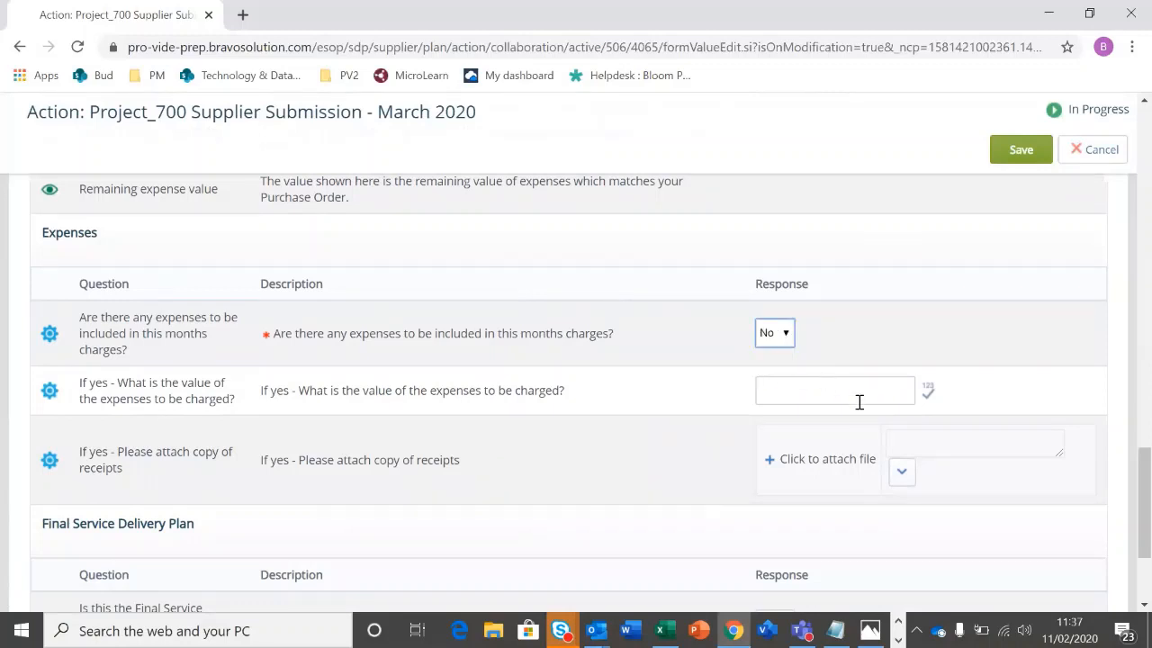
pyautogui.moveTo(828, 366)
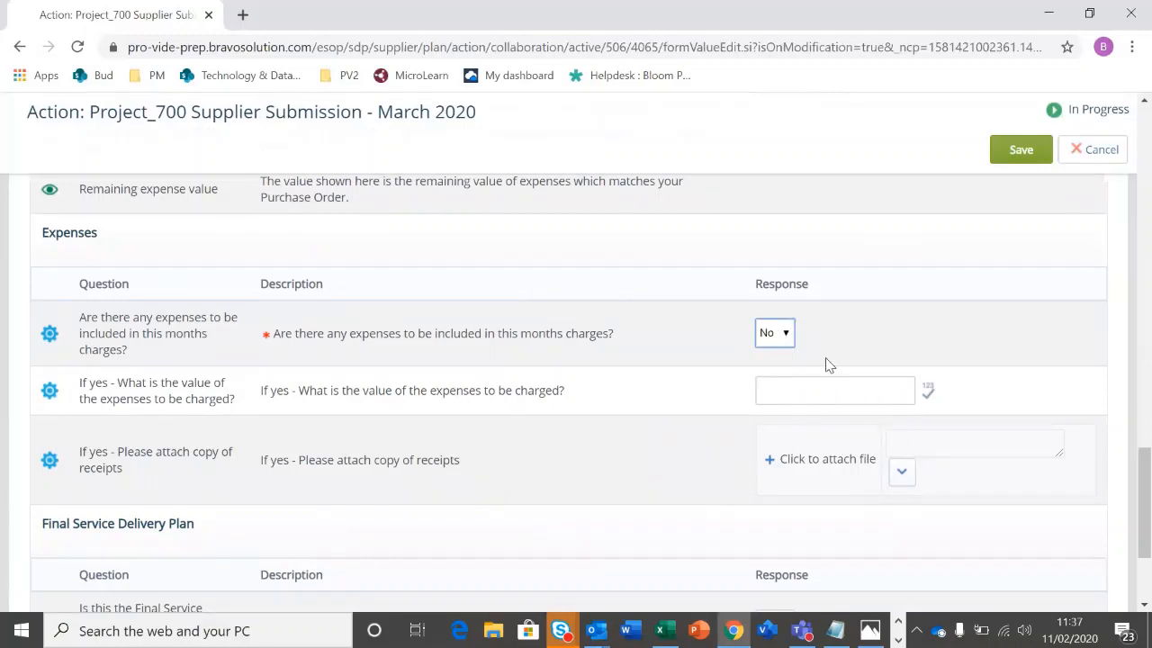
# Answer Yes to the Final Service Delivery Plan question
pyautogui.scroll(-3)
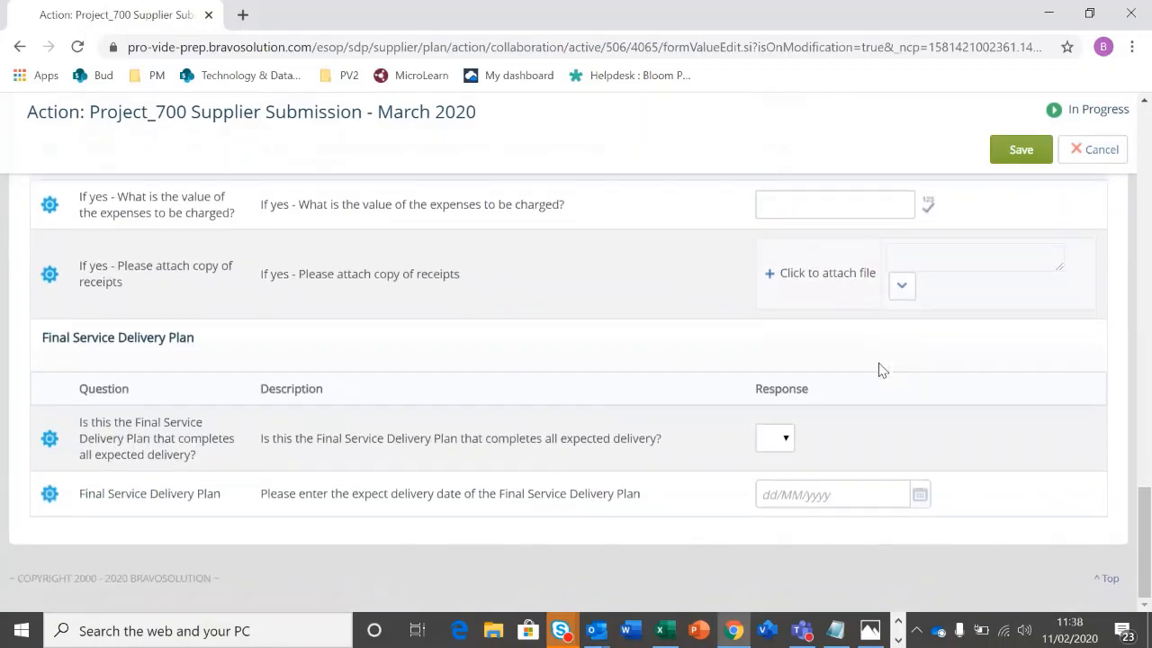
pyautogui.click(774, 437)
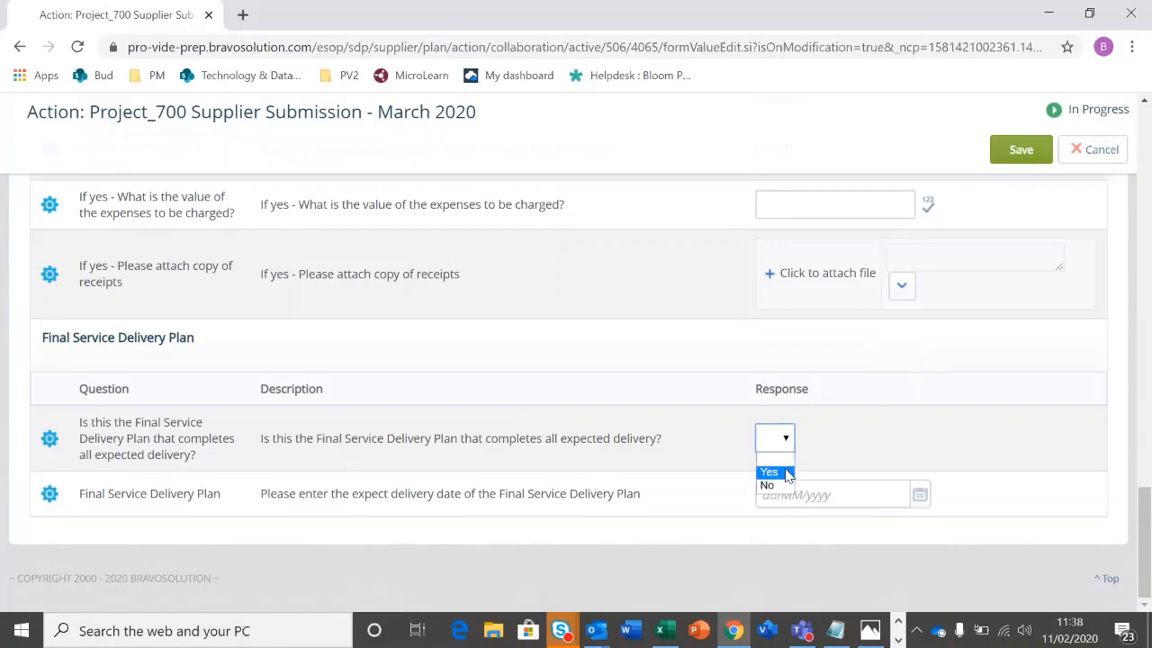
pyautogui.click(769, 472)
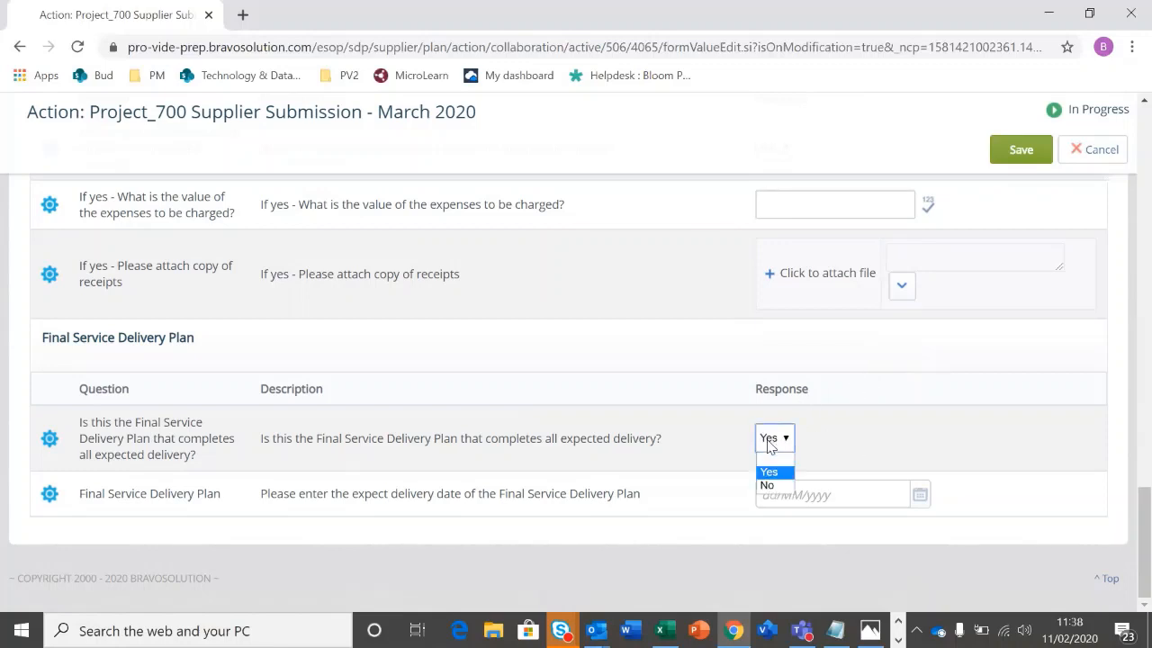
pyautogui.click(766, 485)
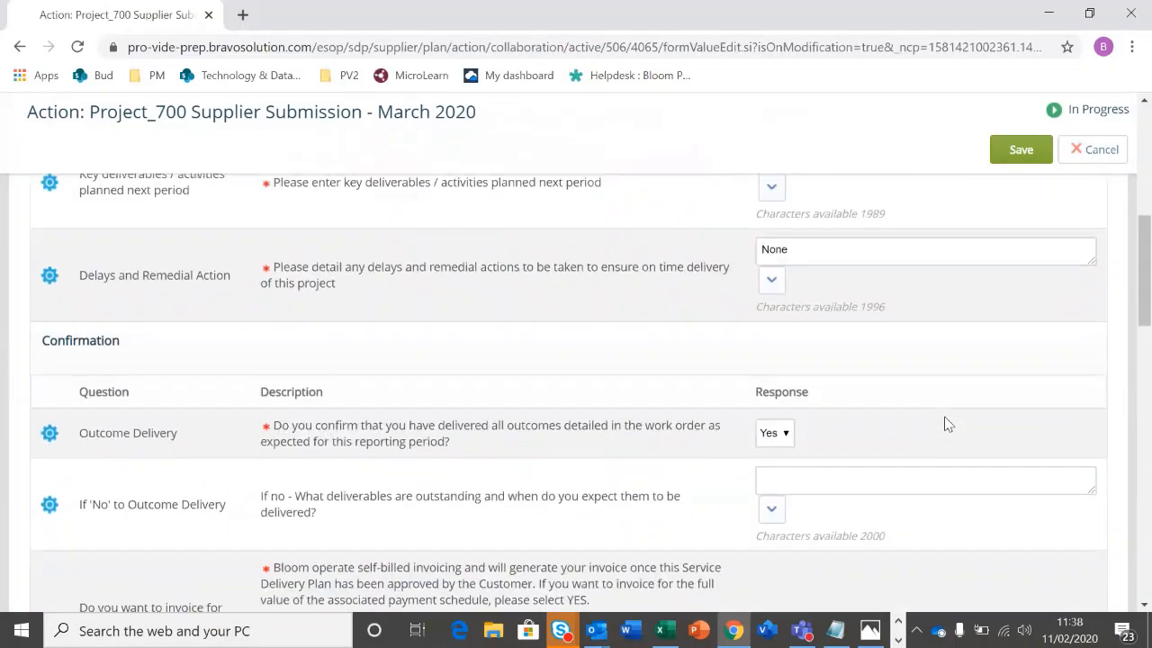
# Save the March 2020 form and review its read-only responses
pyautogui.click(1020, 149)
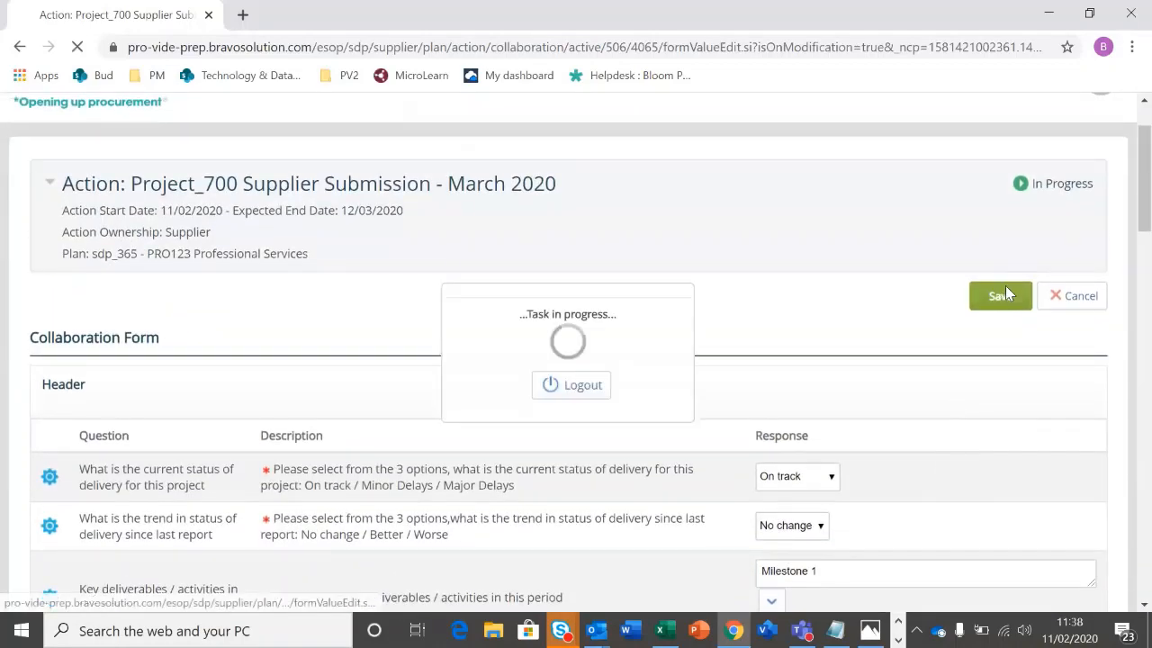
pyautogui.click(1000, 295)
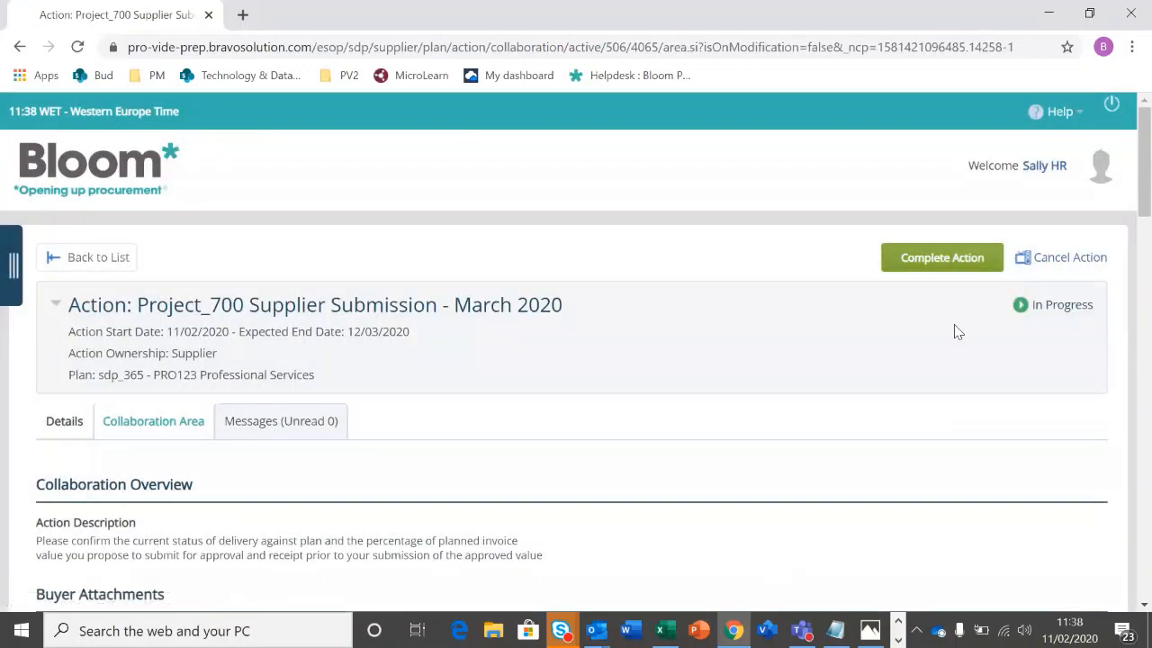
pyautogui.scroll(-3)
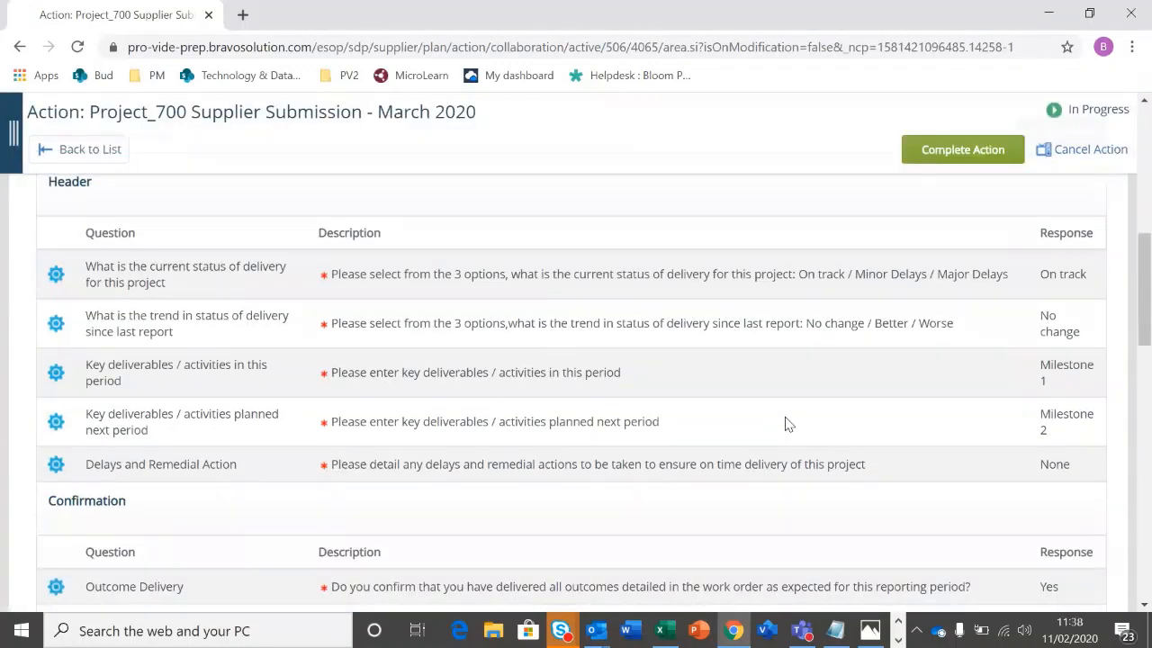
pyautogui.scroll(-3)
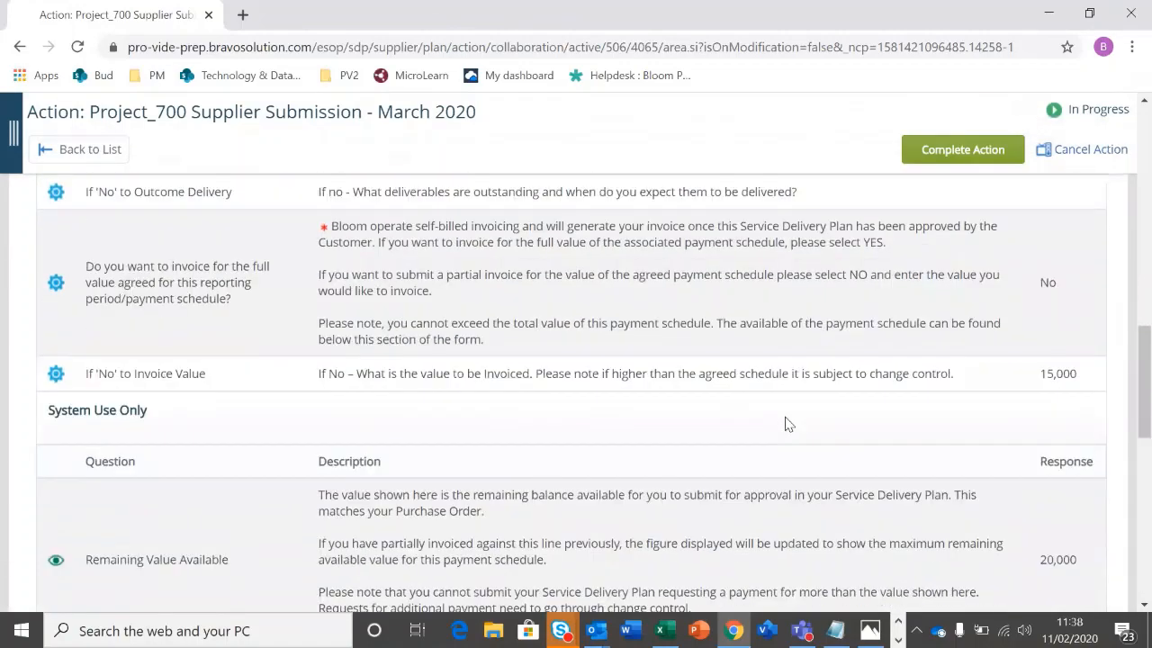
pyautogui.scroll(3)
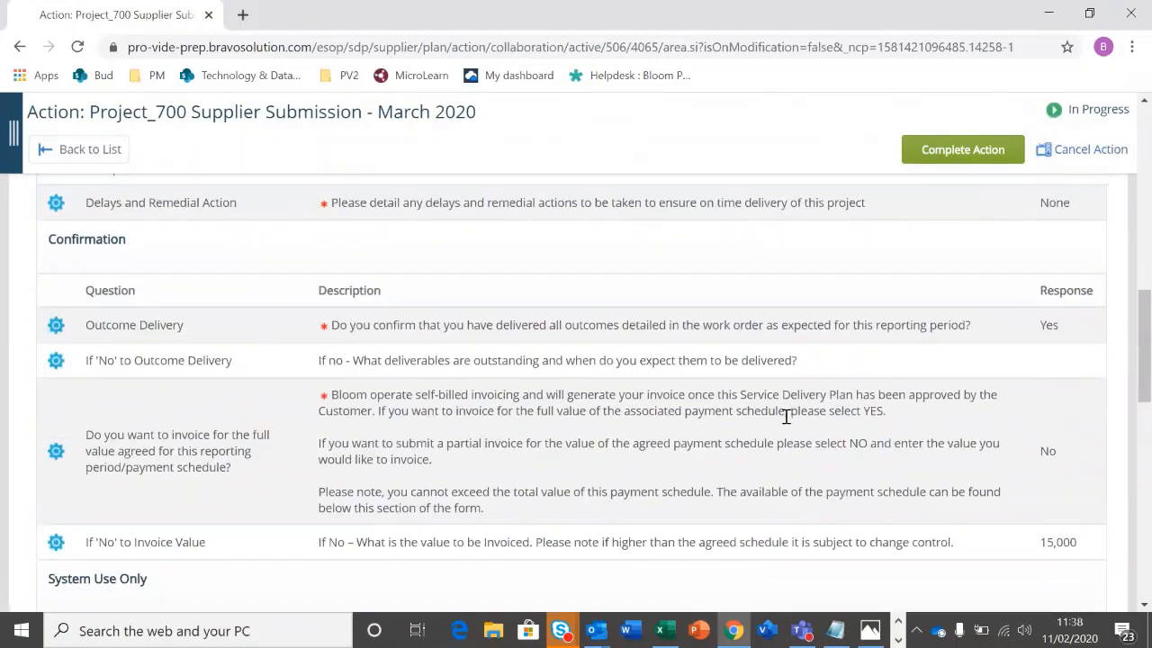
pyautogui.scroll(3)
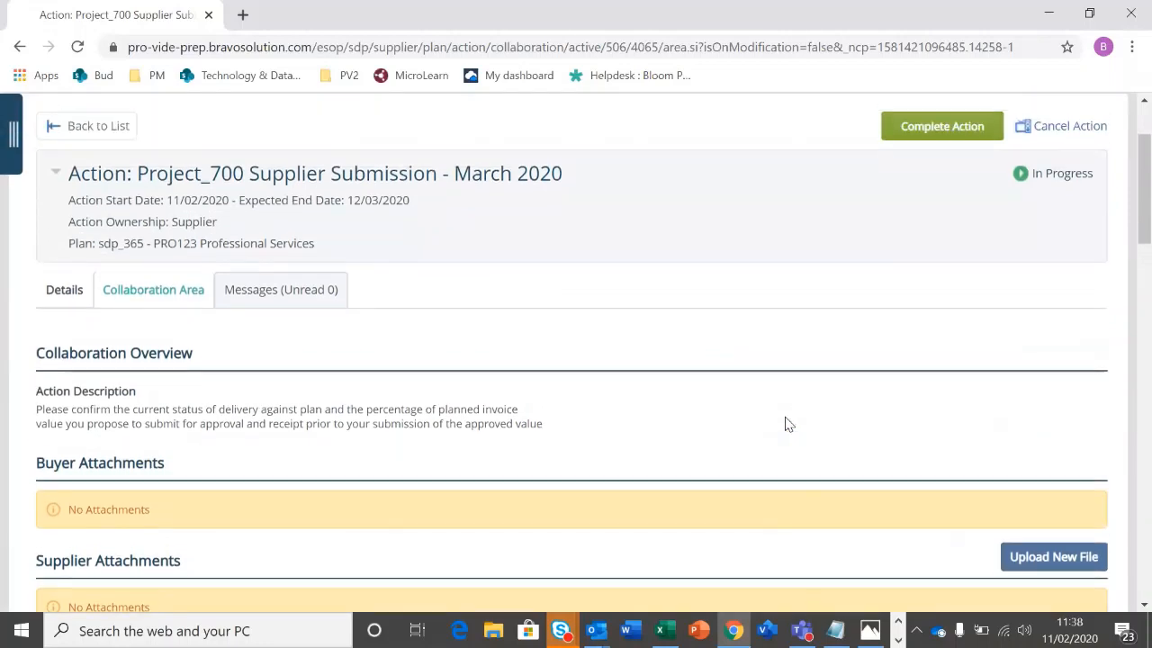
pyautogui.moveTo(942, 125)
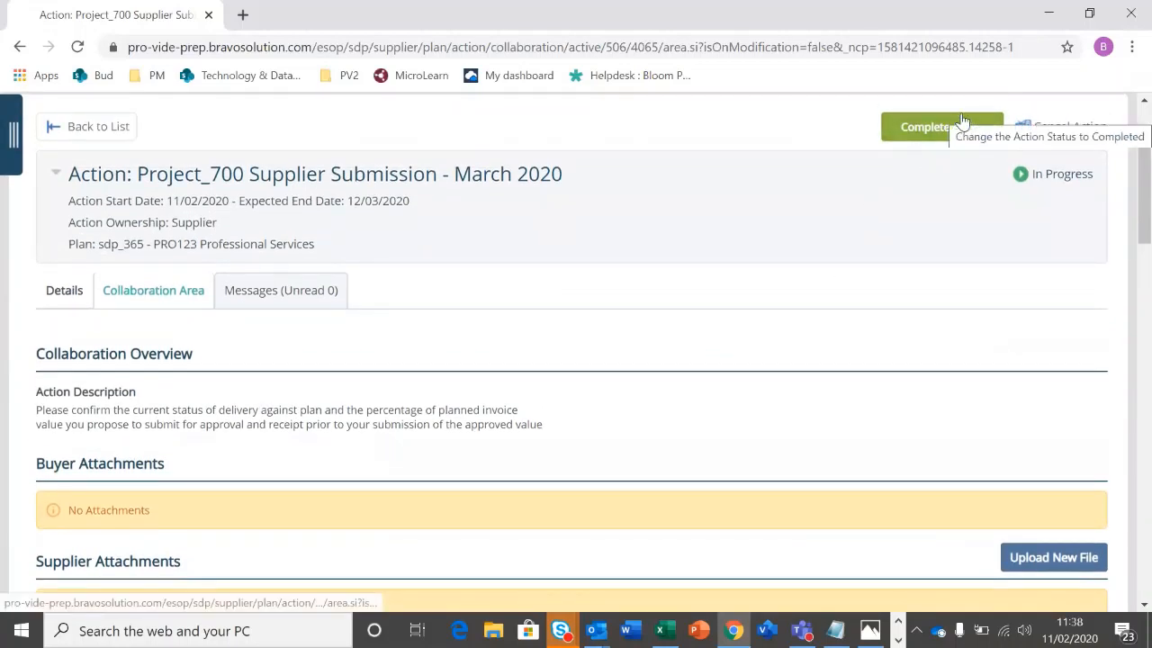
# Mark the Project_700 March 2020 supplier submission as Completed
pyautogui.click(941, 126)
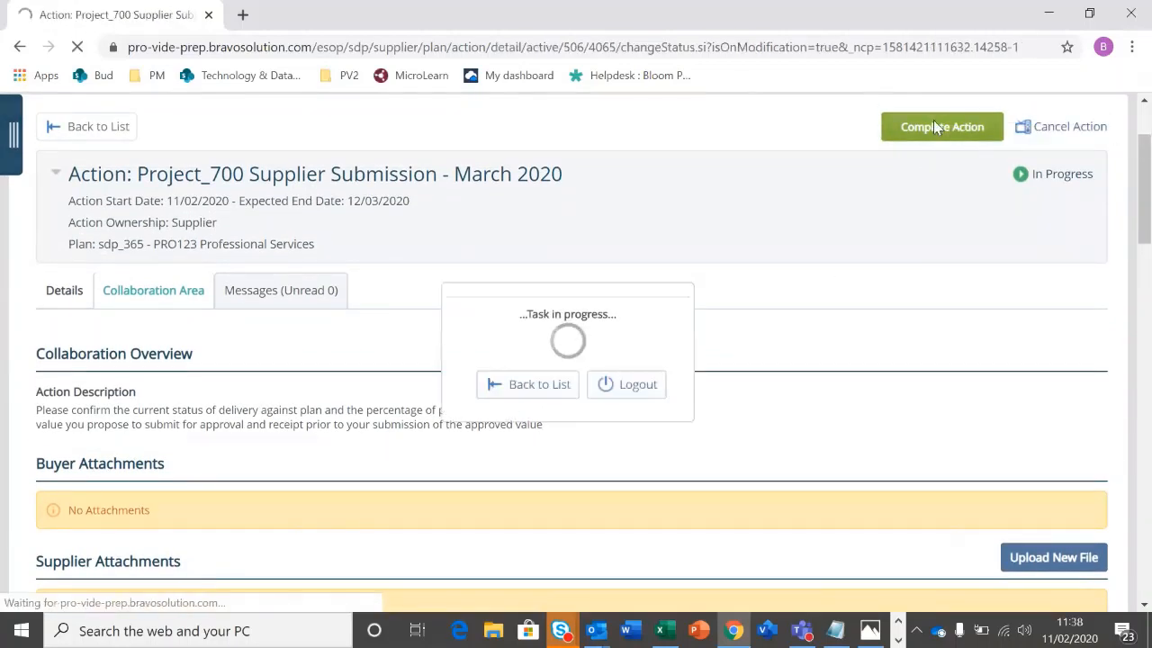
pyautogui.click(941, 126)
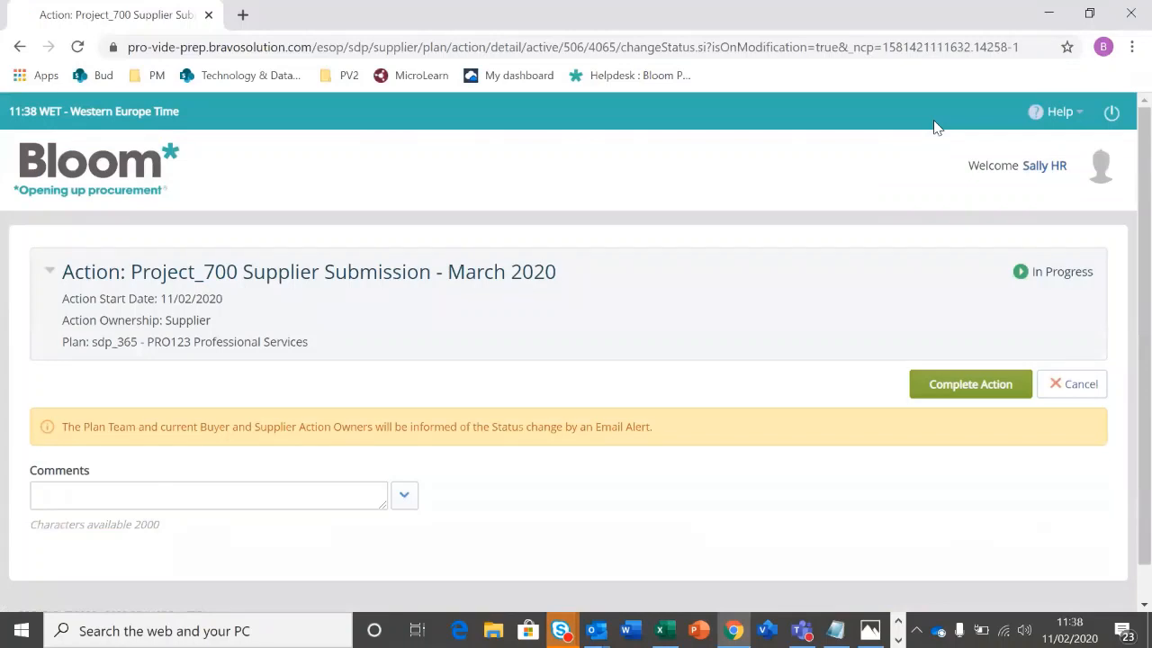
pyautogui.moveTo(970, 384)
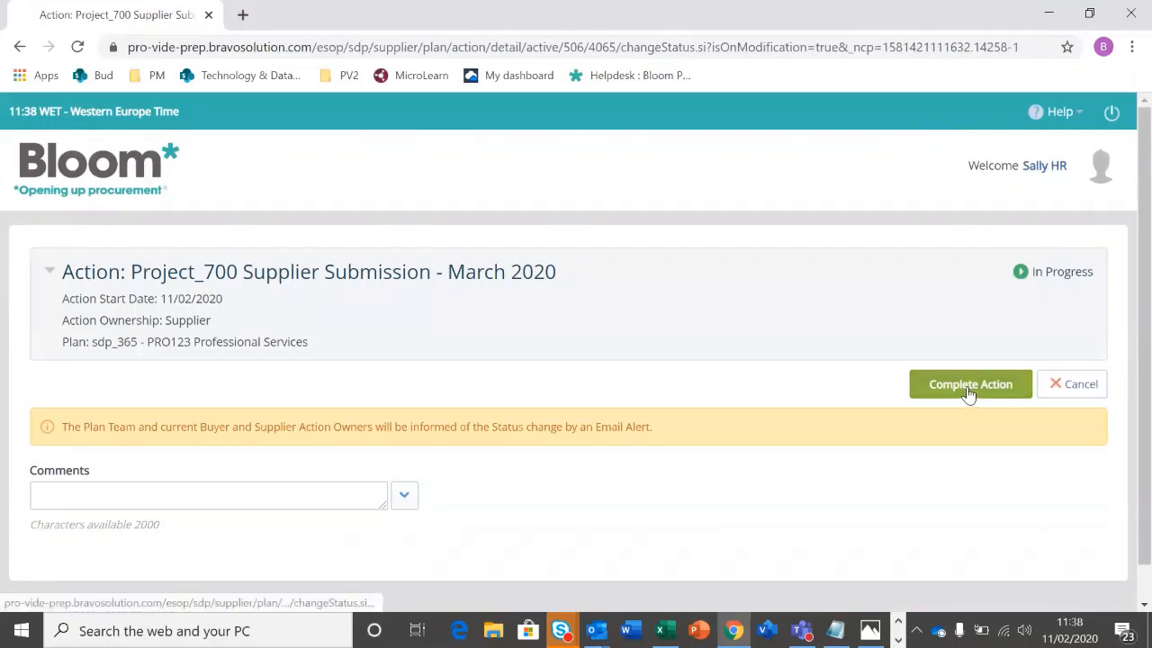
pyautogui.click(969, 384)
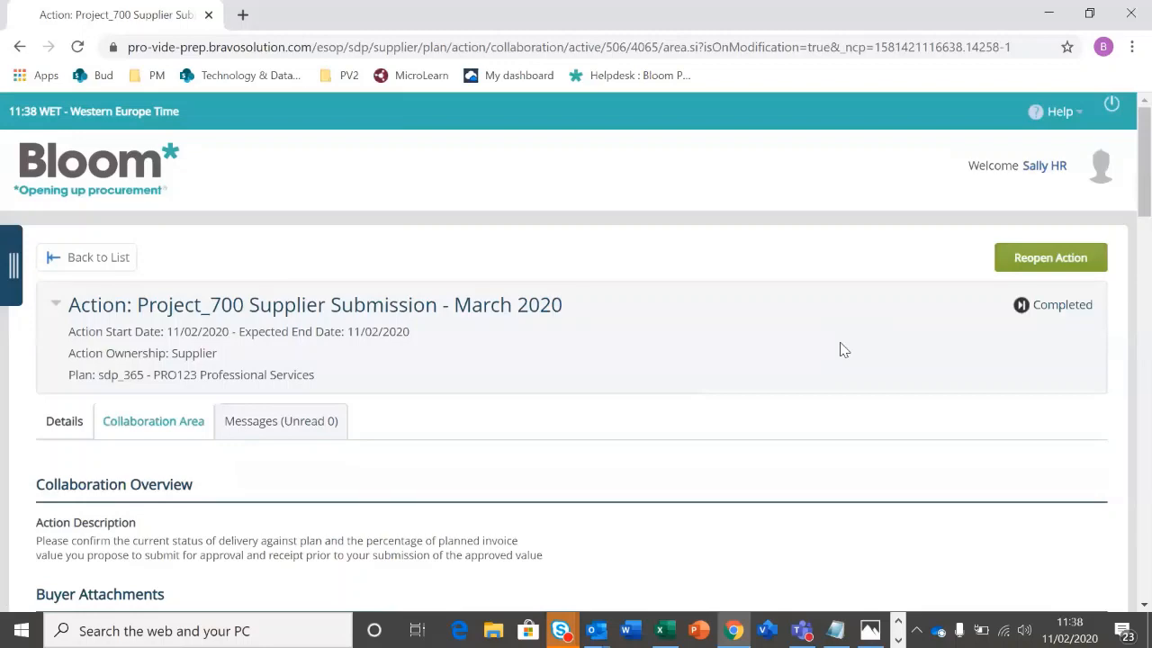
pyautogui.moveTo(757, 316)
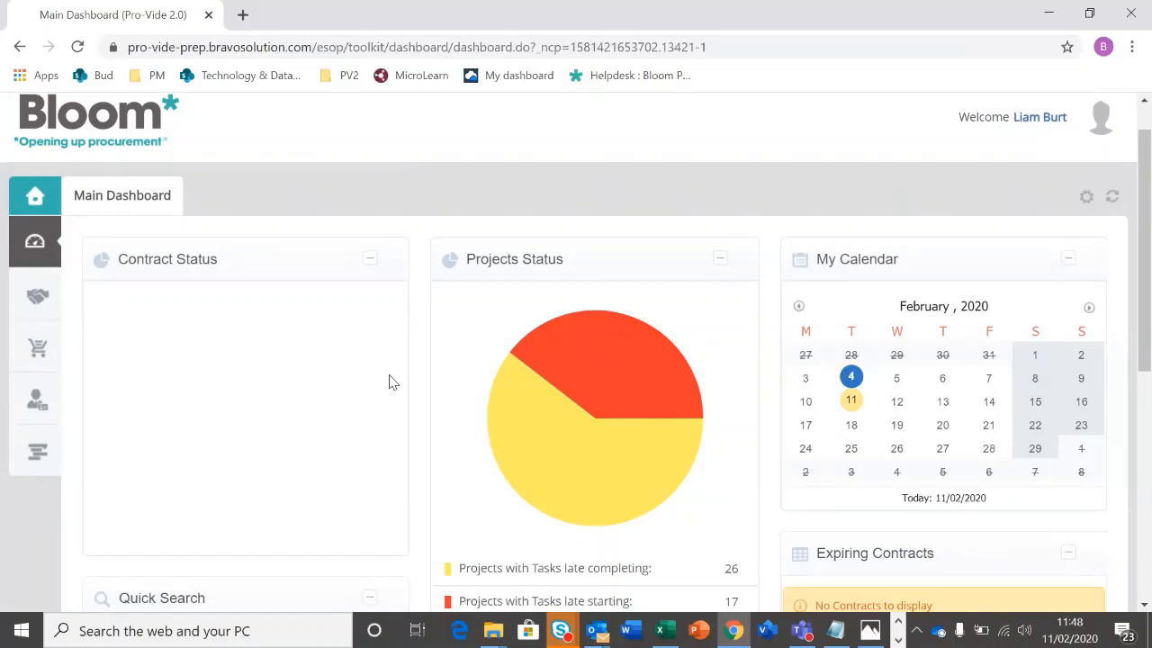
pyautogui.moveTo(34, 449)
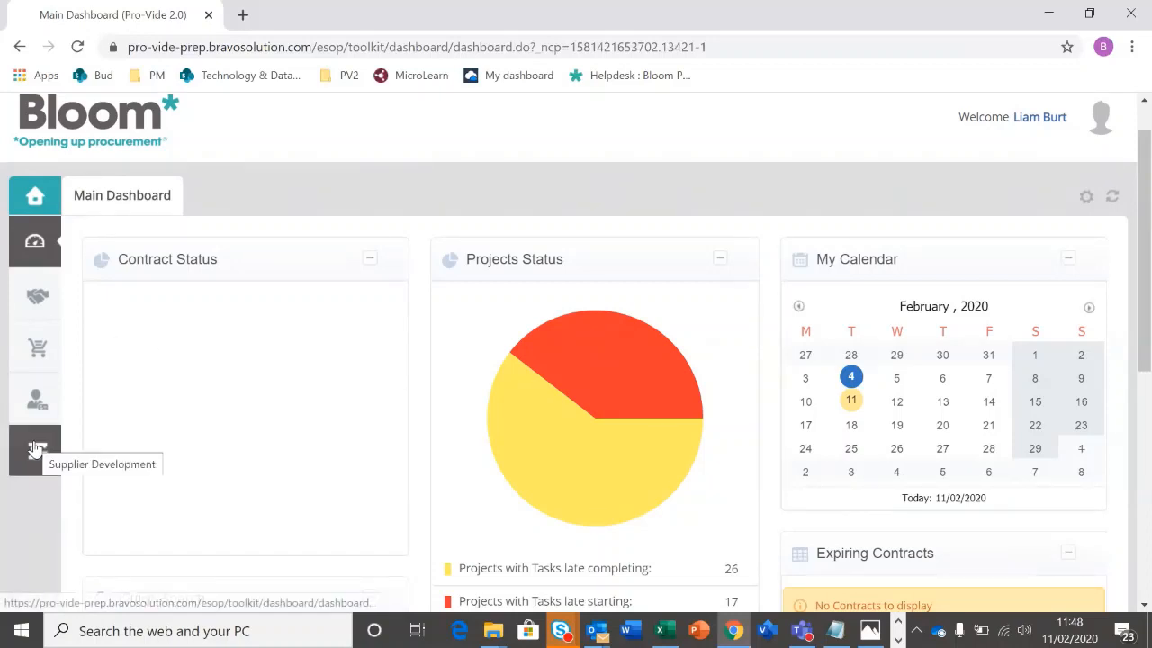
# Go to Supplier Development > My Supplier Actions and scroll the list
pyautogui.click(35, 450)
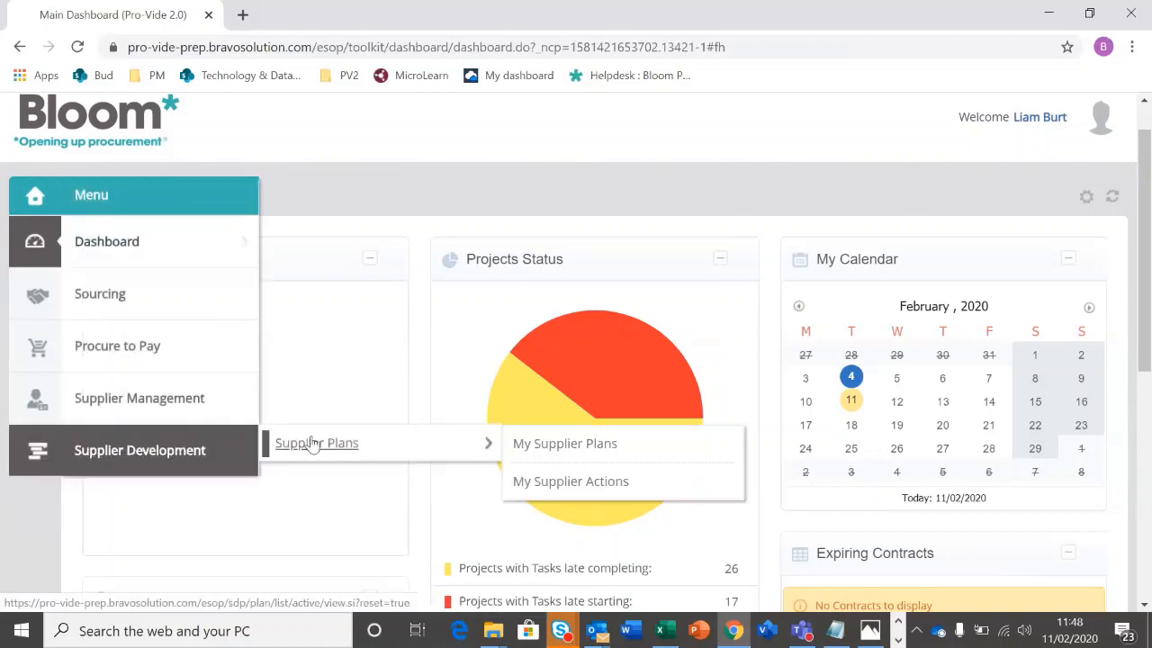
pyautogui.click(564, 443)
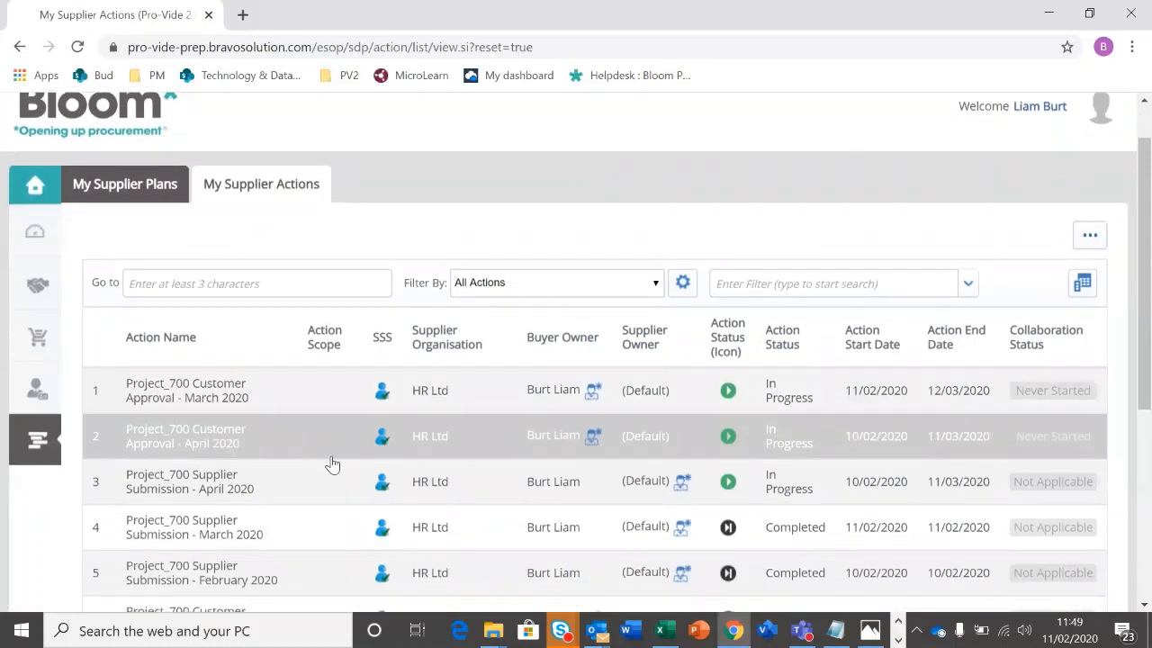
pyautogui.scroll(-3)
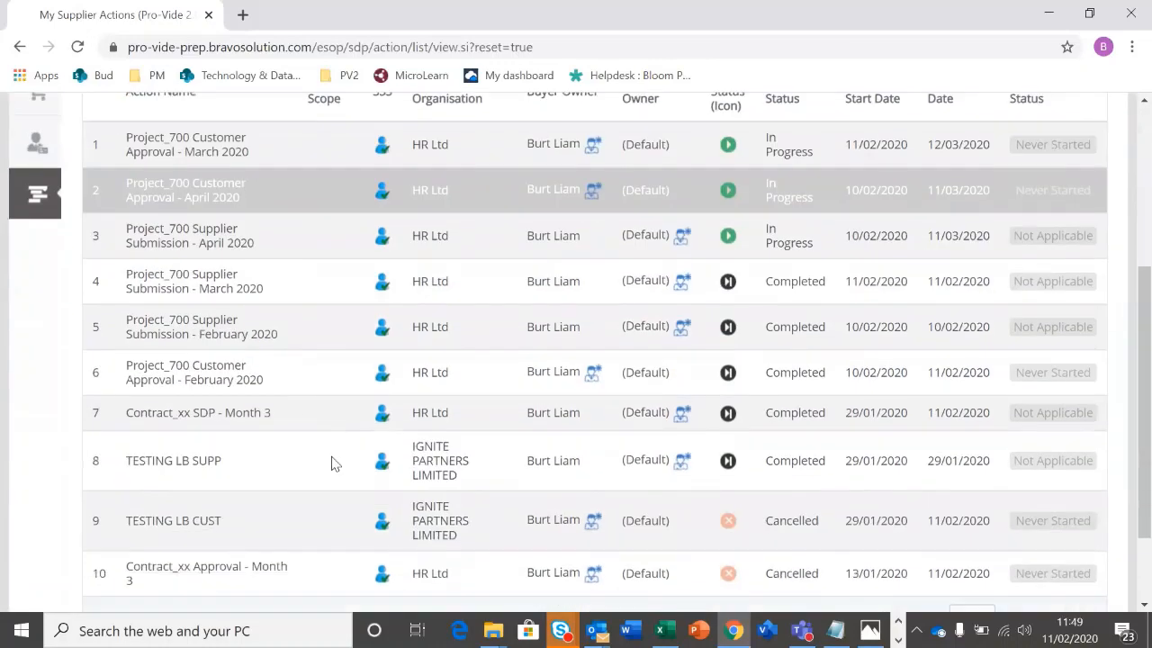
pyautogui.scroll(3)
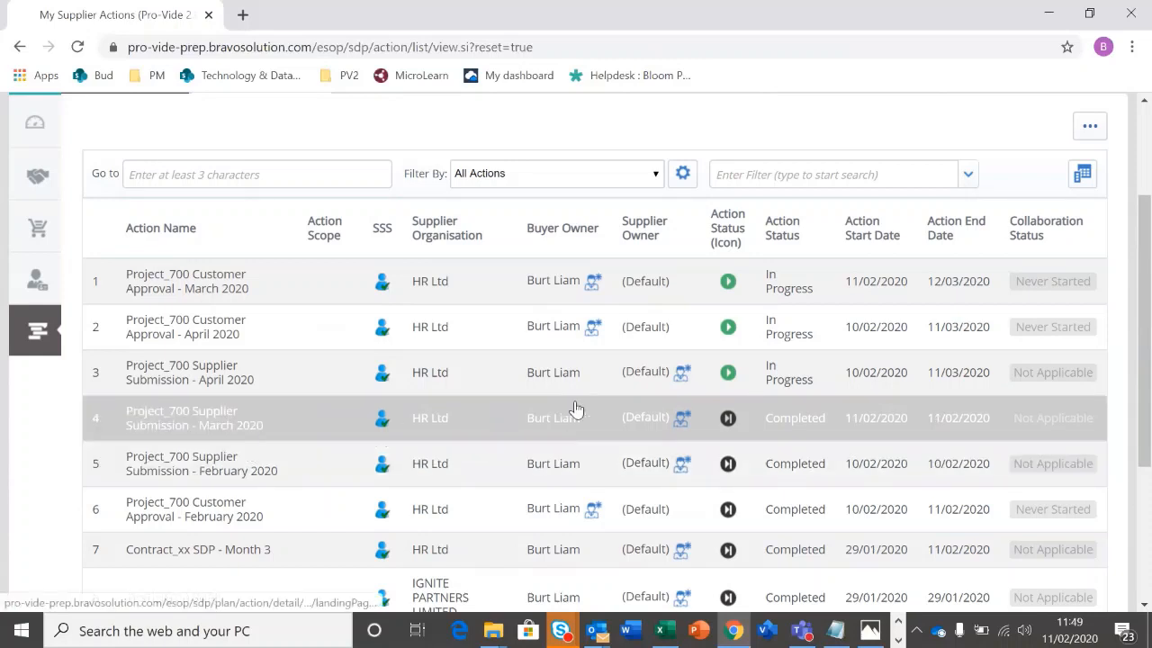
pyautogui.moveTo(789, 427)
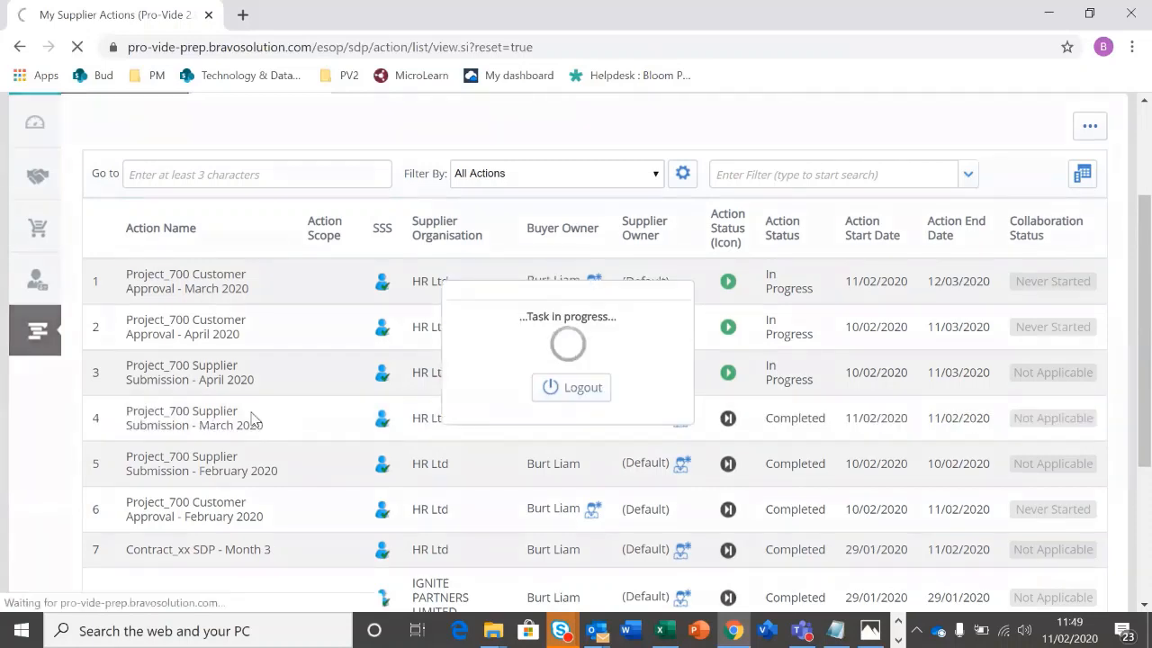
# Review the March 2020 supplier submission's form responses, then return to the actions list
pyautogui.click(182, 417)
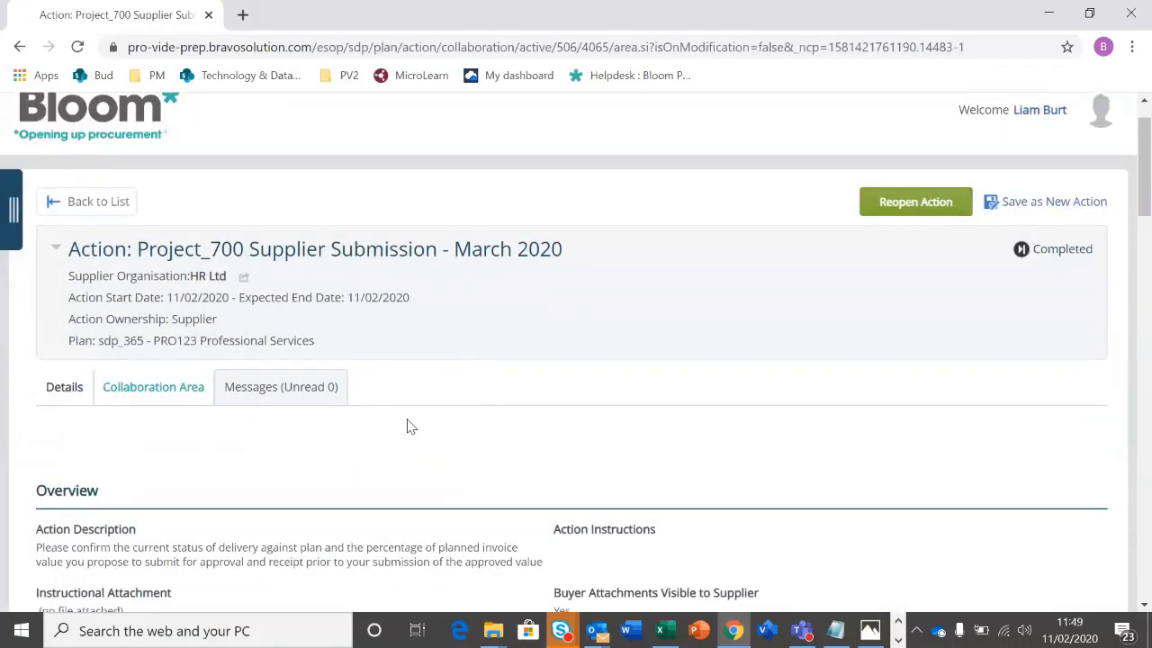
pyautogui.scroll(-3)
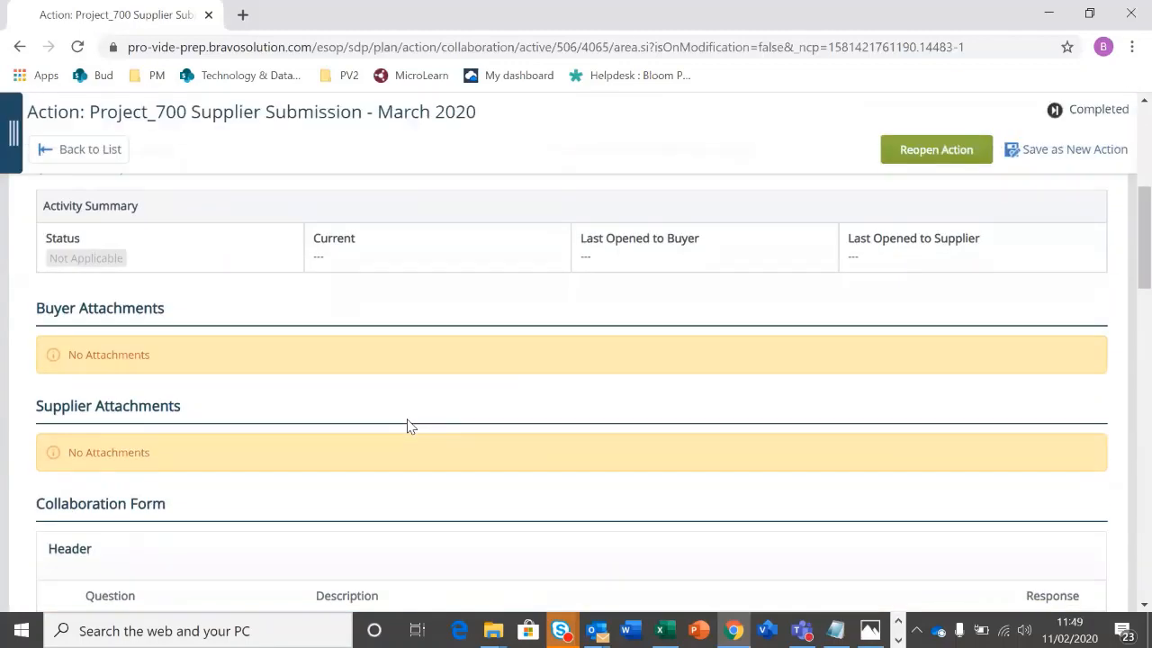
pyautogui.scroll(-3)
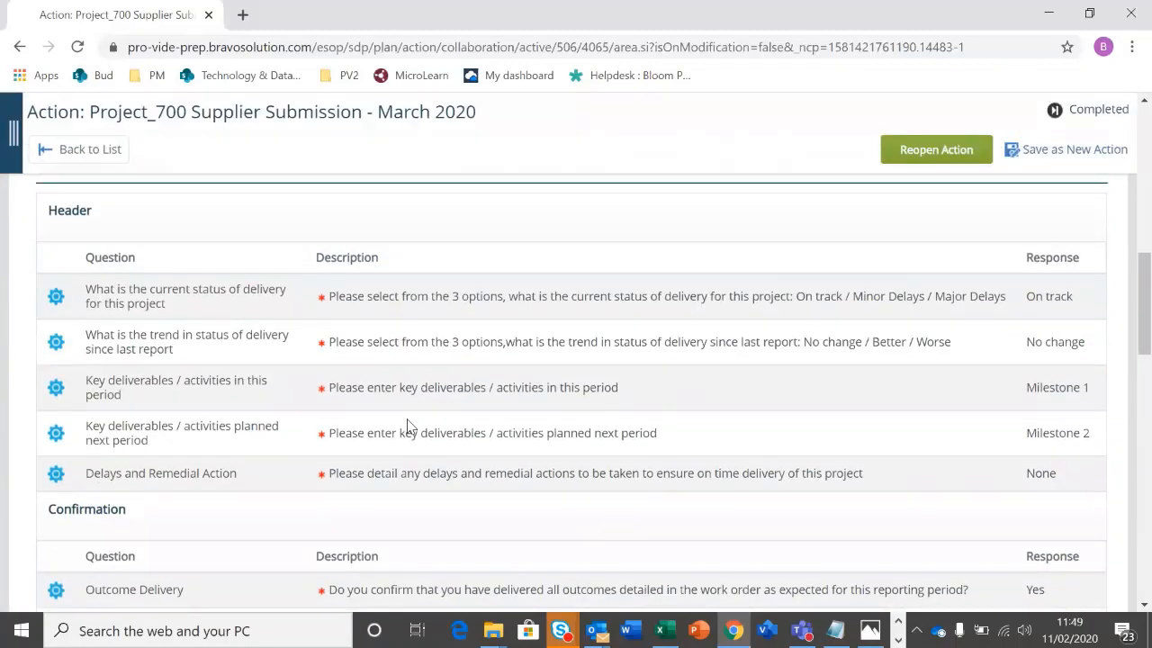
pyautogui.moveTo(518, 369)
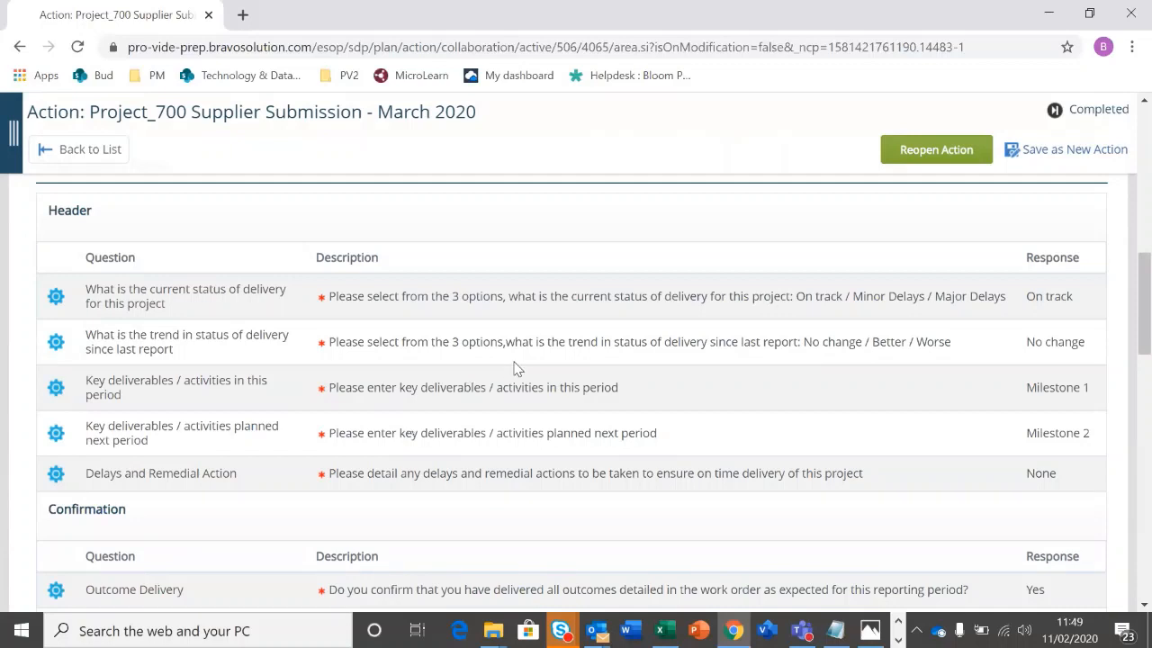
pyautogui.moveTo(899, 388)
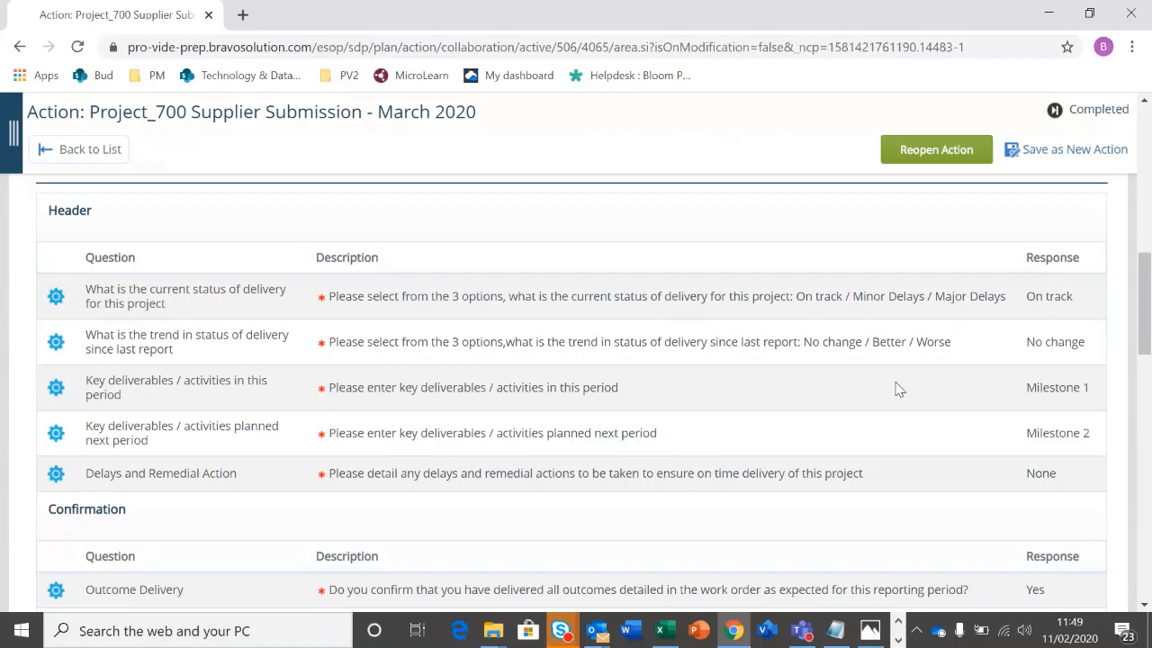
pyautogui.scroll(-3)
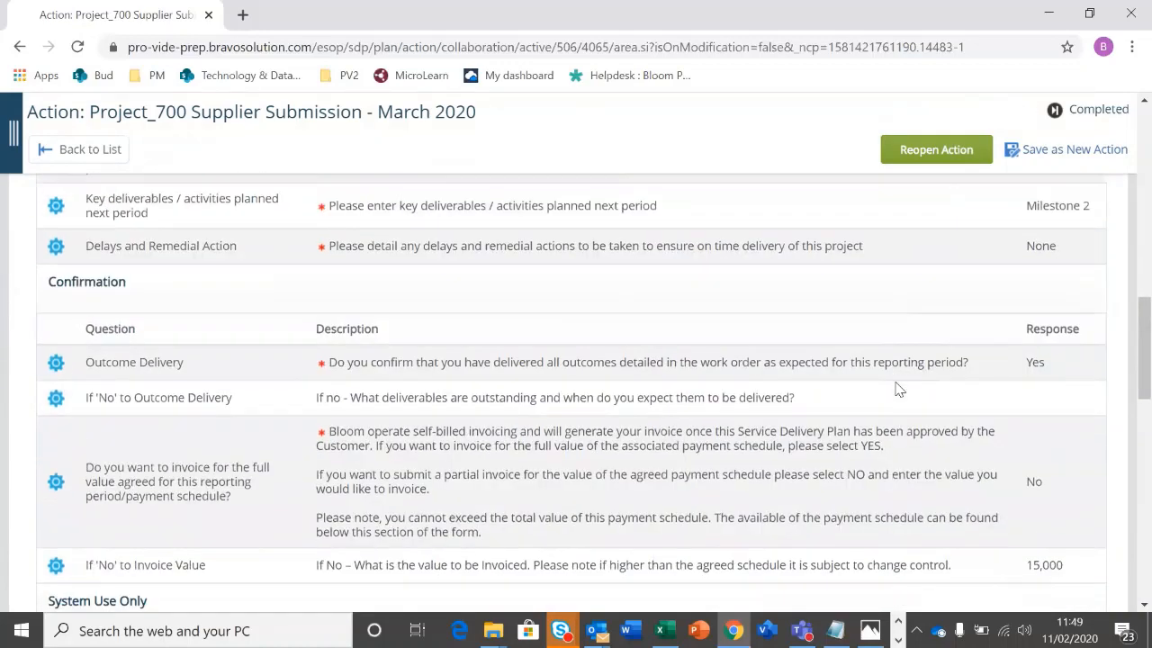
pyautogui.scroll(-3)
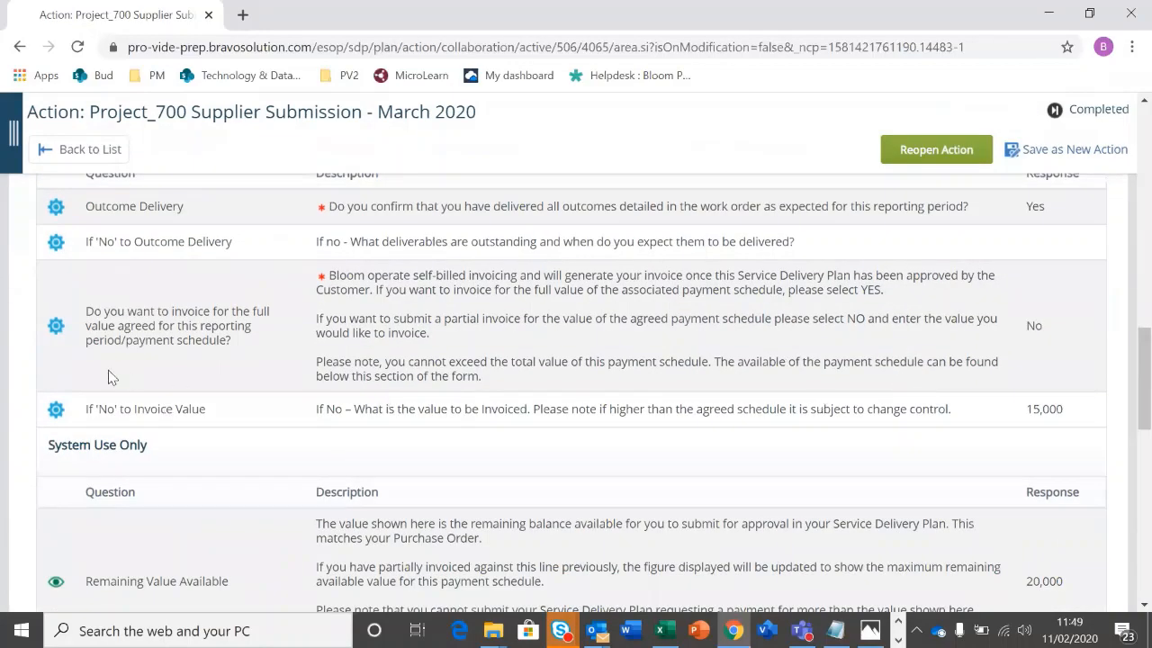
pyautogui.moveTo(903, 306)
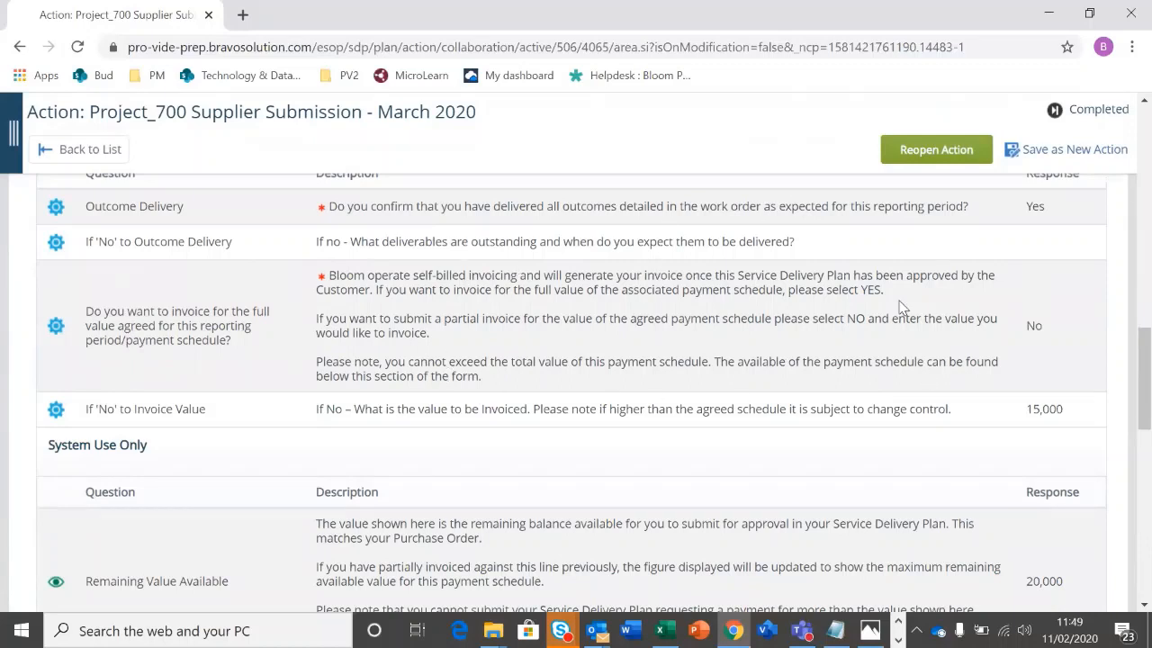
pyautogui.moveTo(336, 296)
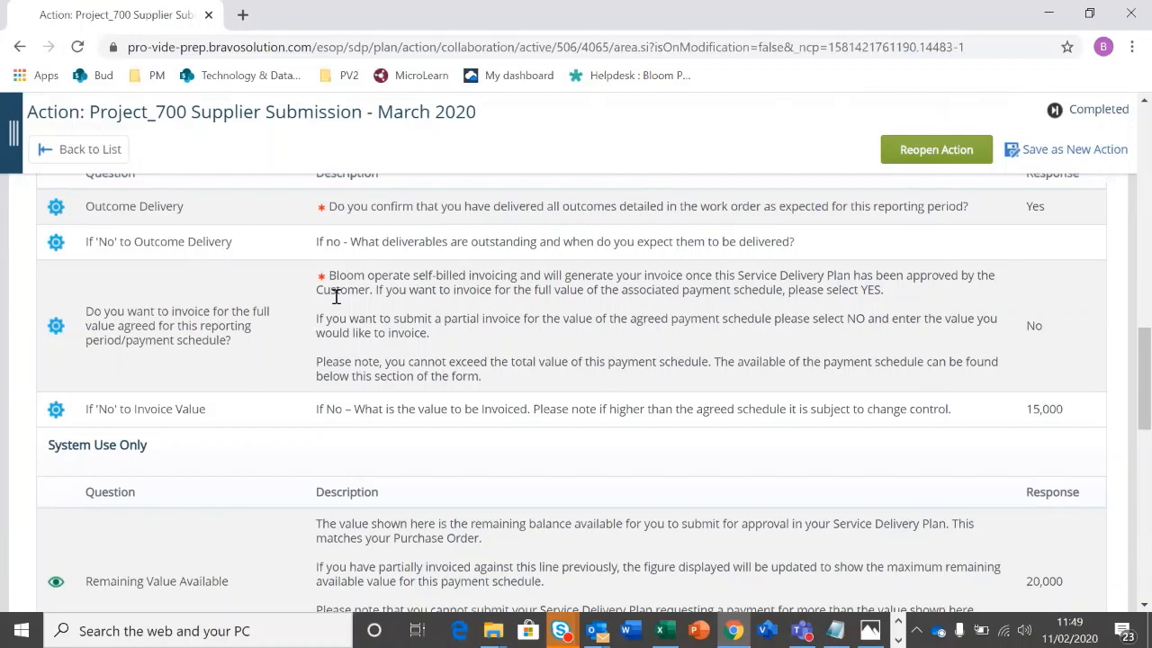
pyautogui.moveTo(1078, 387)
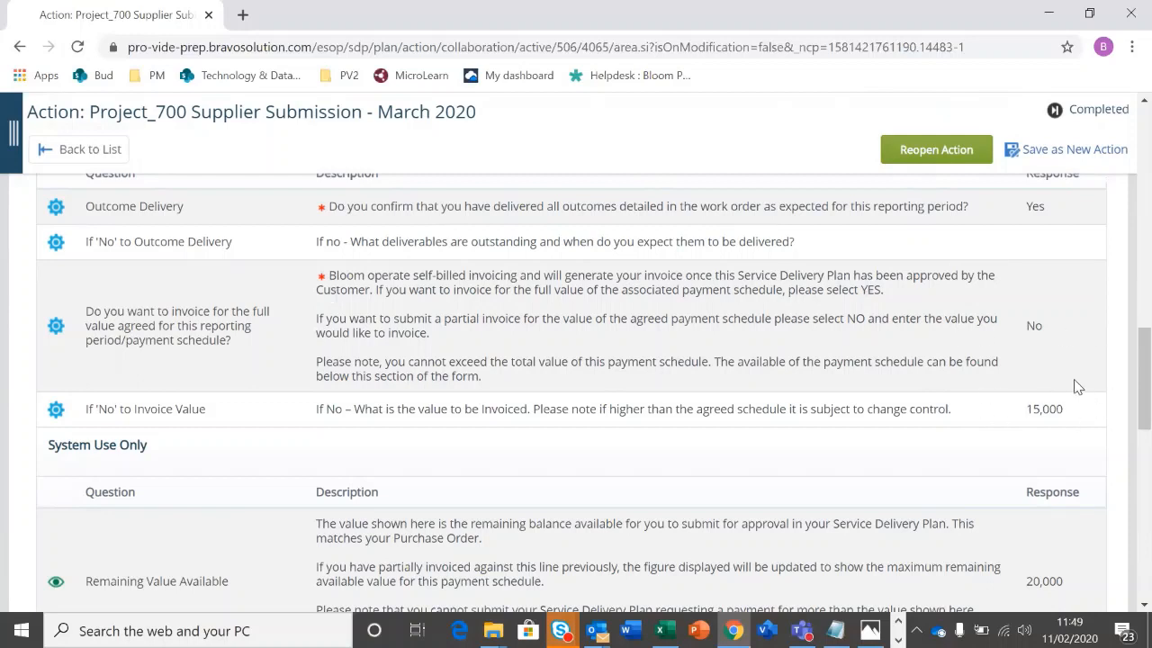
pyautogui.moveTo(1092, 425)
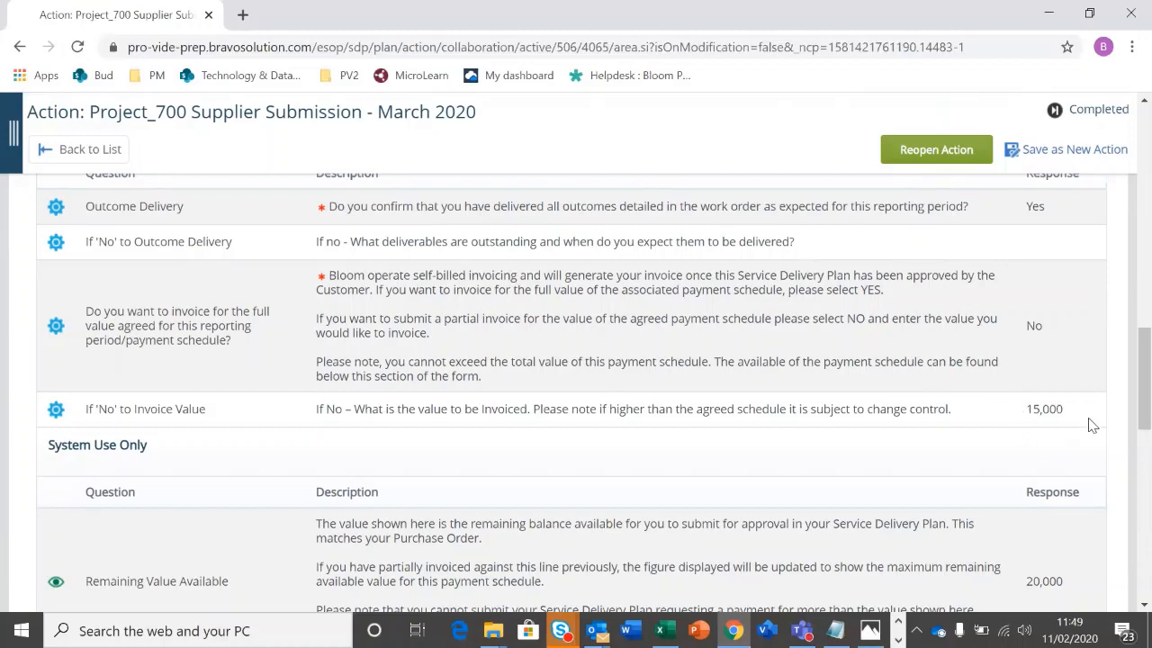
pyautogui.scroll(-3)
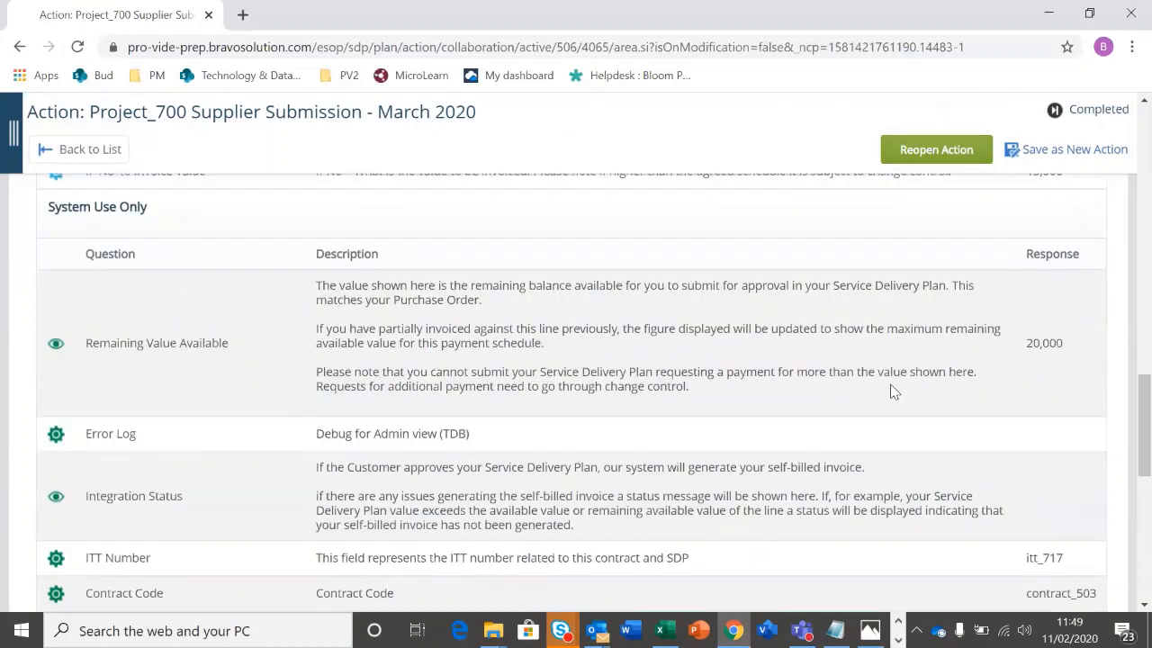
pyautogui.scroll(-3)
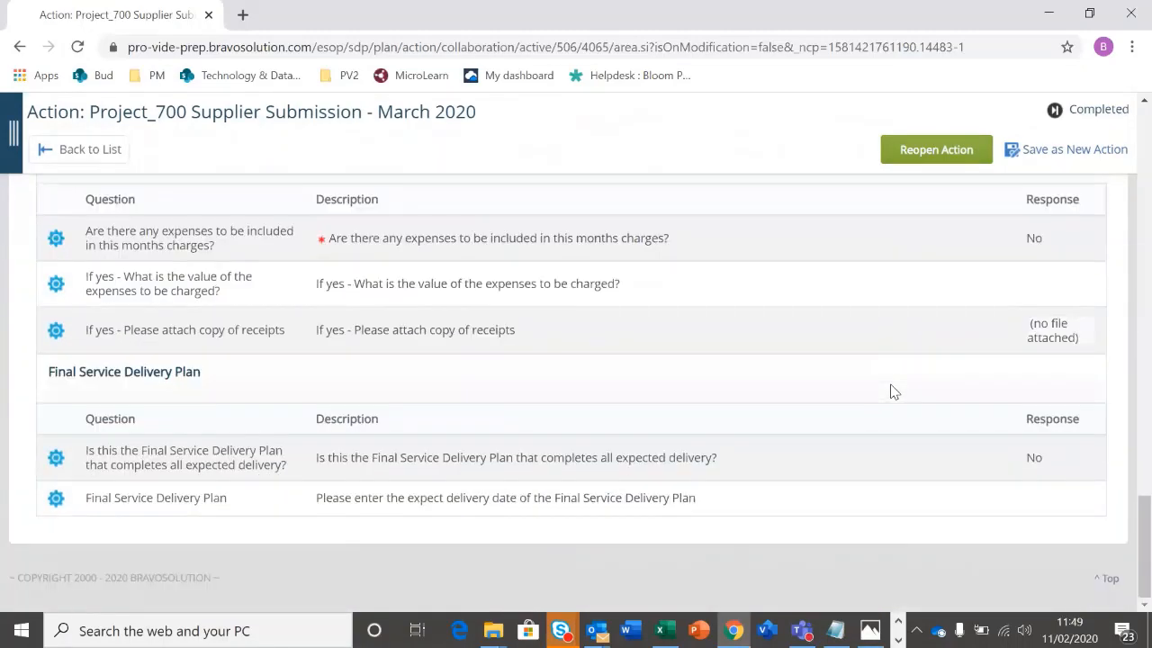
pyautogui.scroll(3)
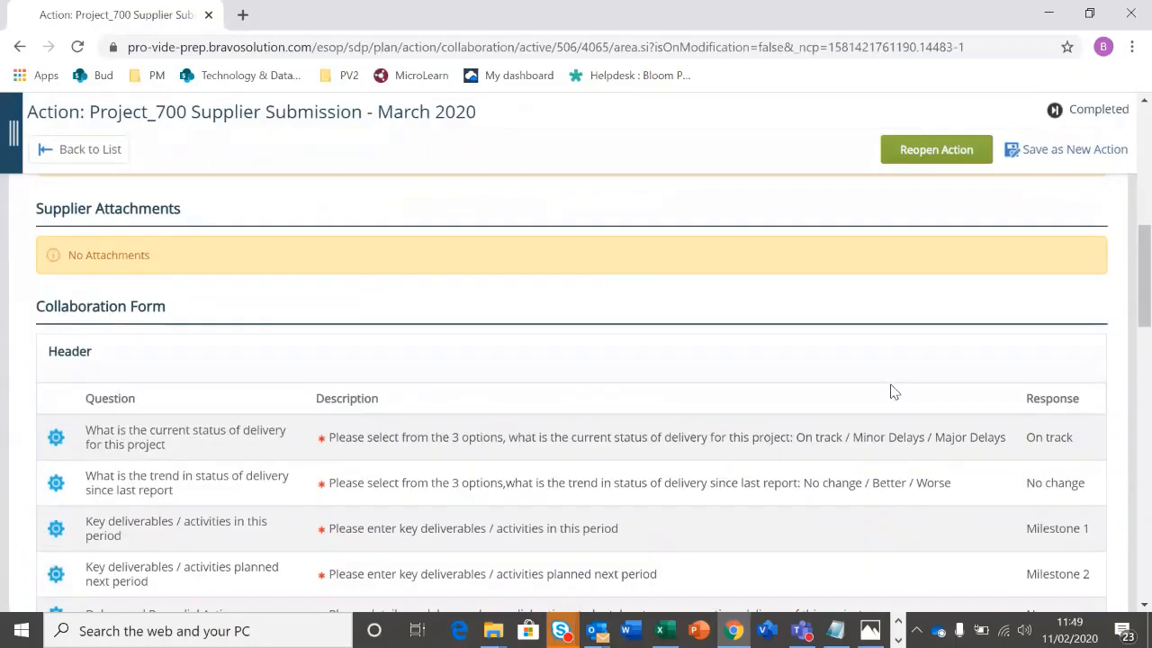
pyautogui.scroll(3)
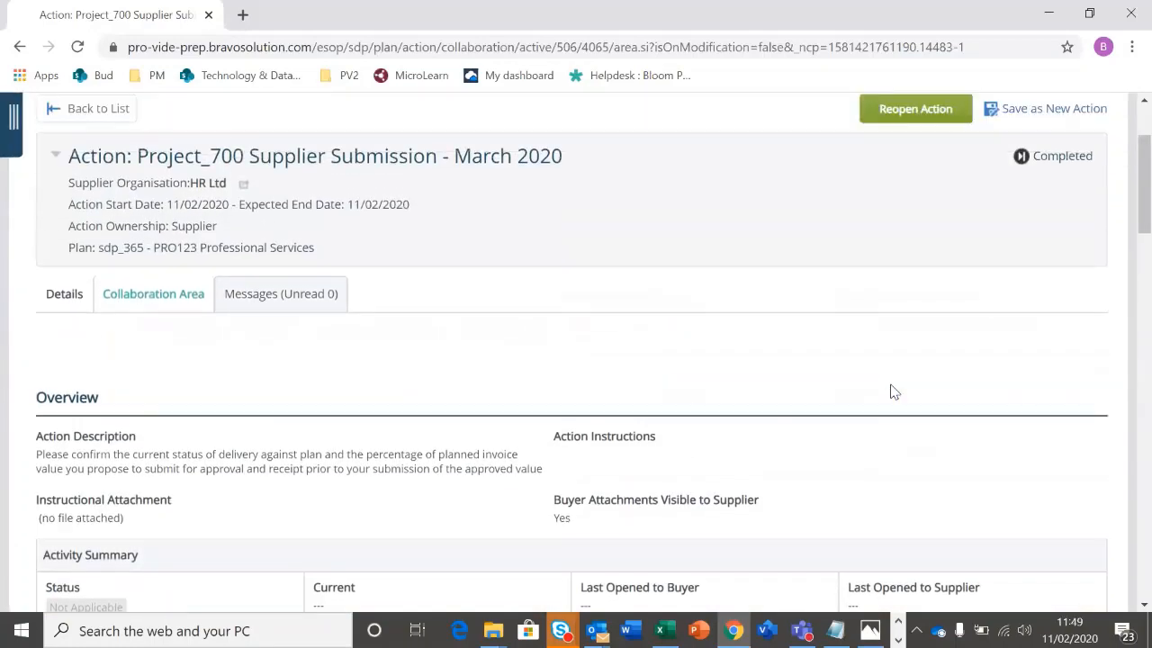
pyautogui.click(98, 108)
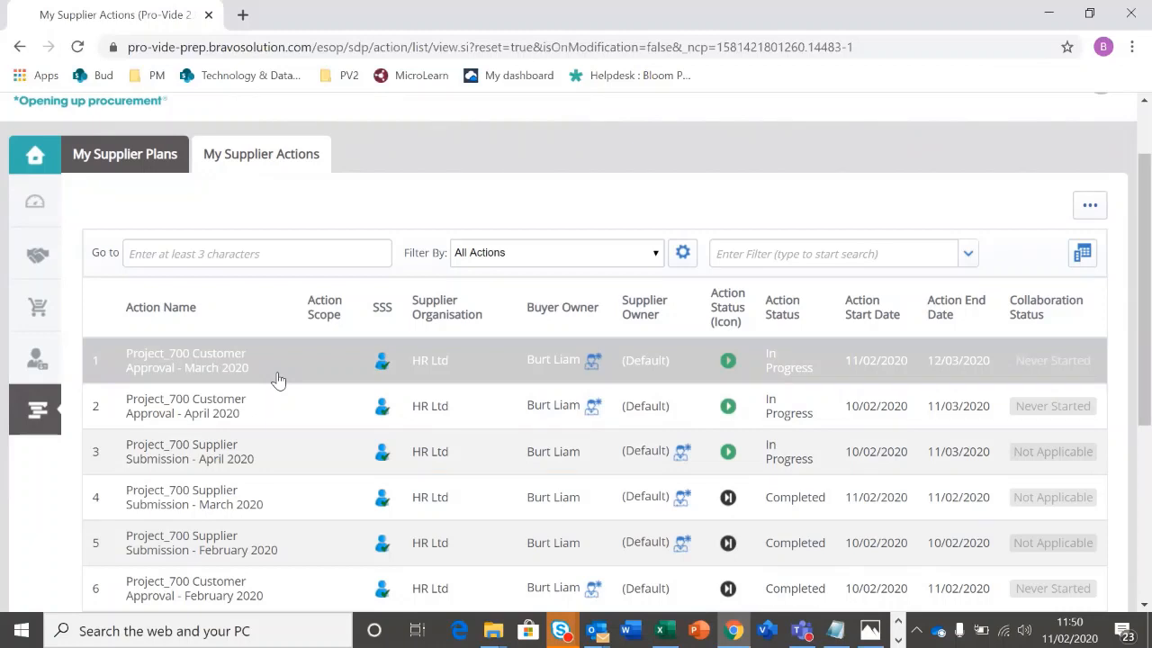
pyautogui.moveTo(186, 360)
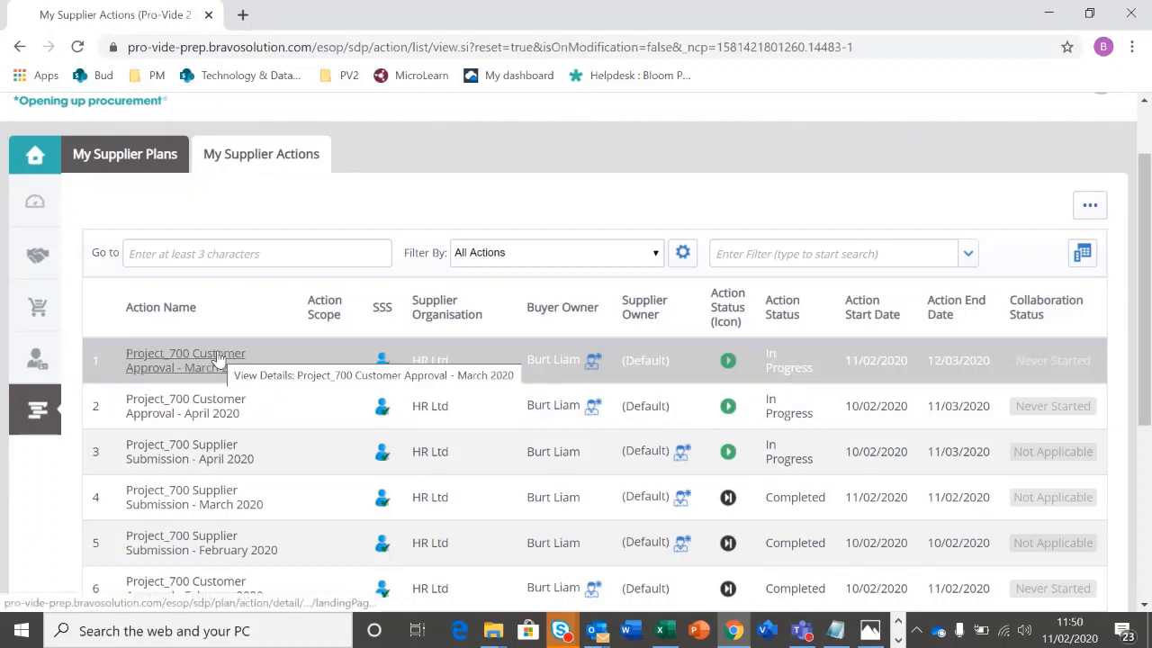
pyautogui.moveTo(273, 417)
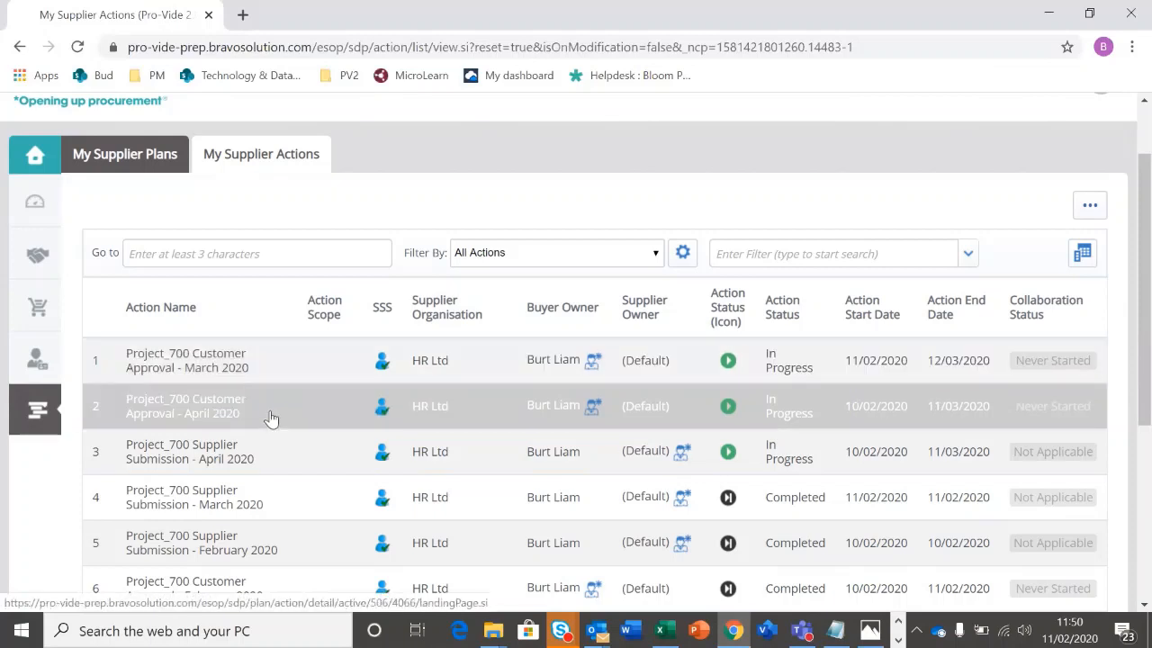
pyautogui.moveTo(186, 360)
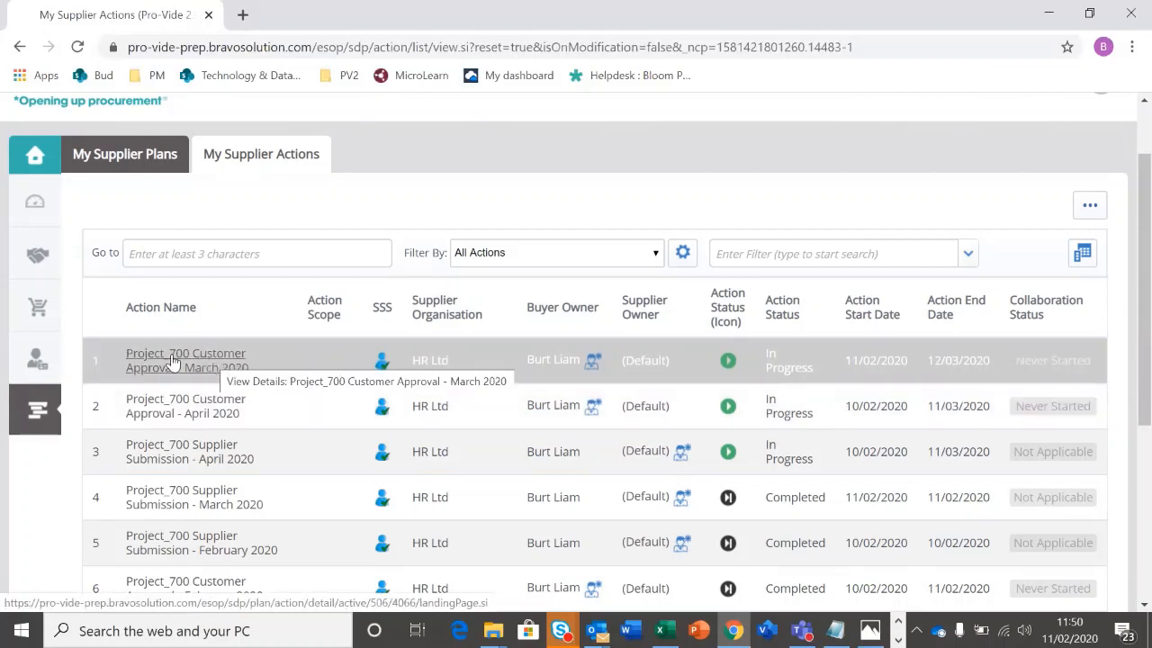
pyautogui.moveTo(203, 369)
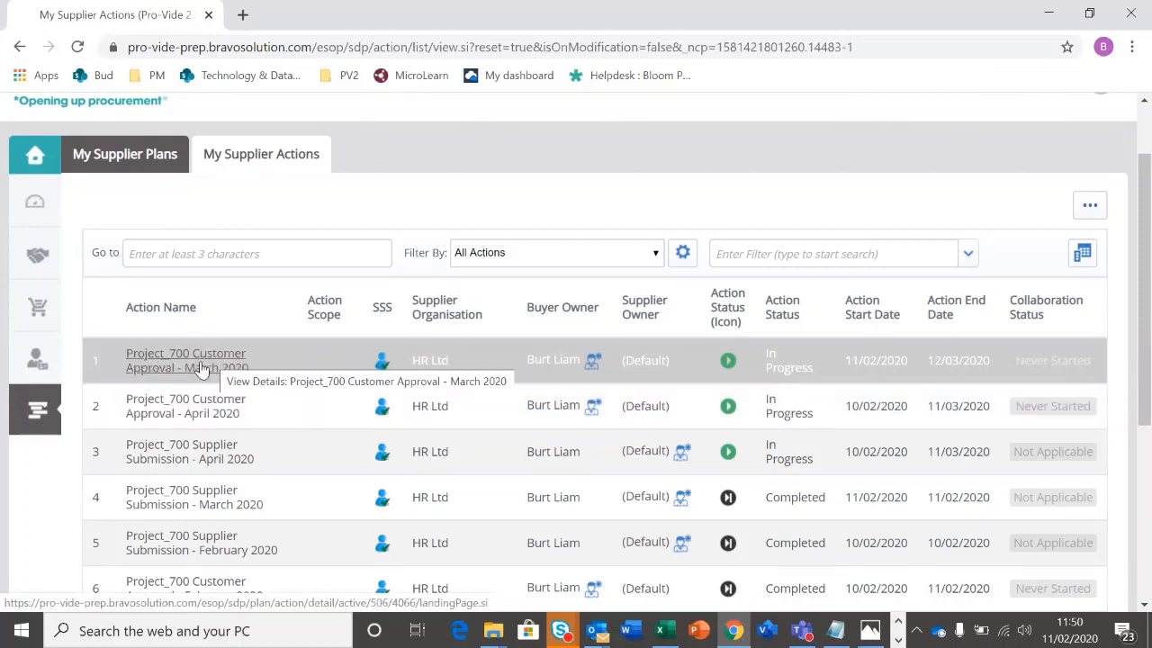
# Open Project_700 Customer Approval - March 2020 and bring its collaboration form into view
pyautogui.click(186, 360)
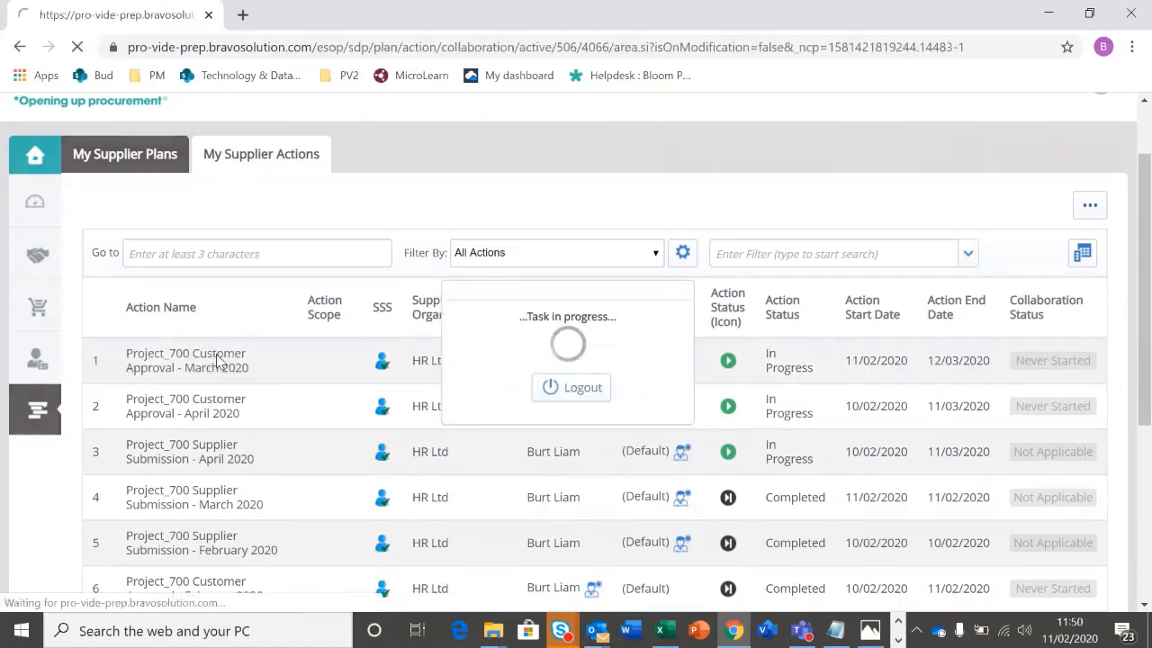
pyautogui.click(186, 360)
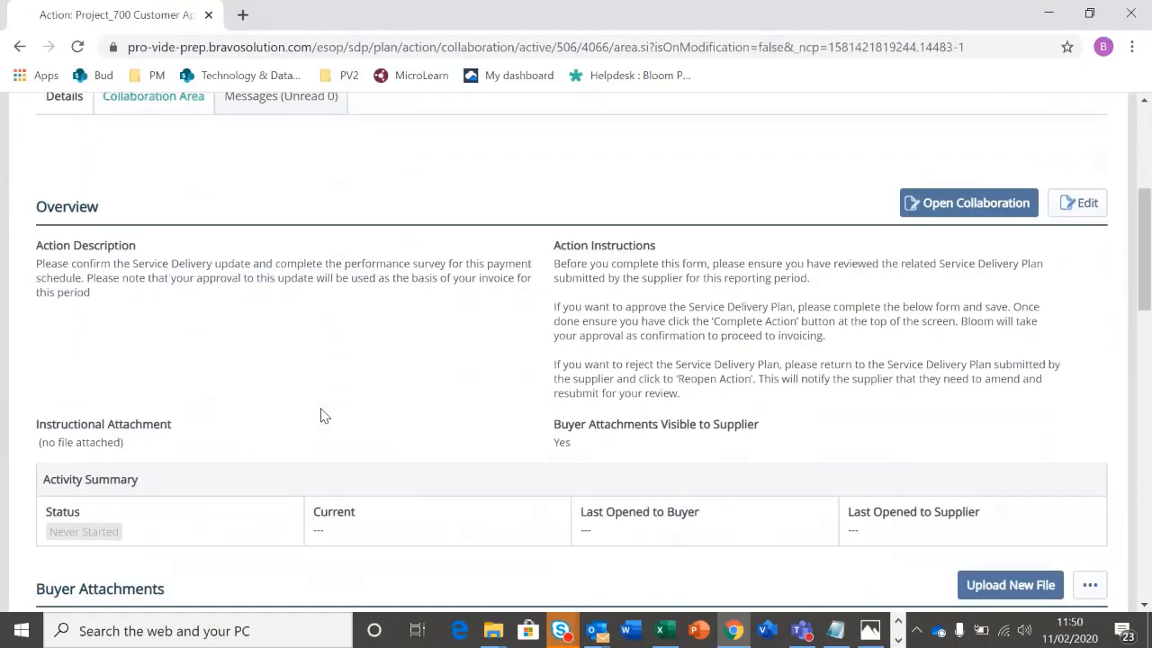
pyautogui.click(967, 203)
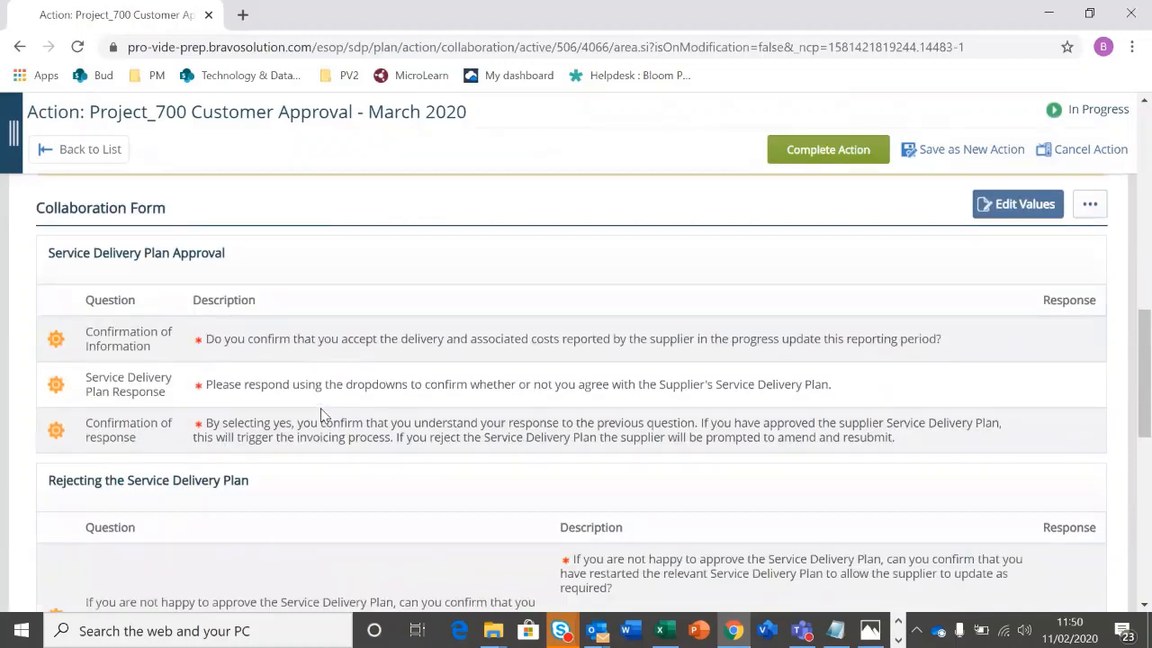
pyautogui.scroll(3)
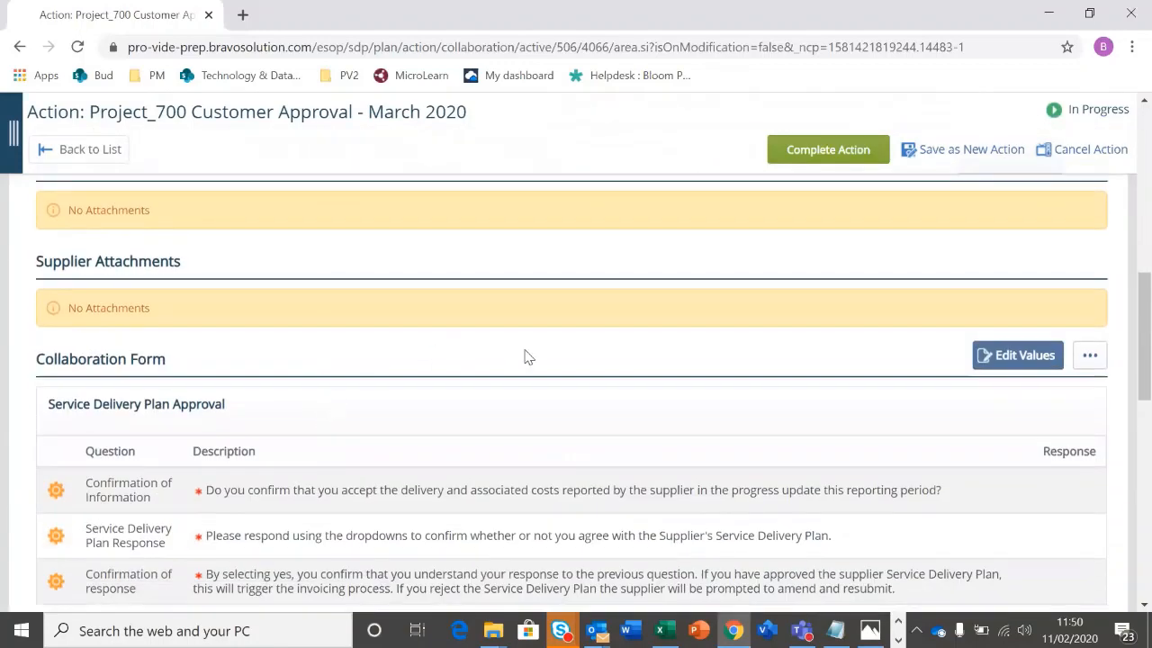
pyautogui.scroll(-3)
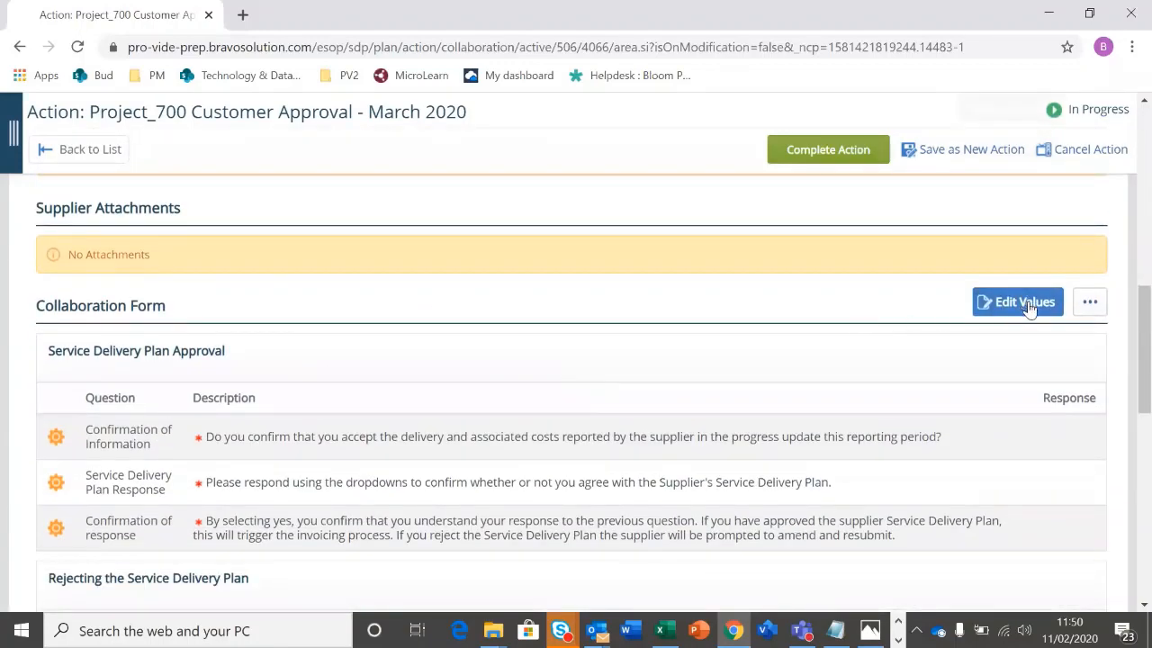
# Answer Yes to Confirmation of Information, Approved to plan response, and Yes to confirmation
pyautogui.click(1017, 302)
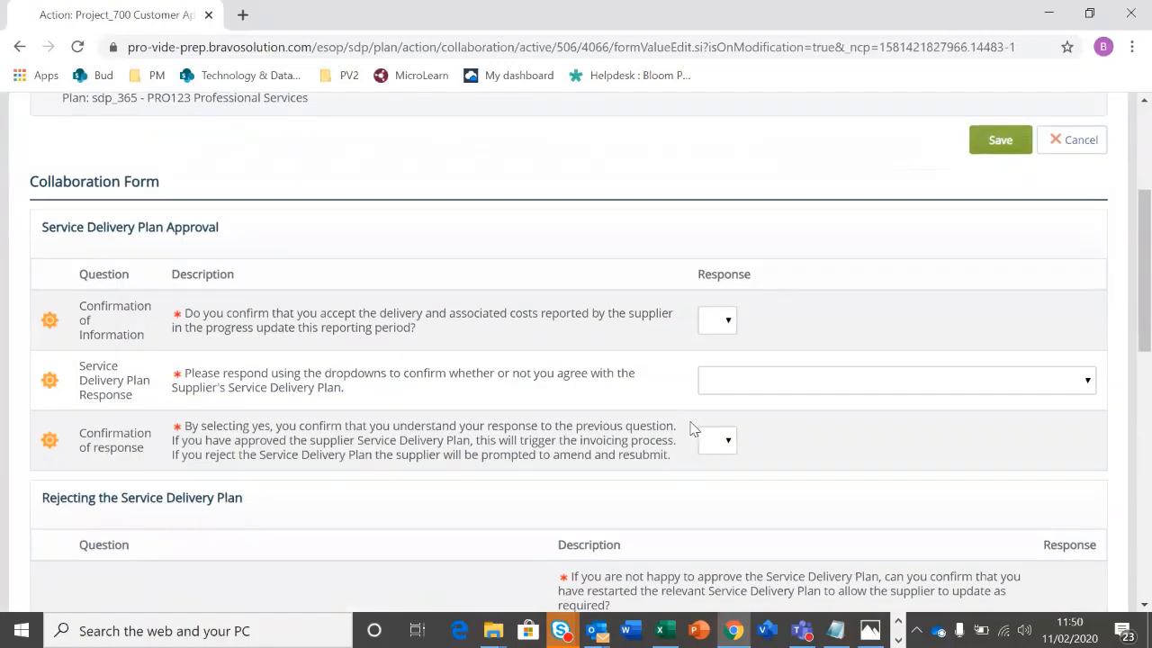
pyautogui.moveTo(720, 322)
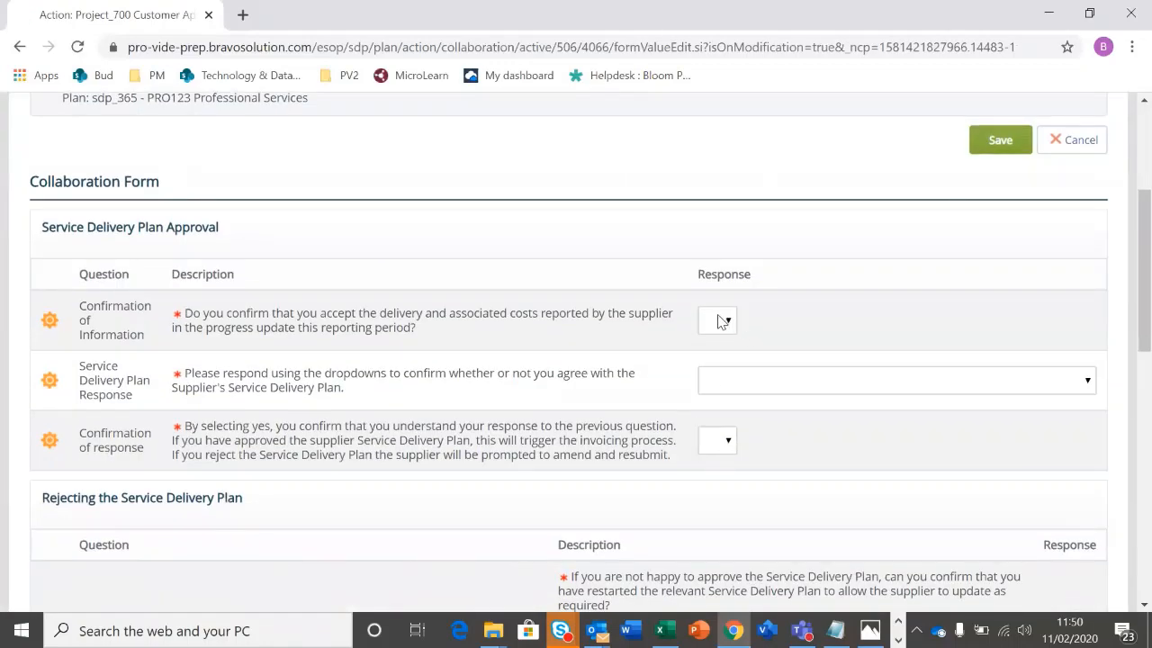
pyautogui.click(717, 320)
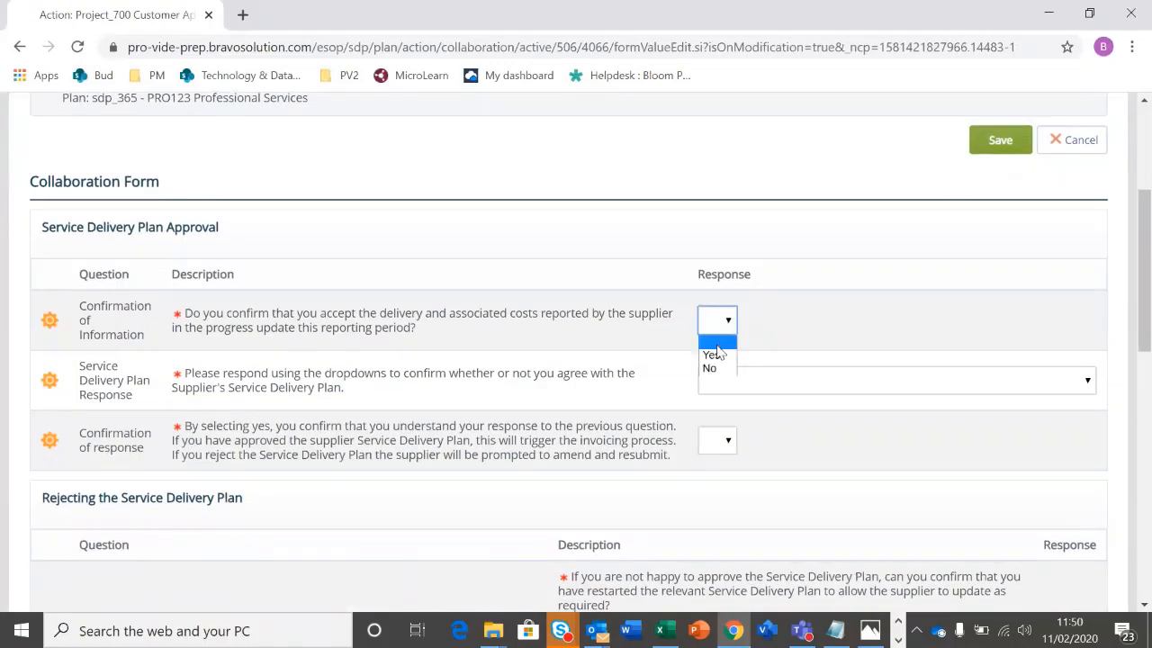
pyautogui.click(713, 353)
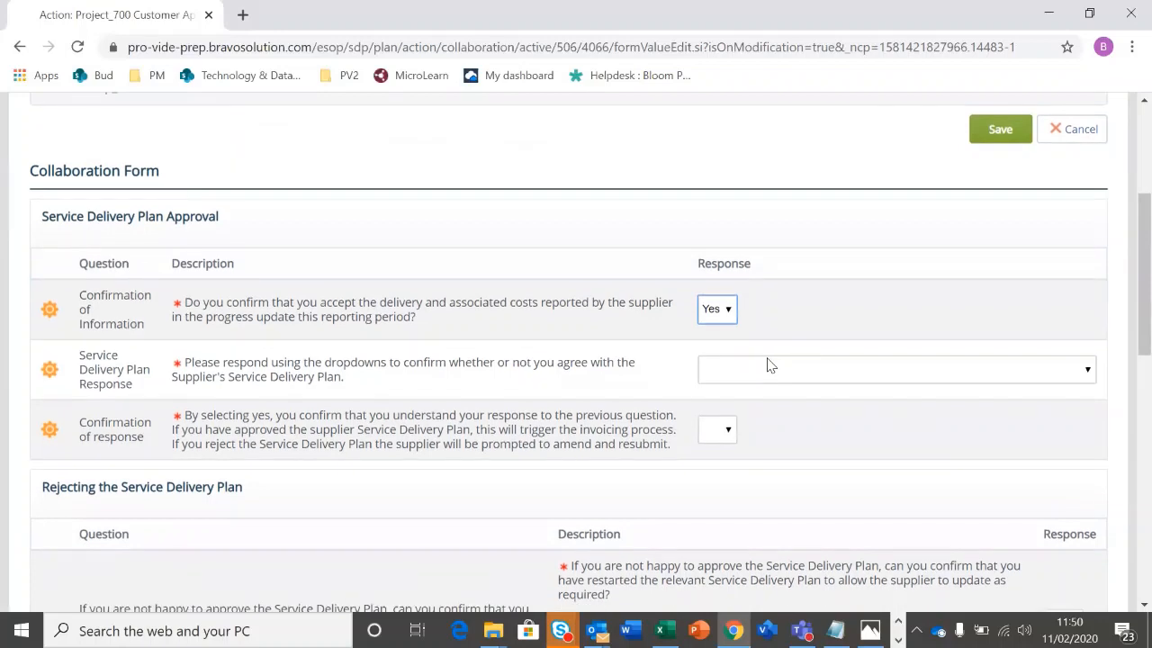
pyautogui.click(895, 368)
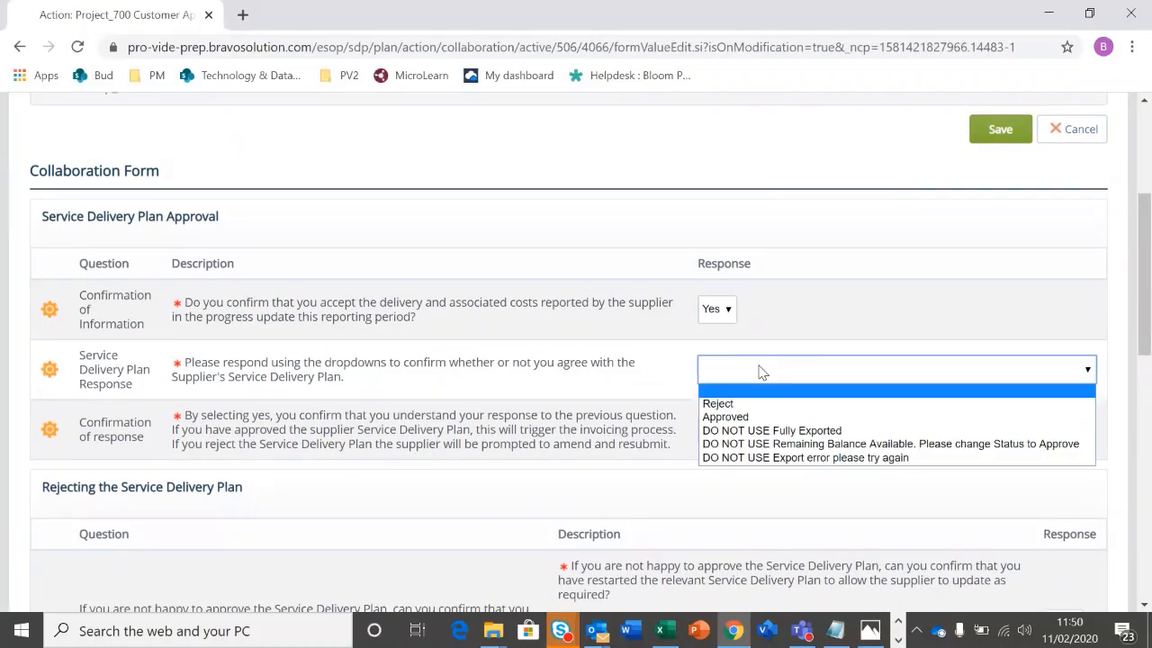
pyautogui.click(725, 417)
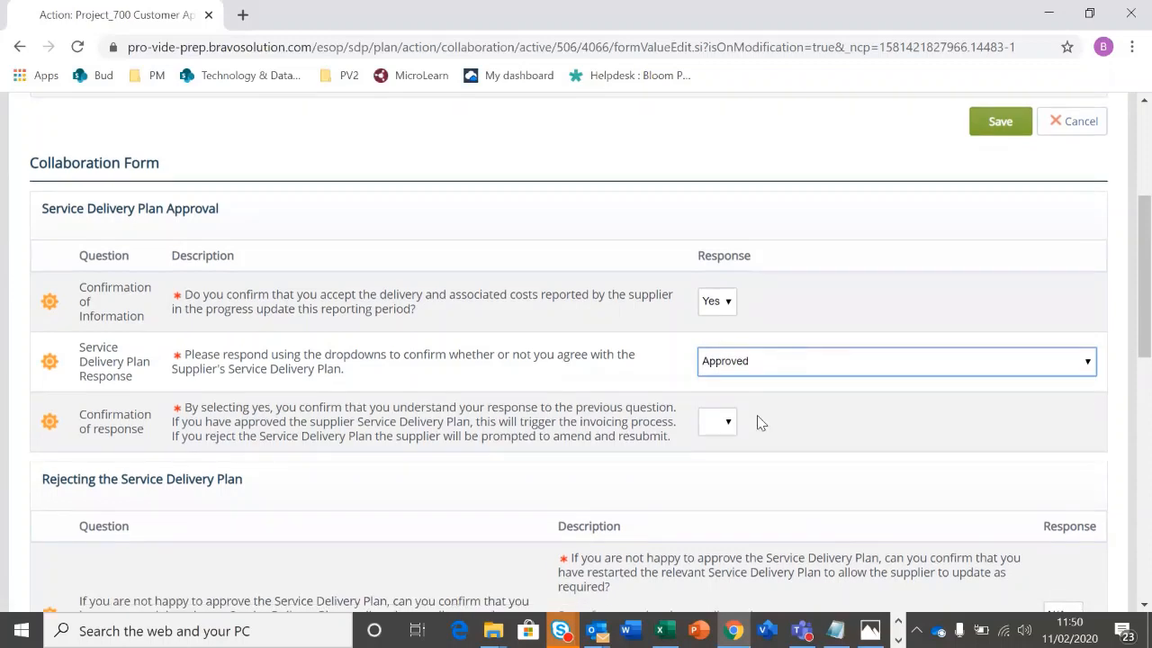
pyautogui.click(717, 422)
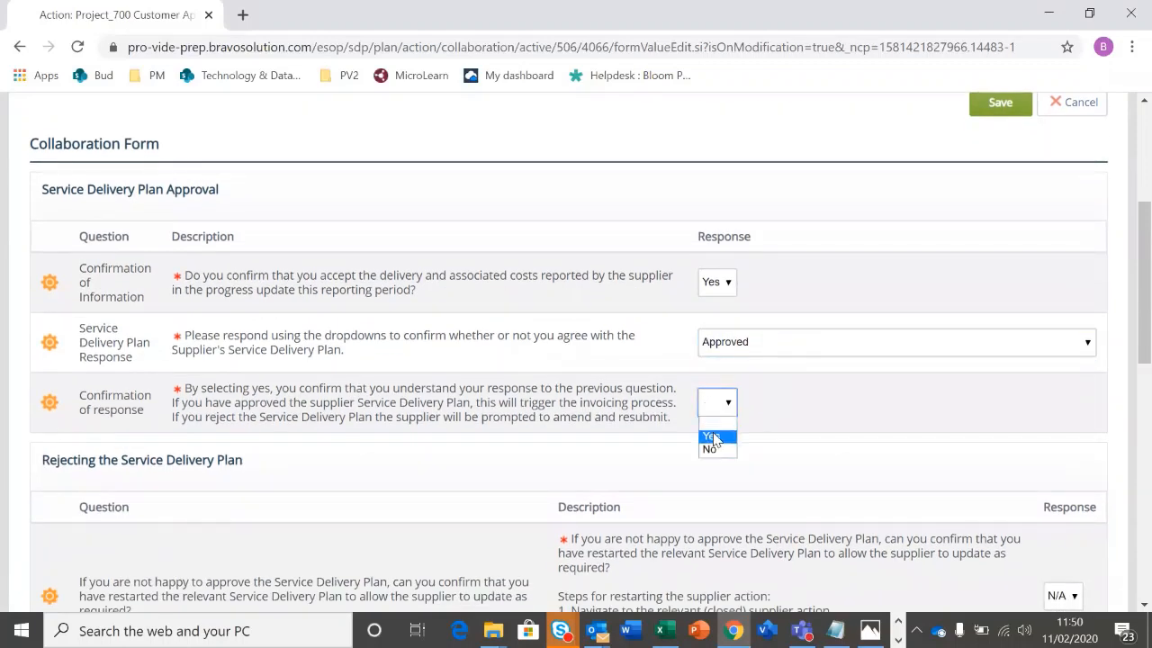
pyautogui.click(710, 436)
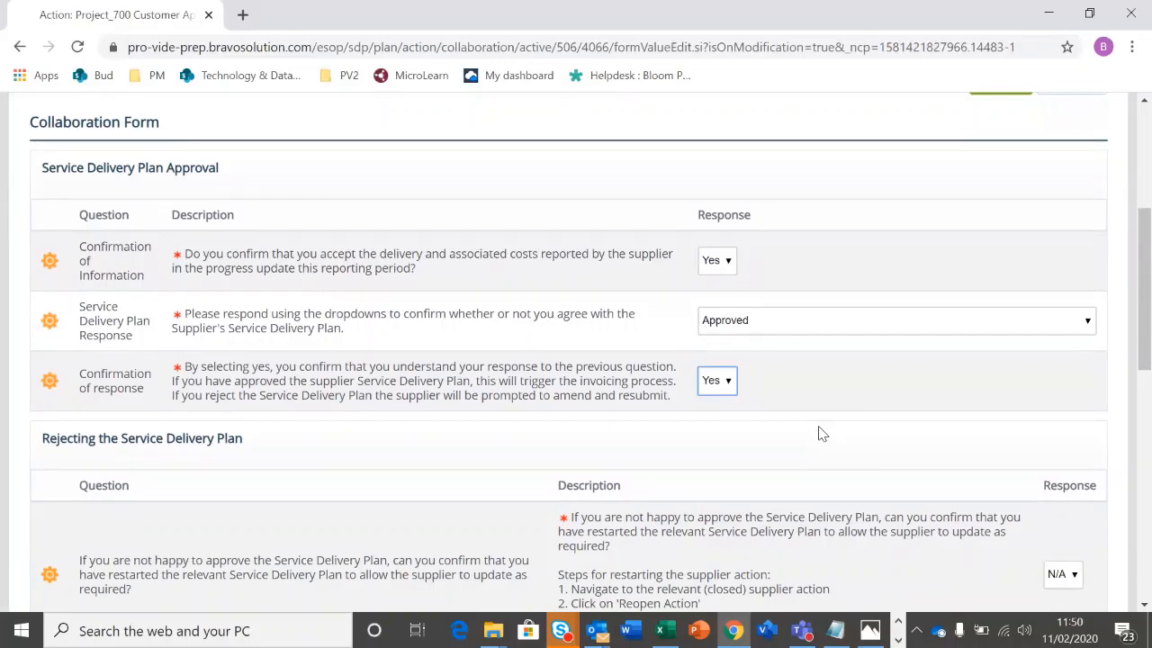
pyautogui.scroll(-3)
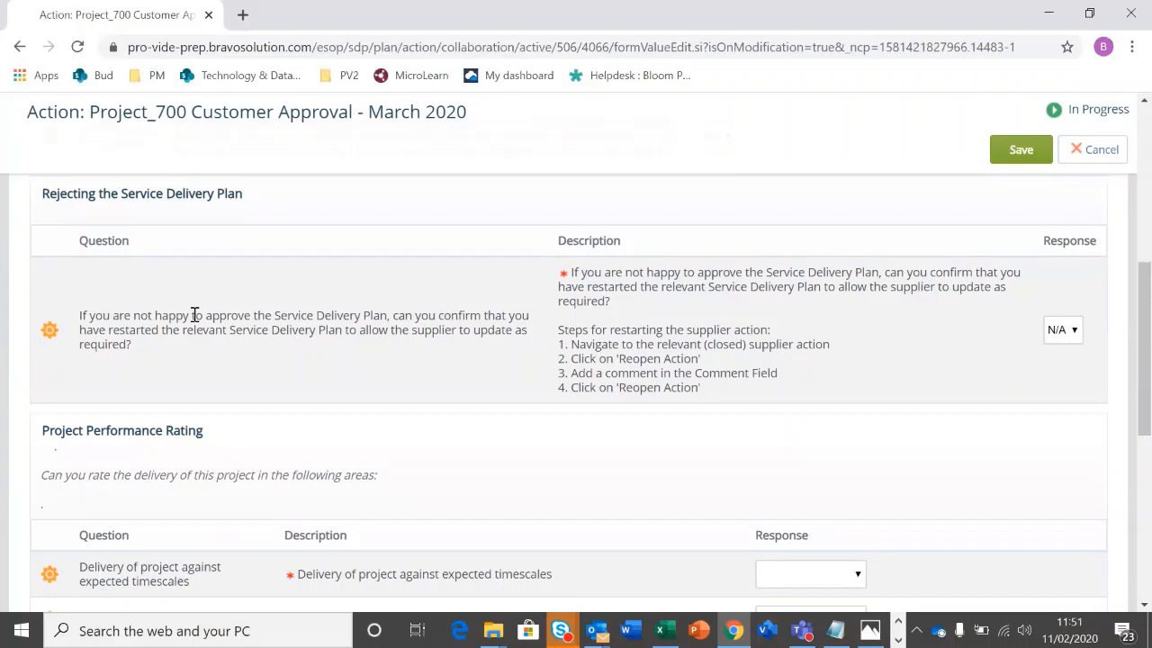
pyautogui.moveTo(419, 289)
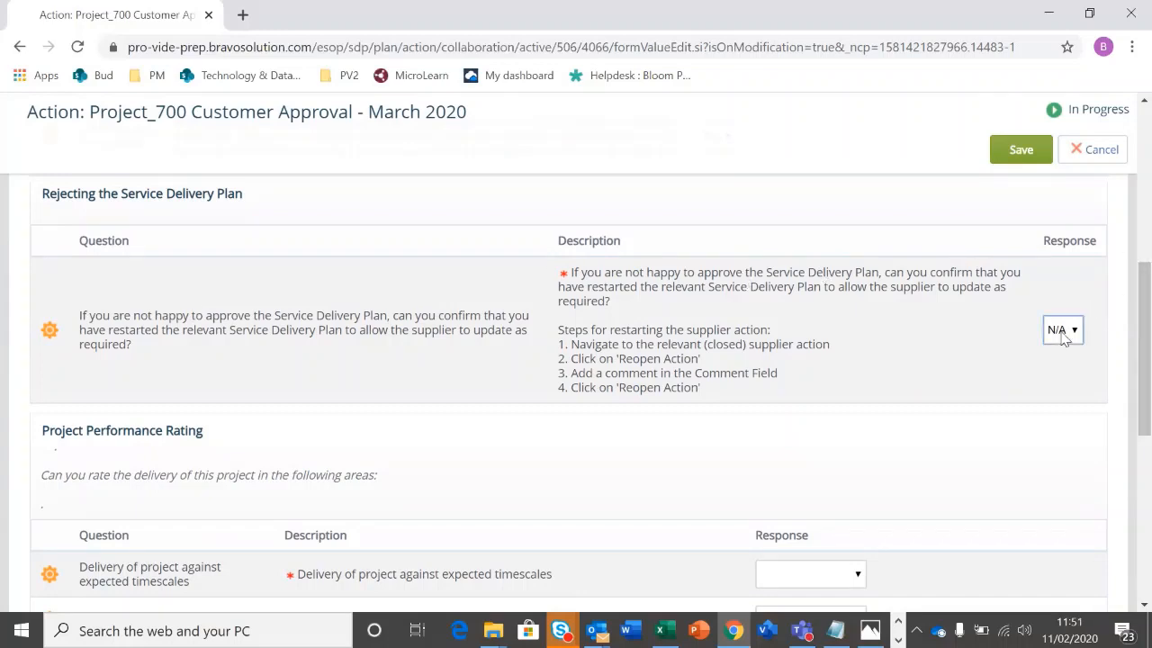
pyautogui.click(1062, 329)
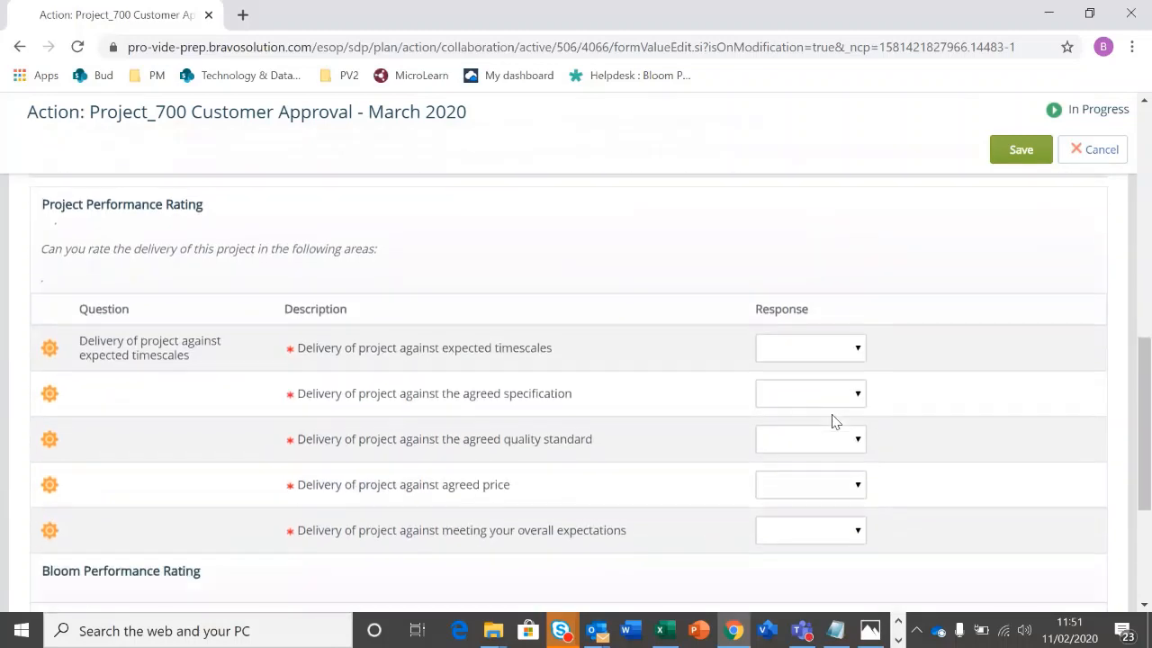
# Rate delivery against timescales as 9 - Good and overall expectations as 8 - Average
pyautogui.scroll(-3)
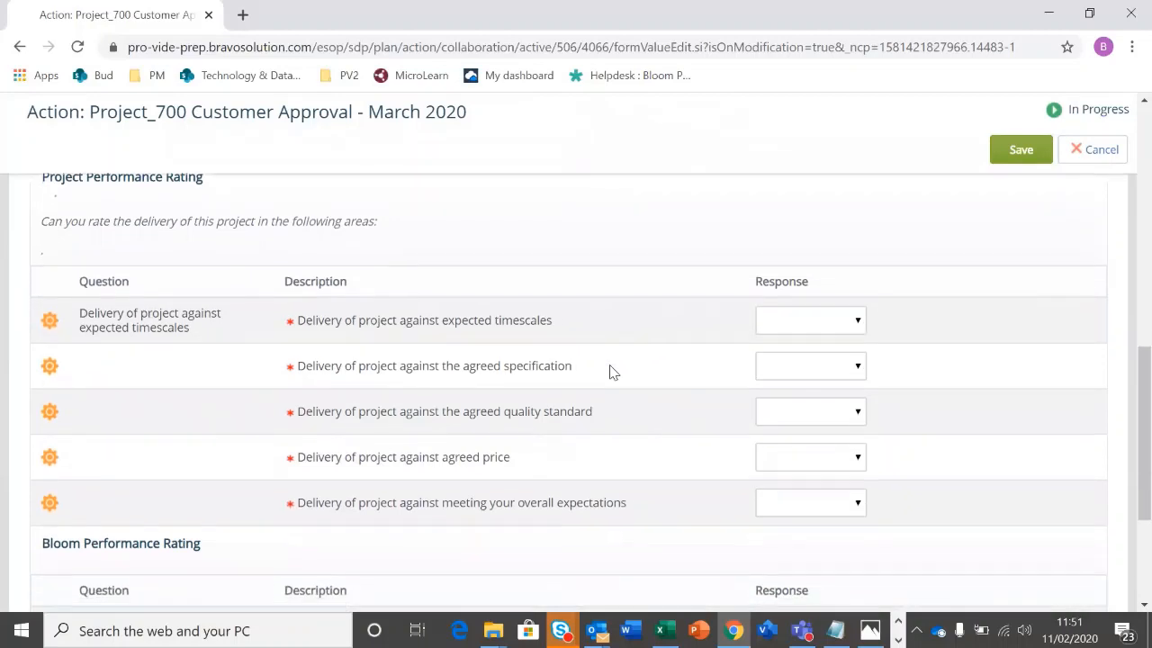
pyautogui.click(810, 320)
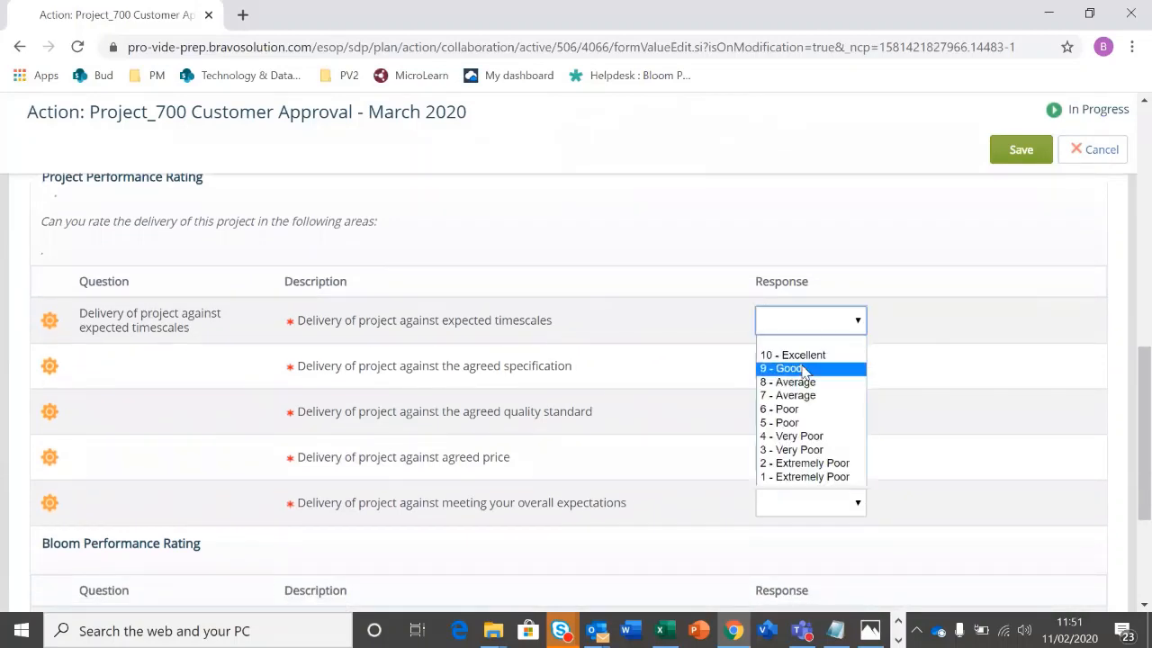
pyautogui.click(786, 368)
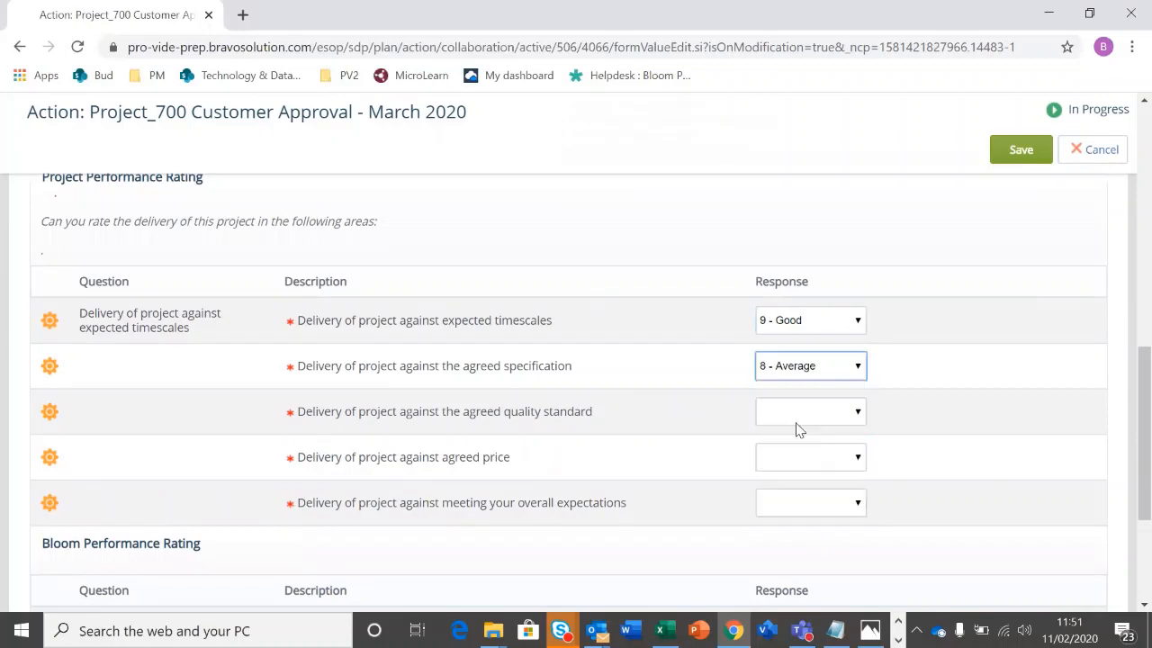
pyautogui.scroll(-3)
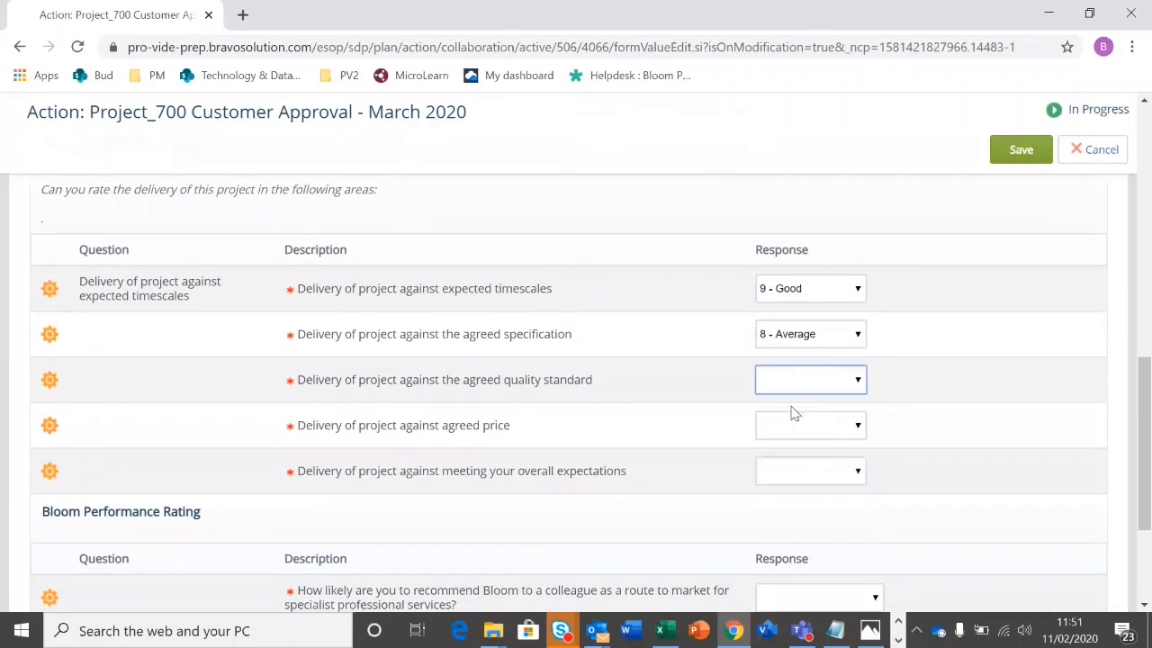
pyautogui.click(810, 425)
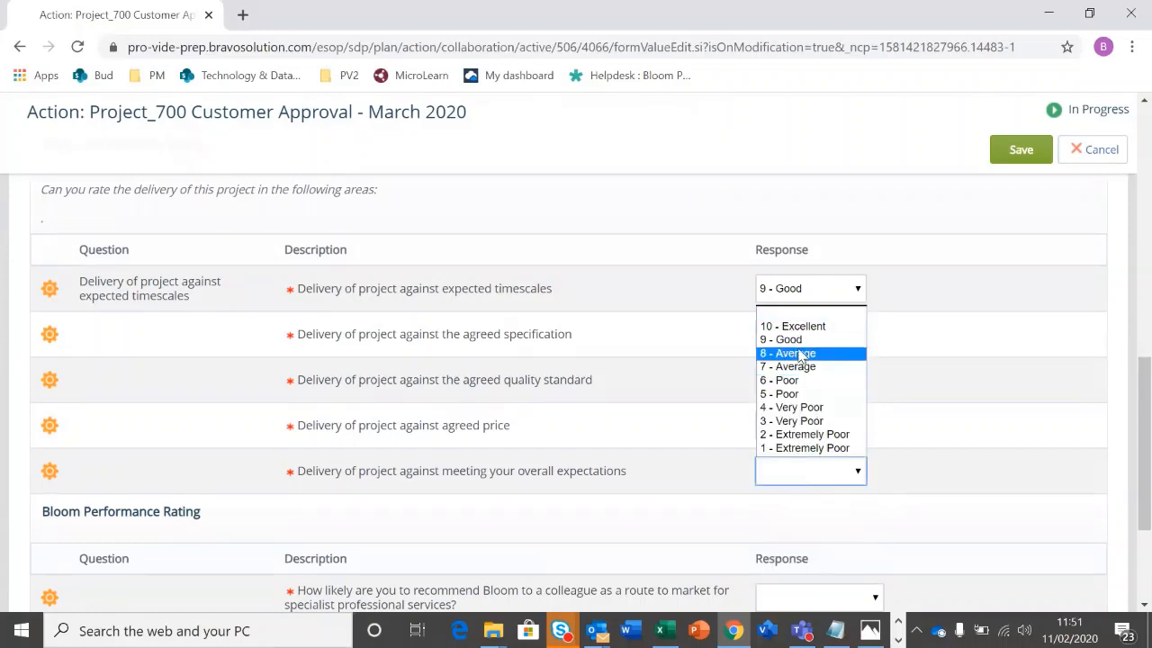
pyautogui.click(788, 353)
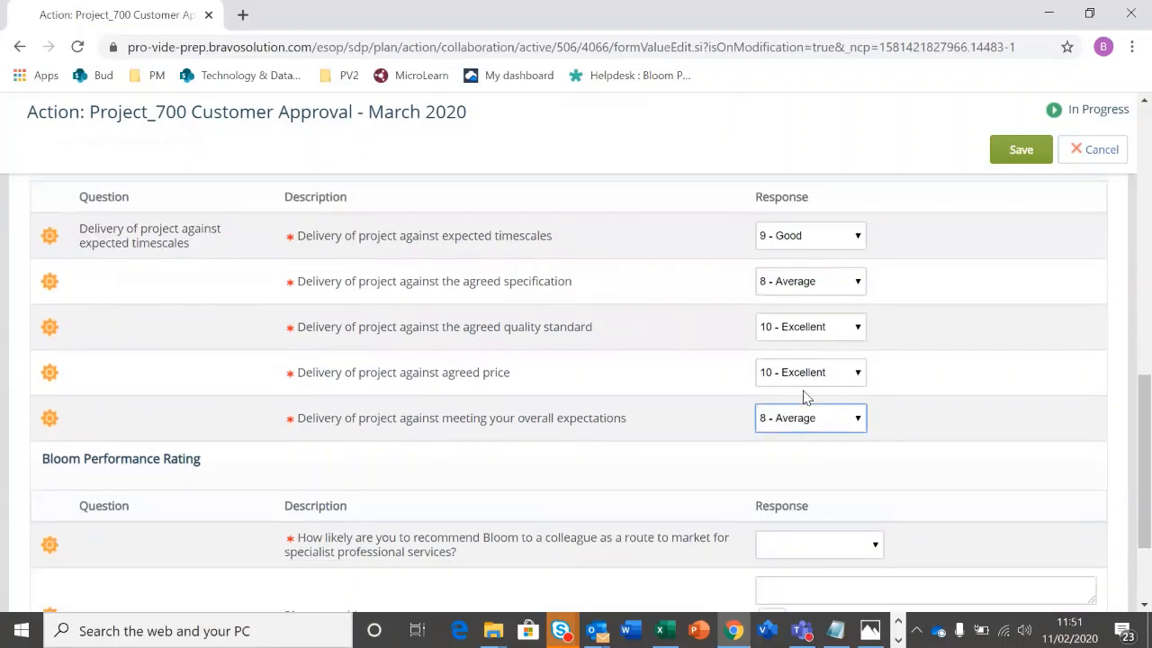
# Set the likelihood of recommending Bloom to 9 – Likely, then scroll back up
pyautogui.scroll(-3)
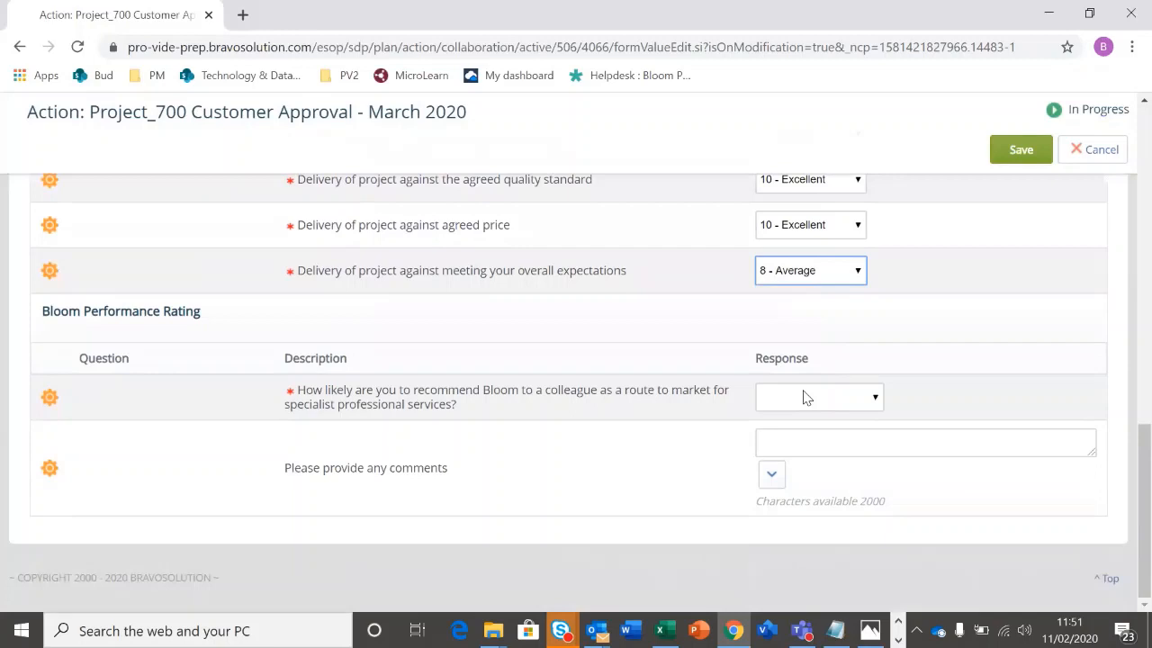
pyautogui.click(817, 397)
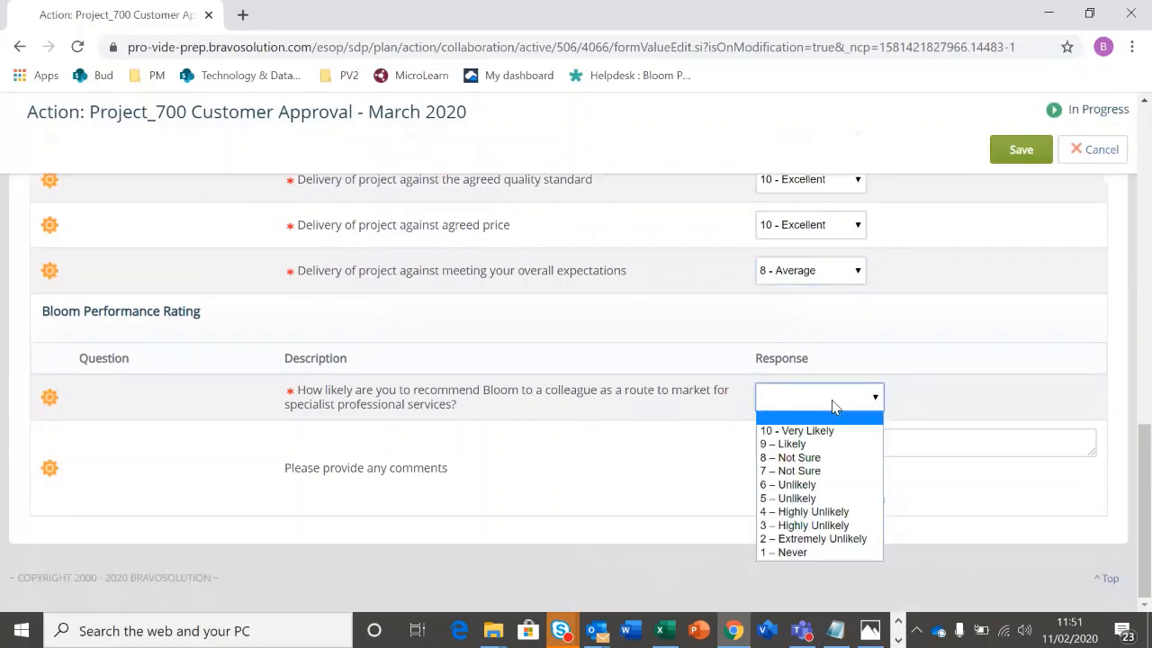
pyautogui.moveTo(820, 444)
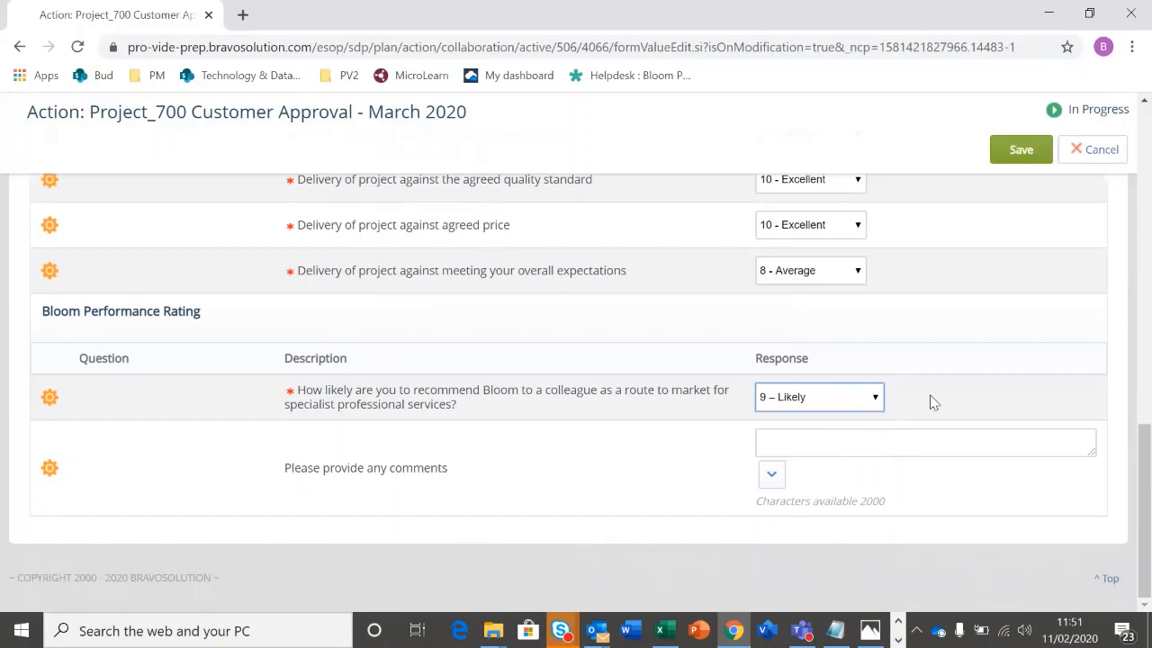
pyautogui.scroll(3)
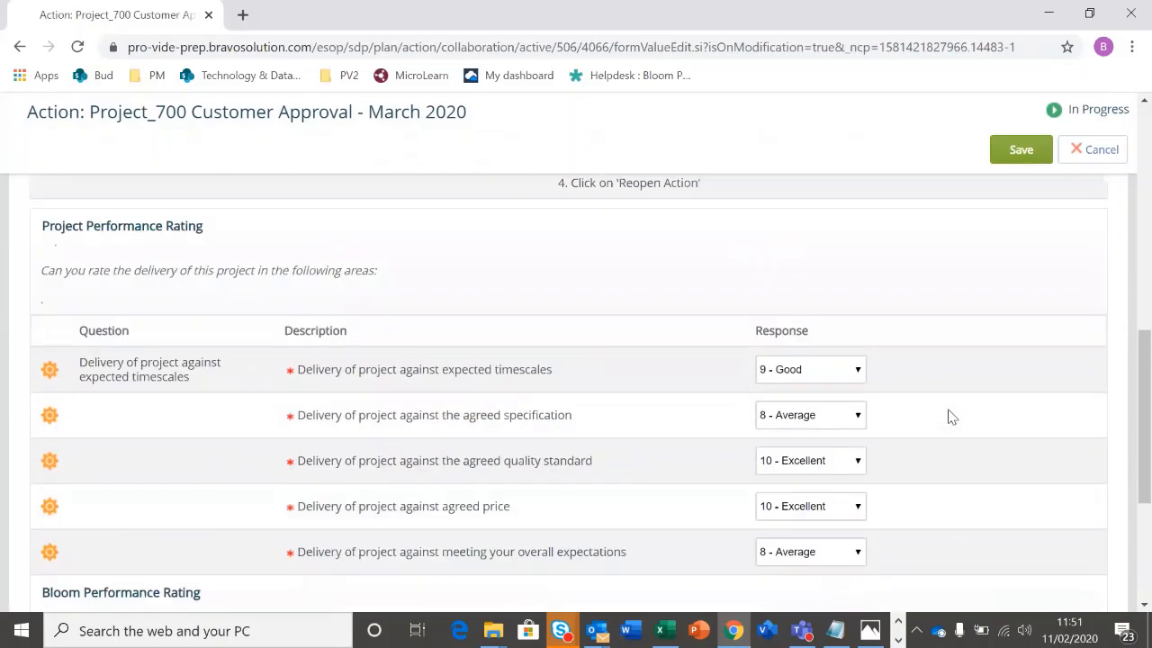
pyautogui.scroll(3)
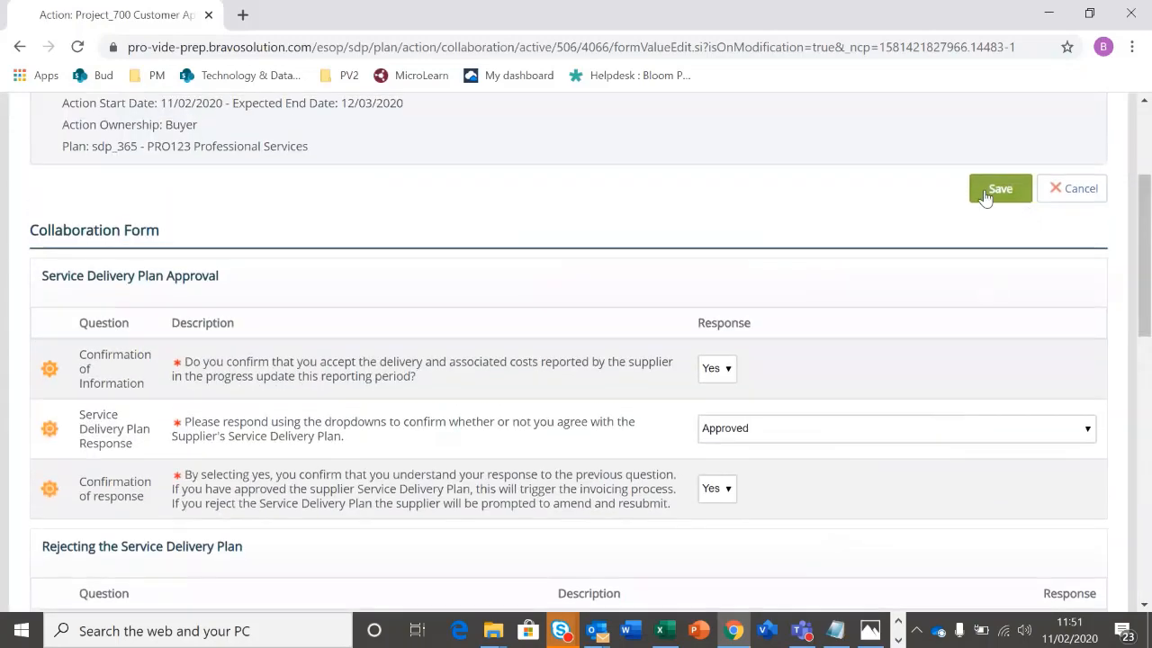
# Save the customer approval form and review its read-only answers
pyautogui.click(999, 188)
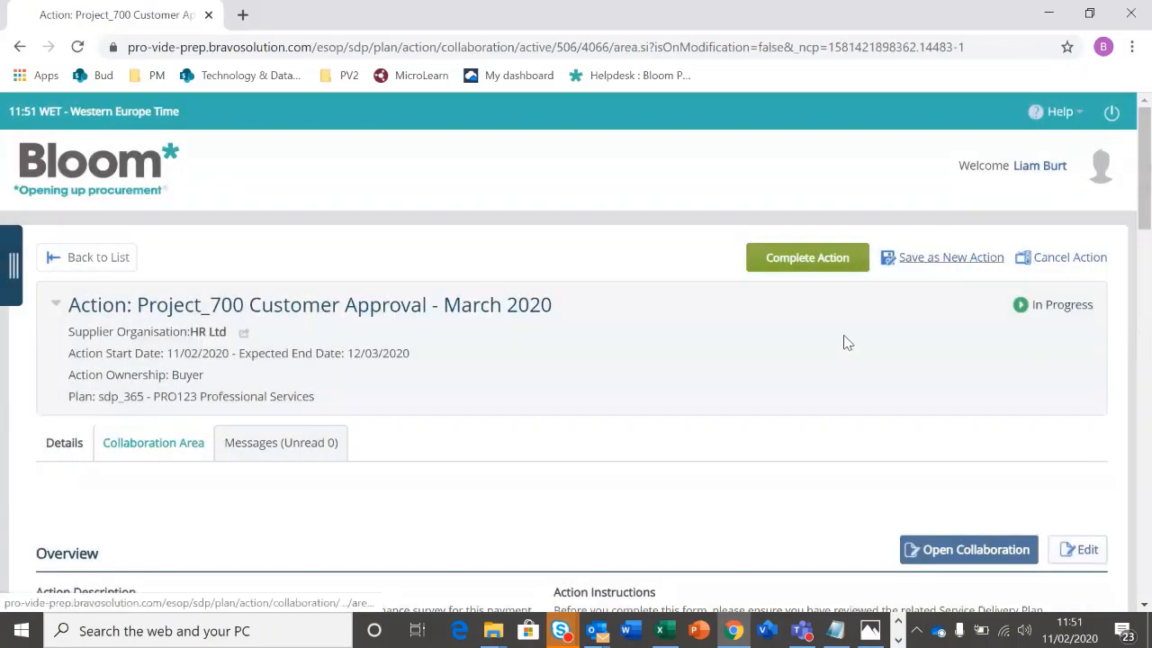
pyautogui.scroll(-3)
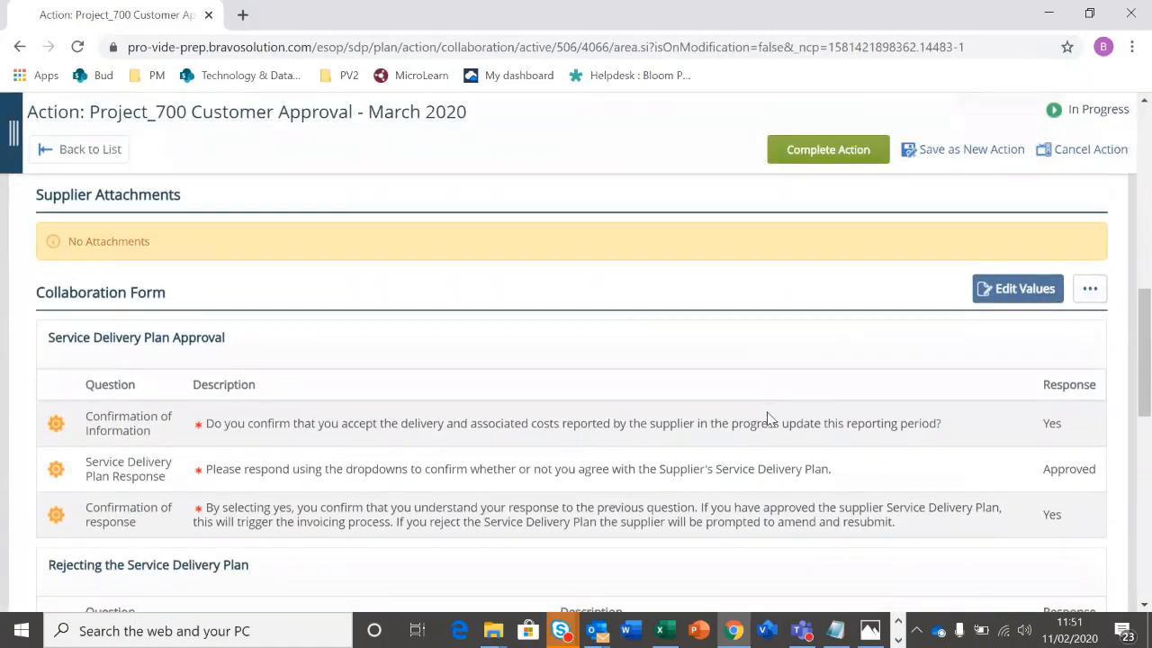
pyautogui.scroll(-3)
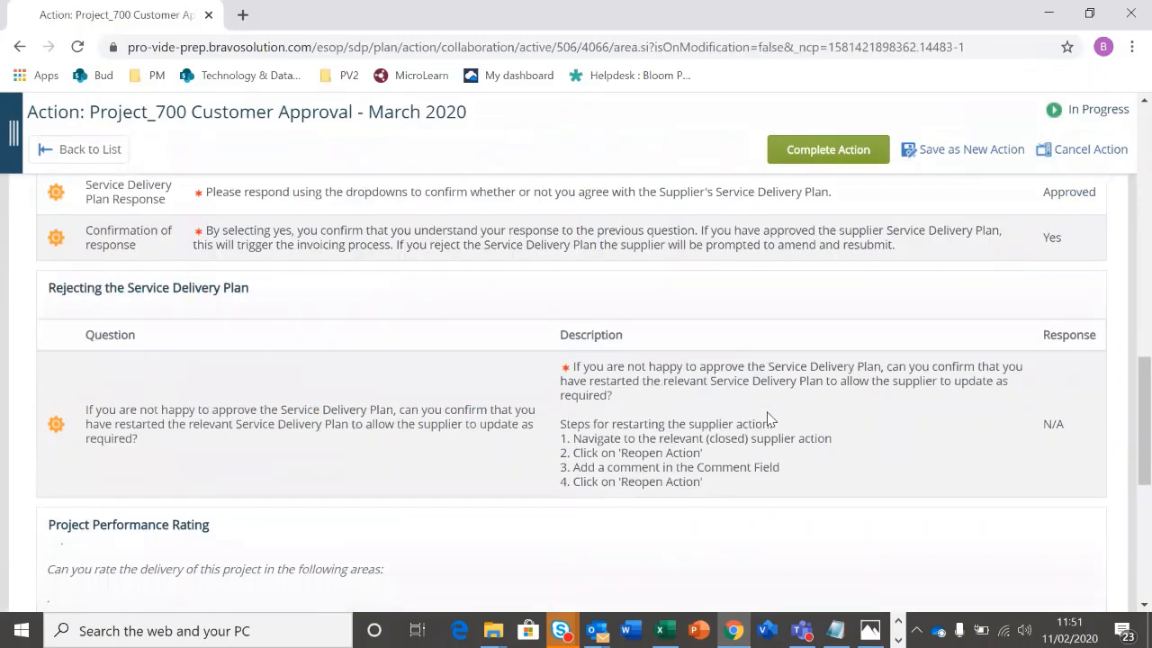
pyautogui.scroll(3)
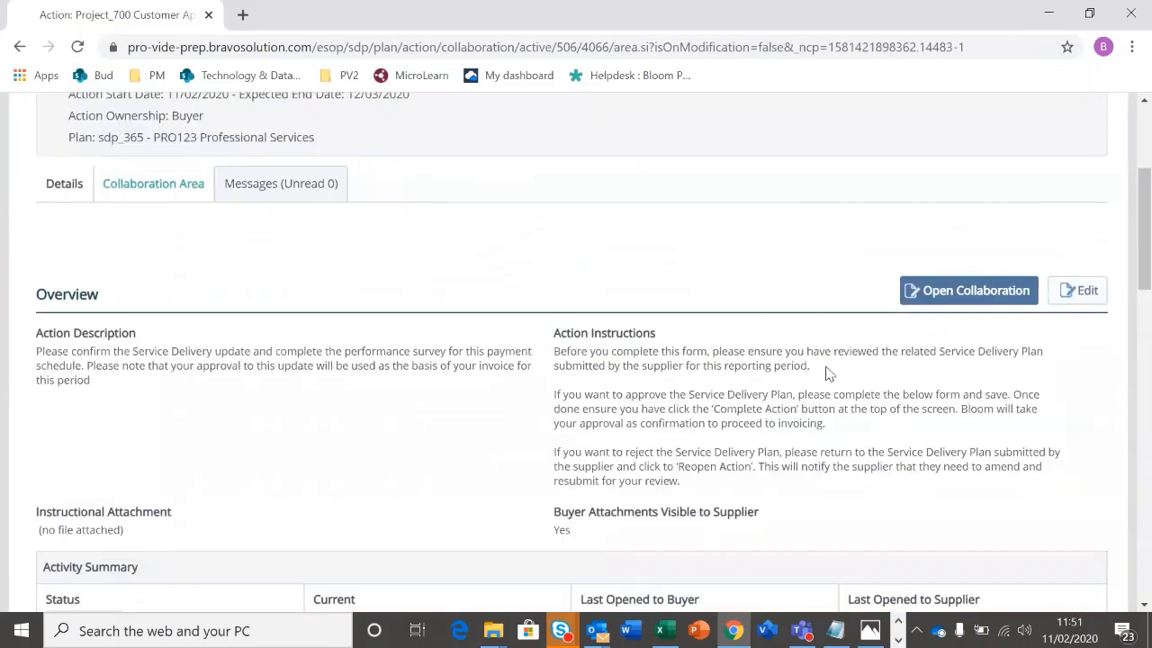
pyautogui.scroll(3)
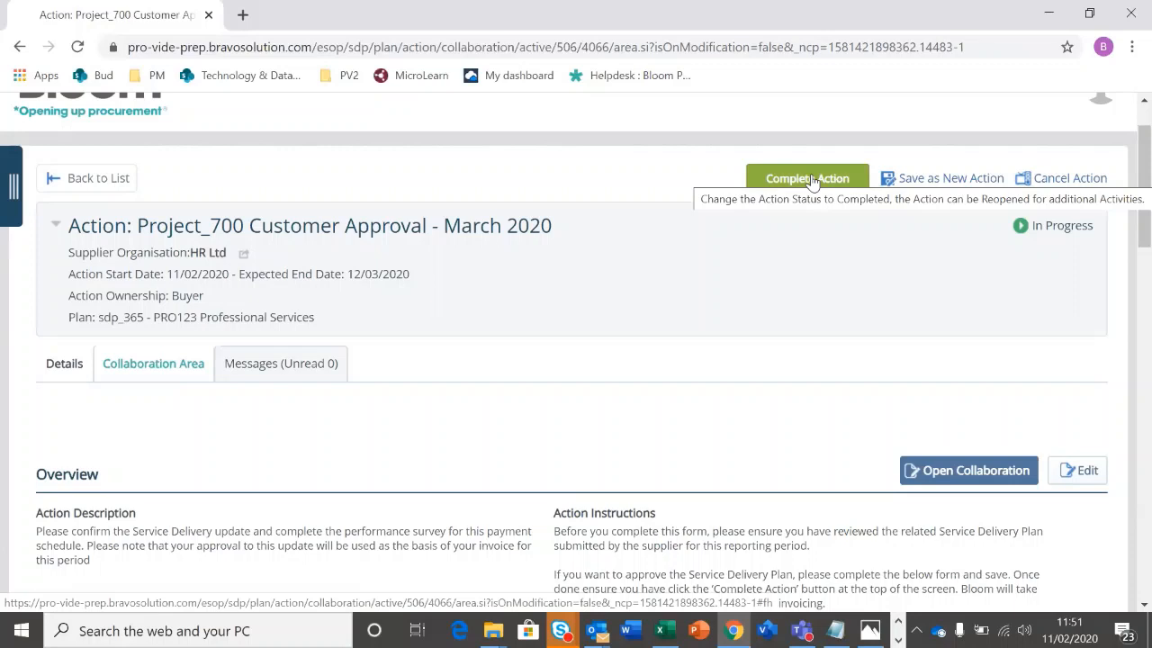
# Set the Project_700 March 2020 approval action to Completed and go back to the list
pyautogui.click(806, 178)
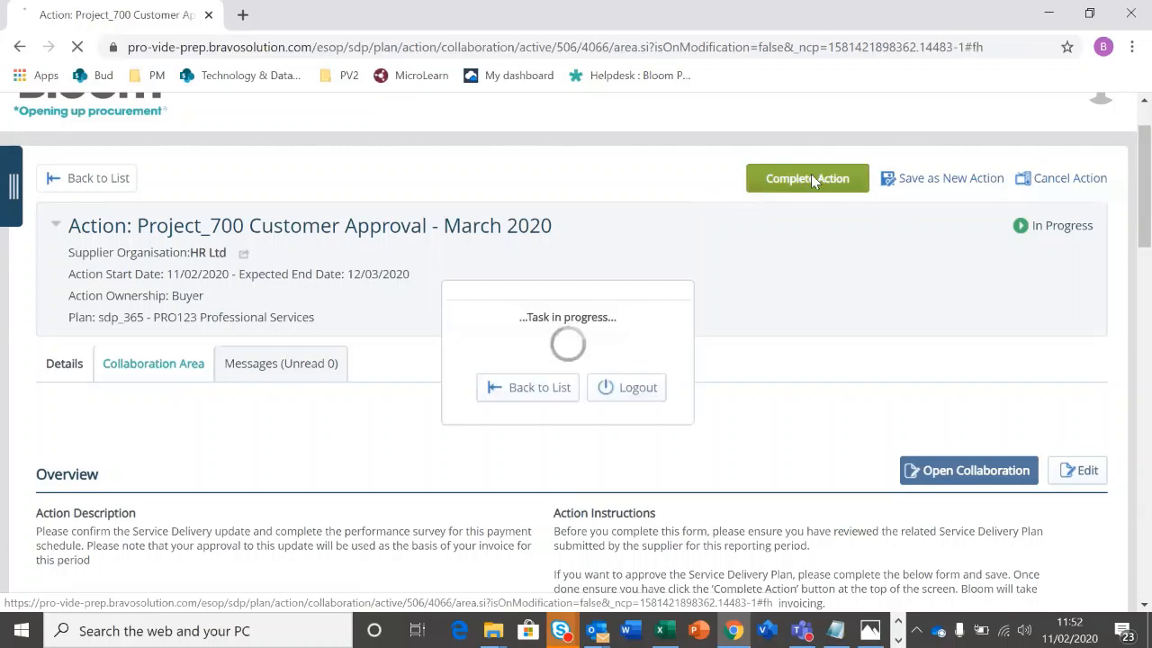
pyautogui.click(806, 177)
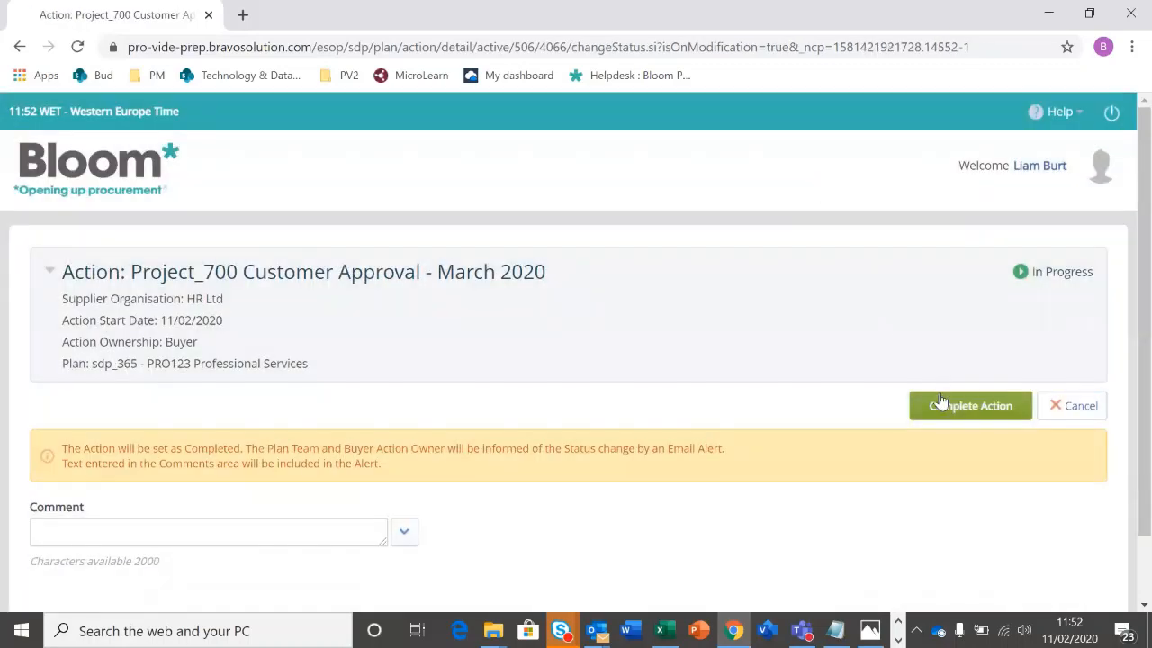
pyautogui.click(970, 404)
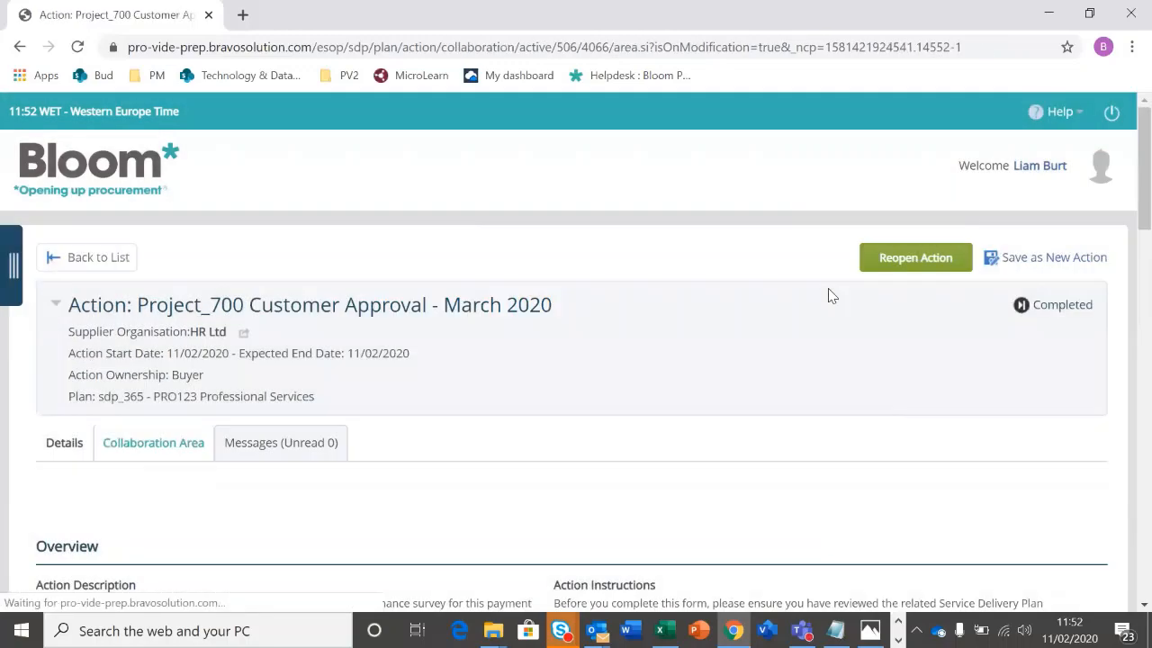
pyautogui.click(98, 256)
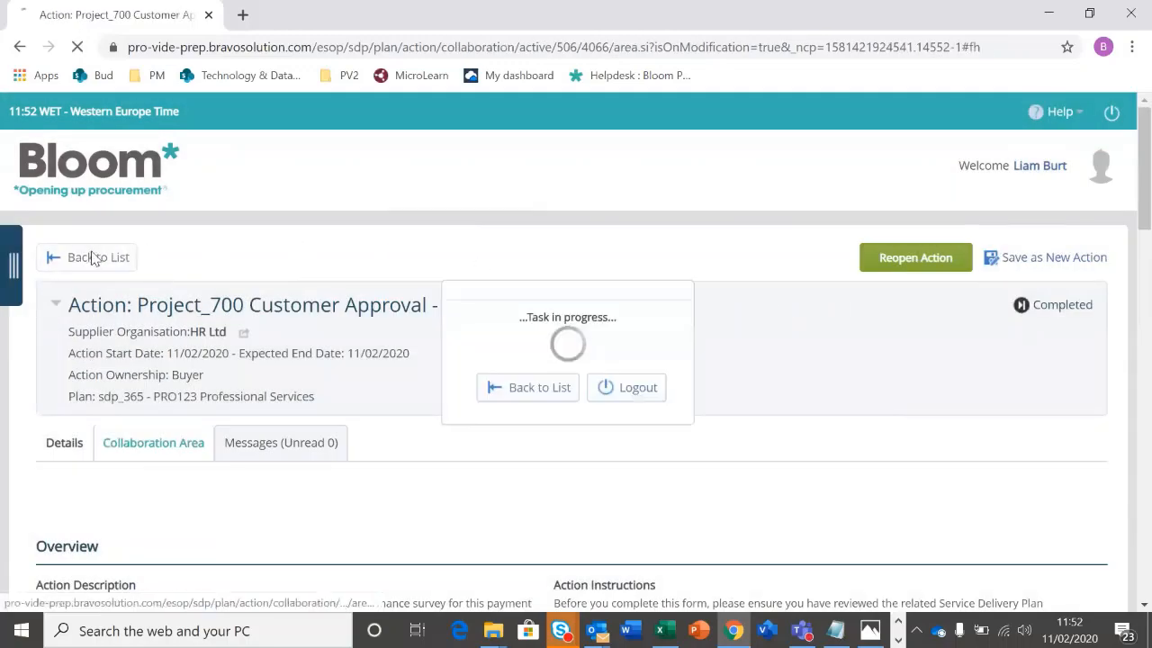